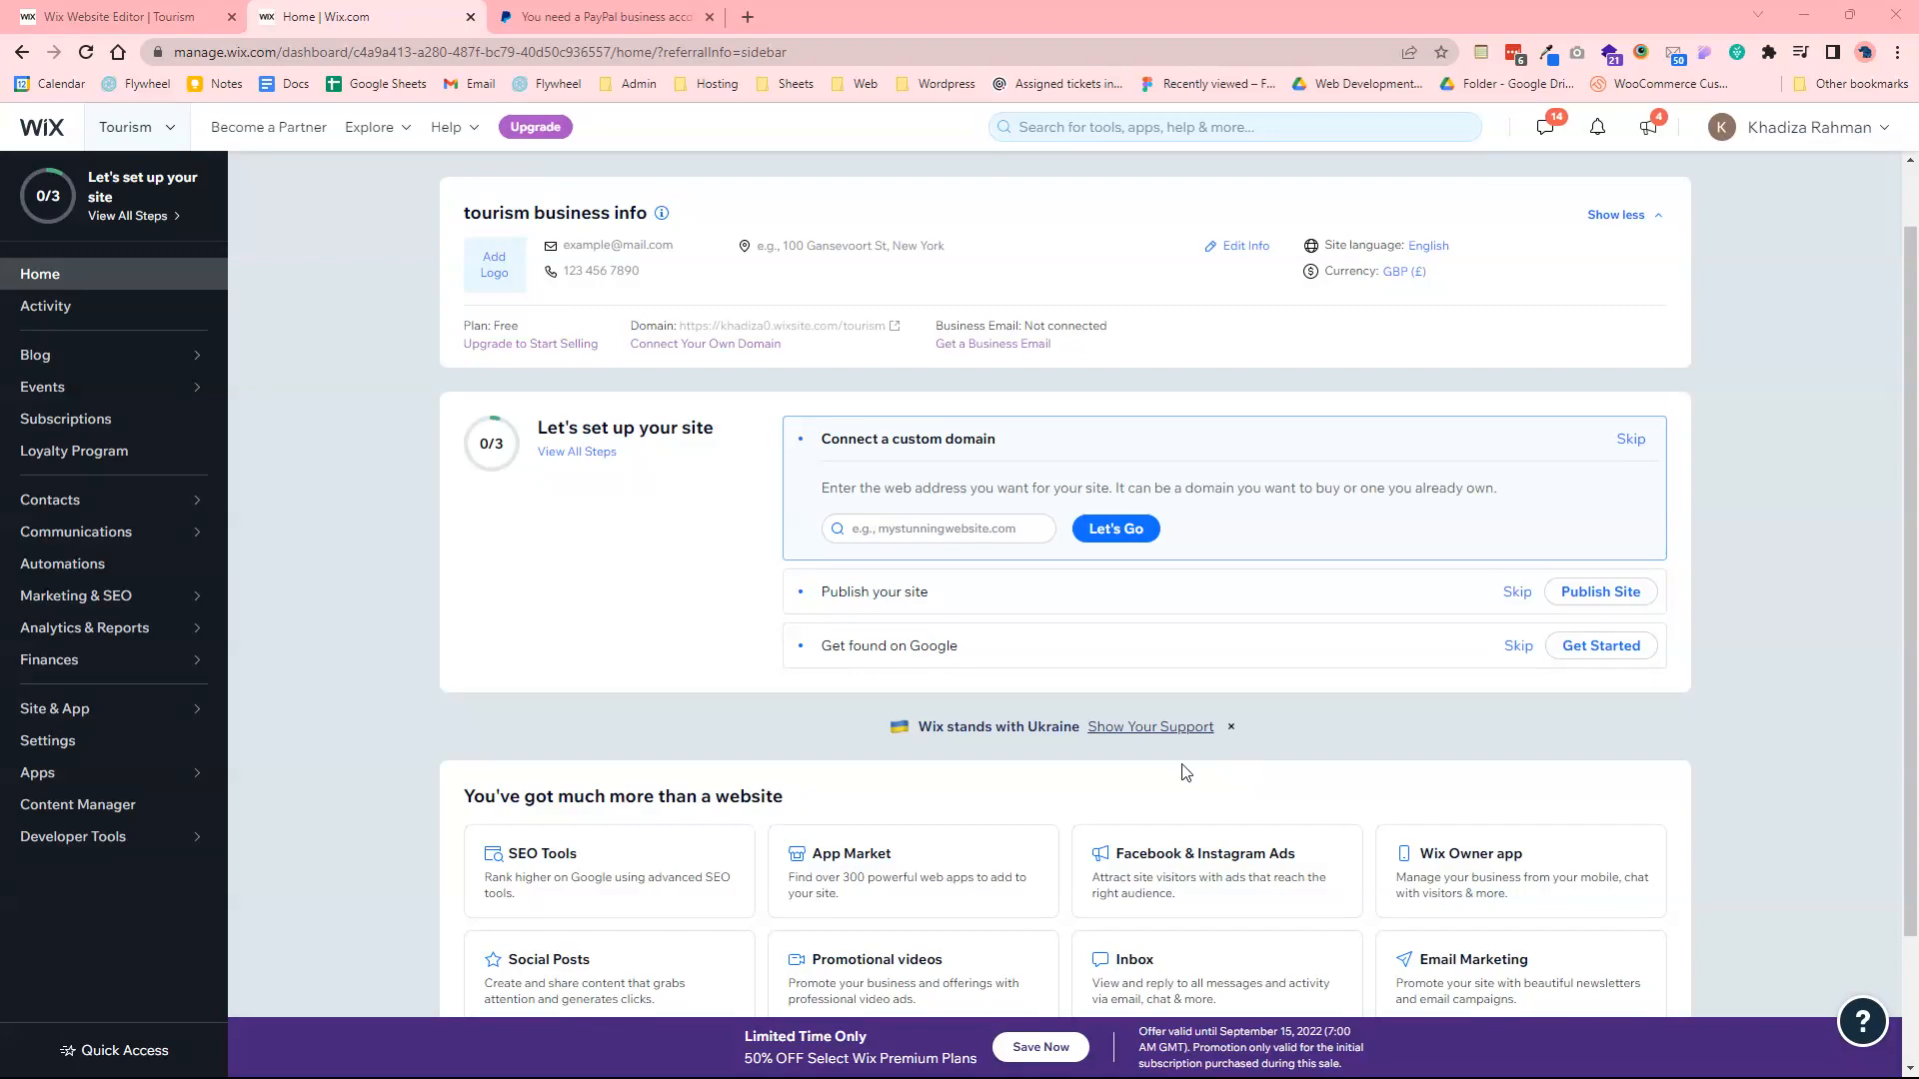
mouse_move(579, 340)
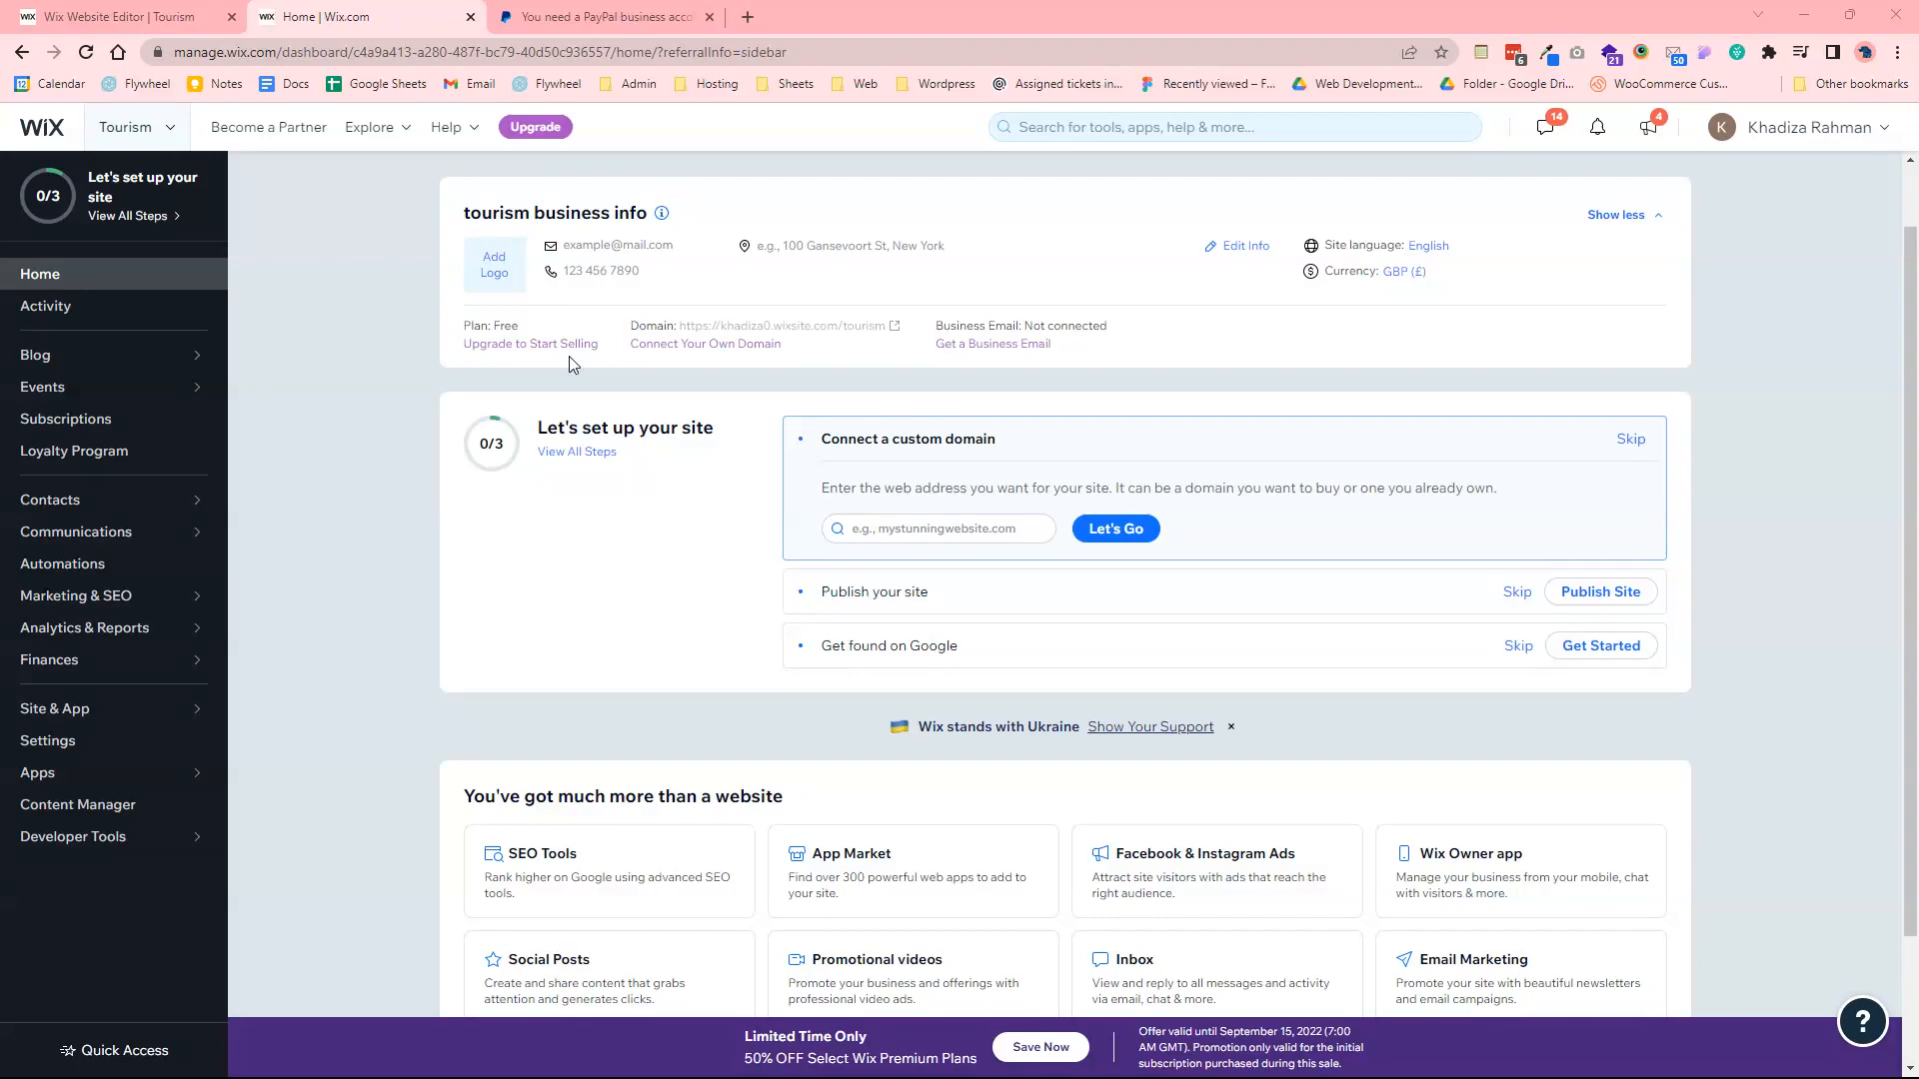
mouse_move(771, 360)
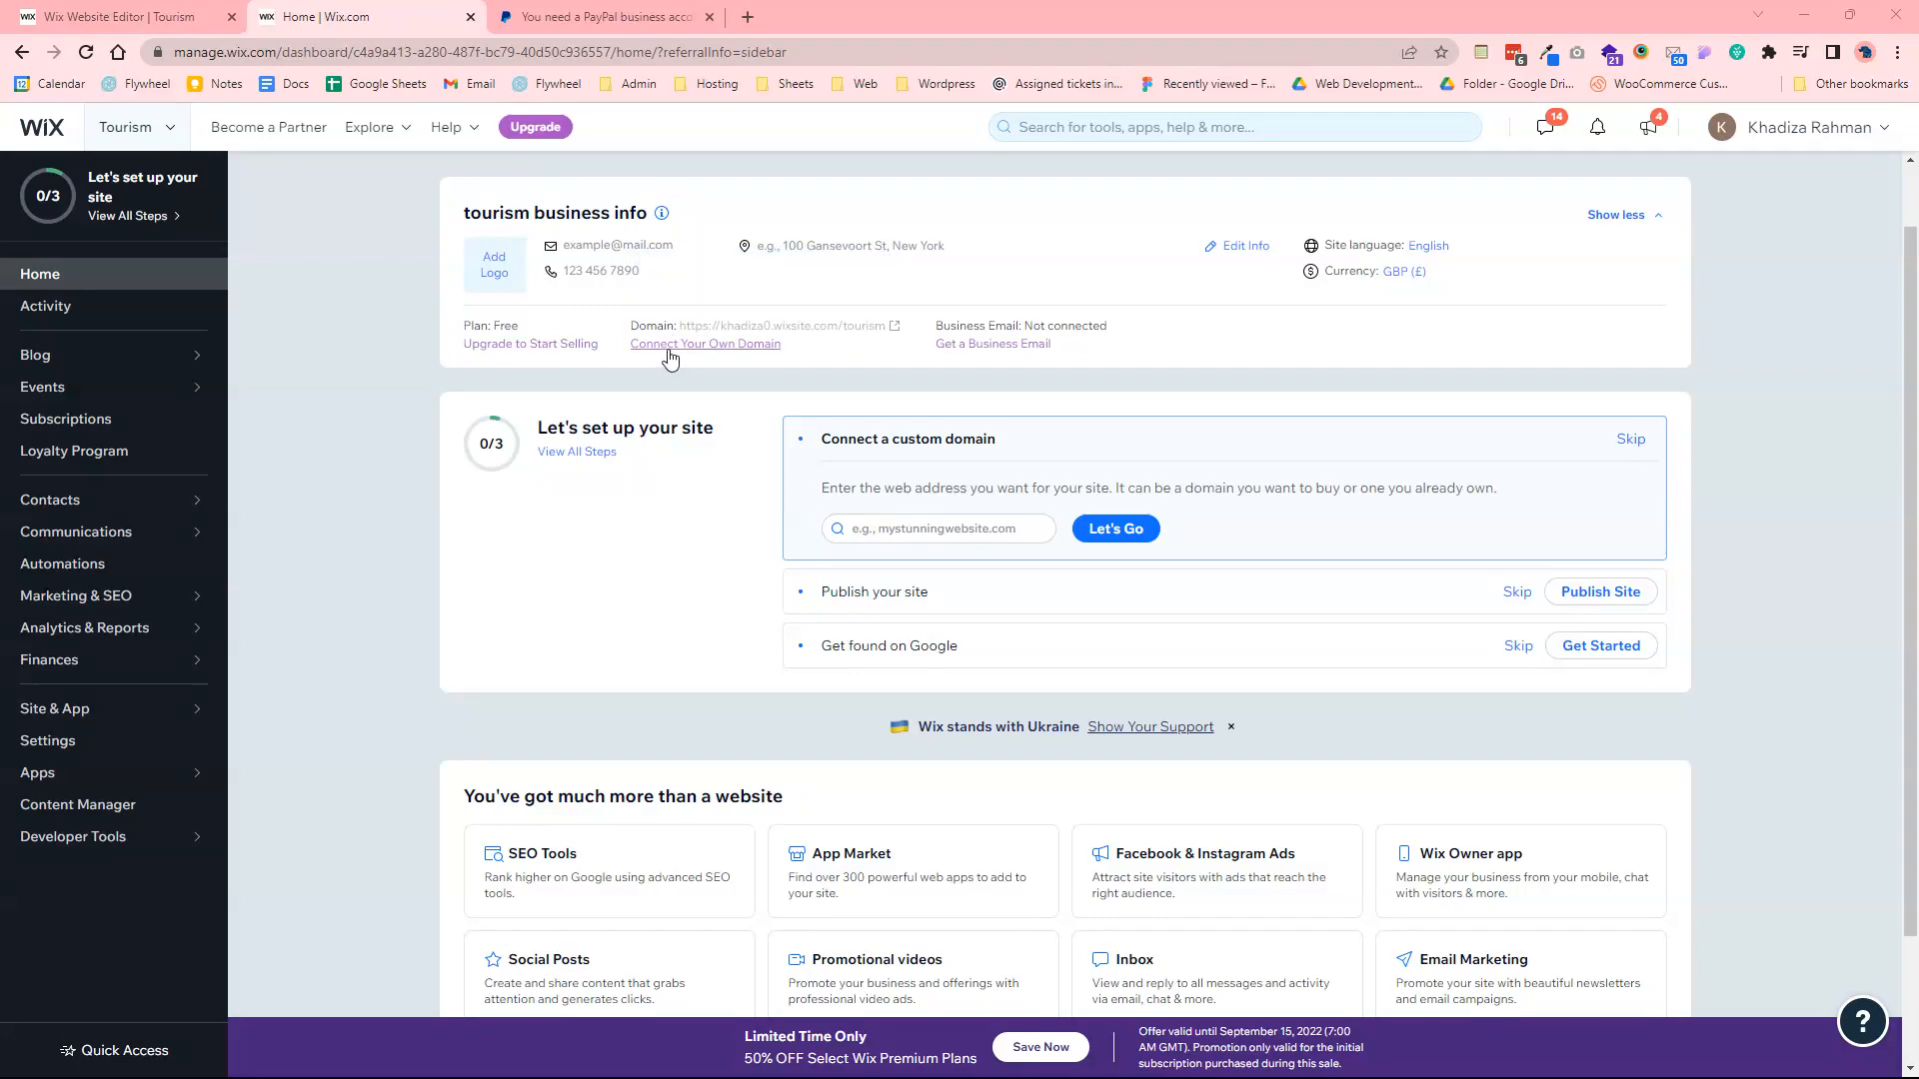
On the Connect a domain page, enter tourismwebsite.com in the domain field without submitting
left_click(706, 344)
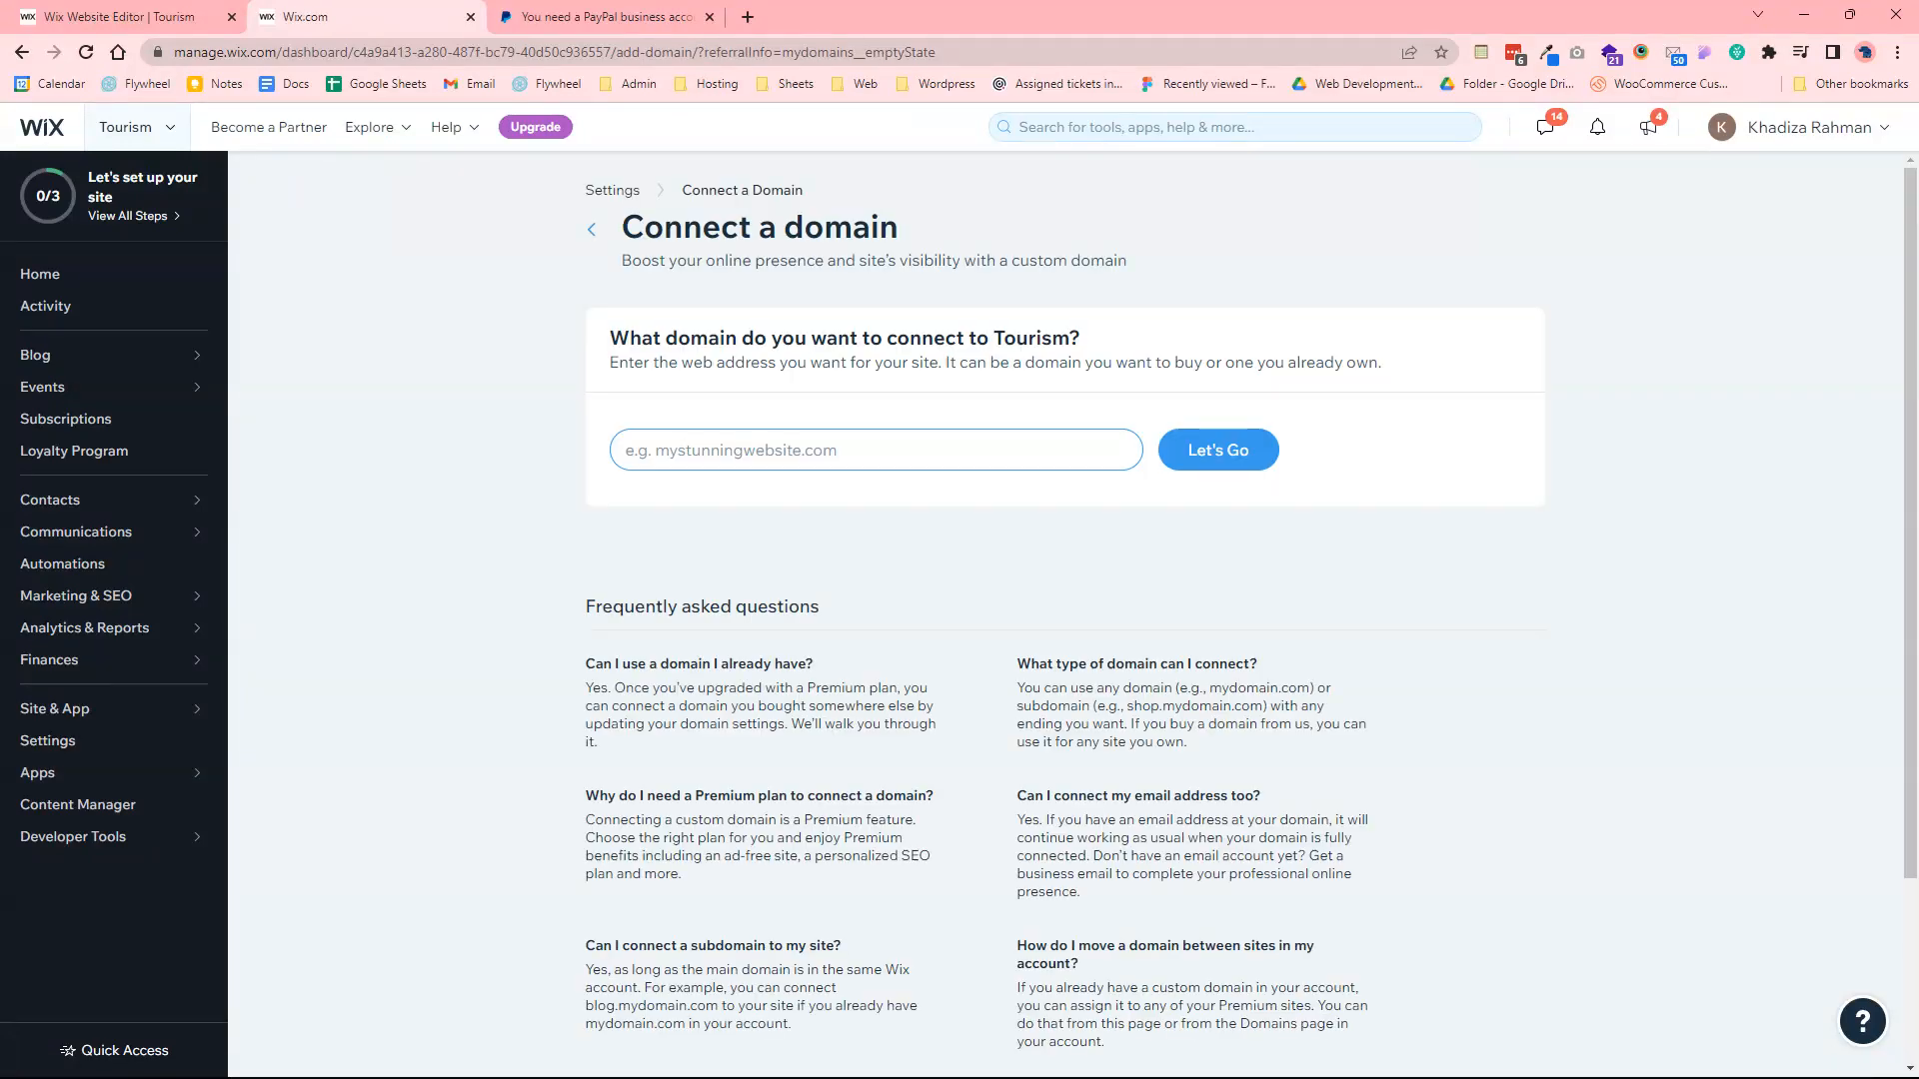
mouse_move(903, 400)
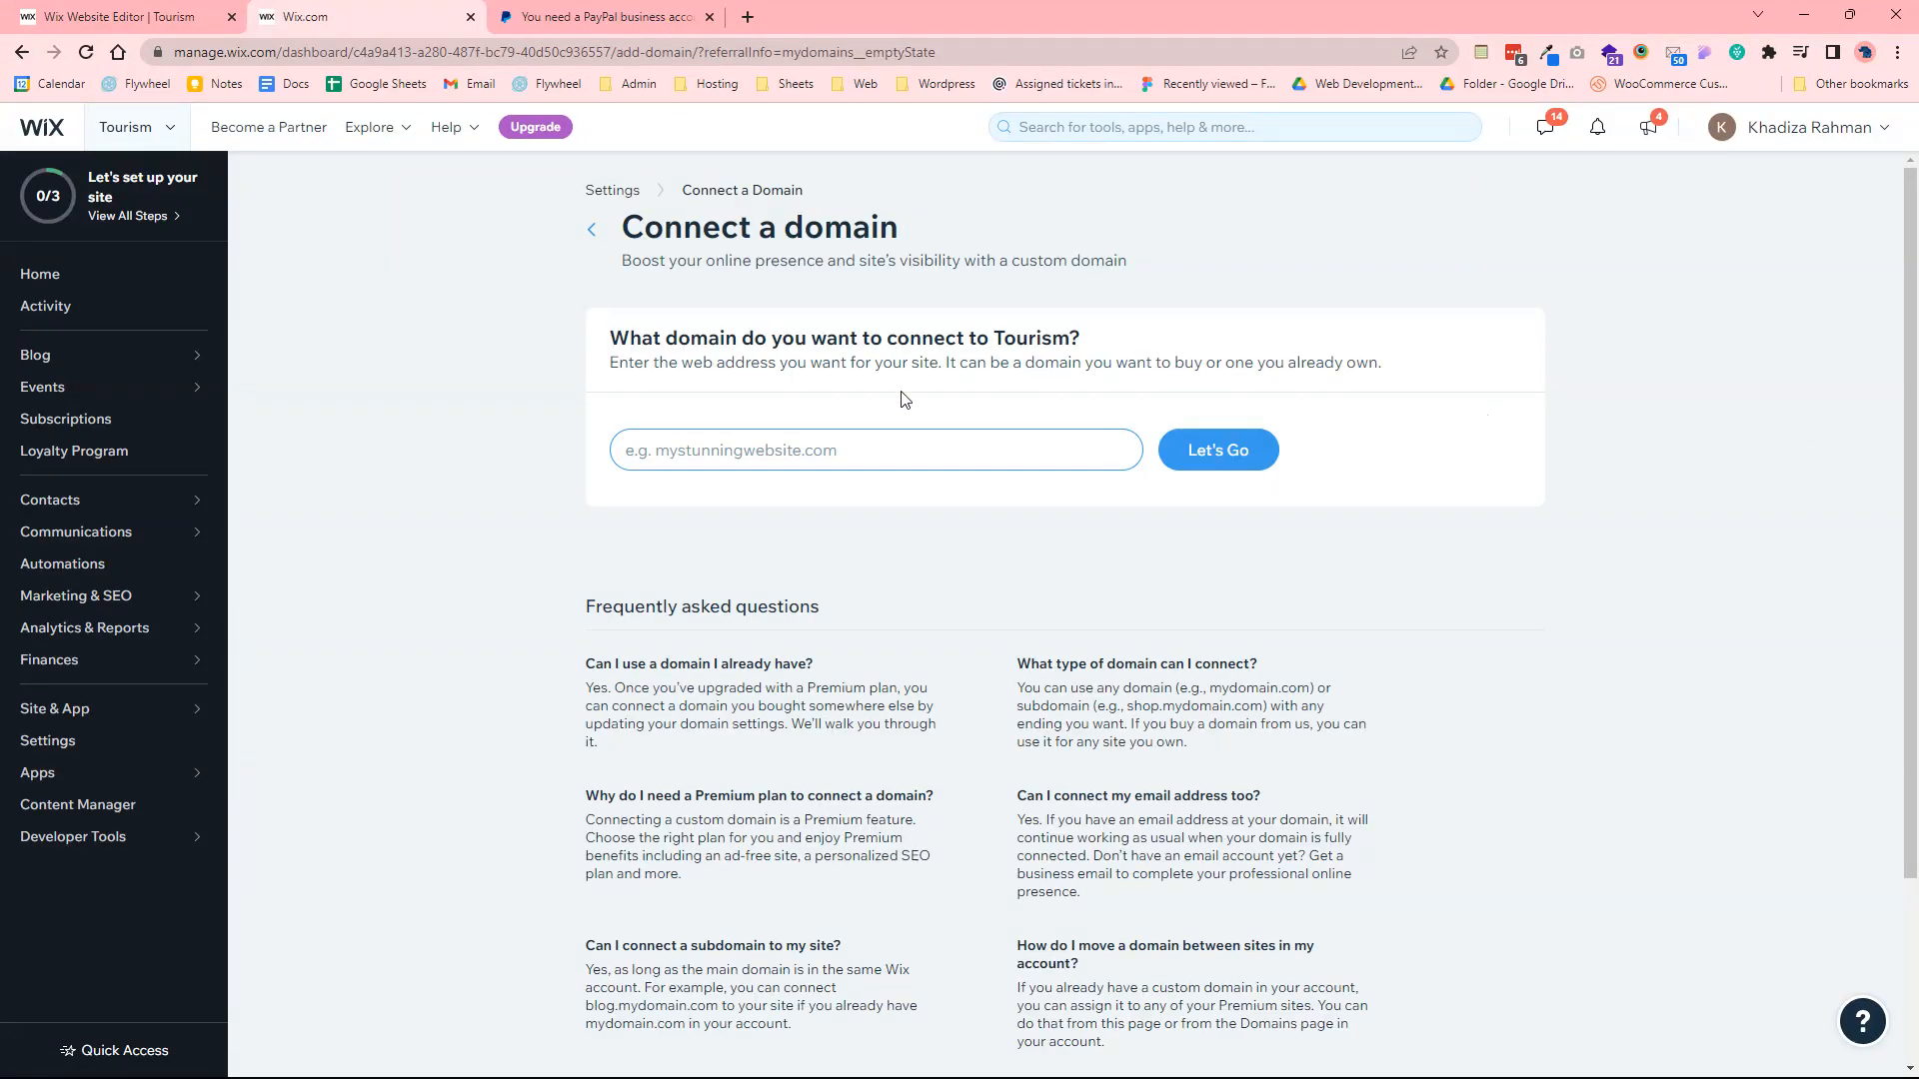
left_click(874, 450)
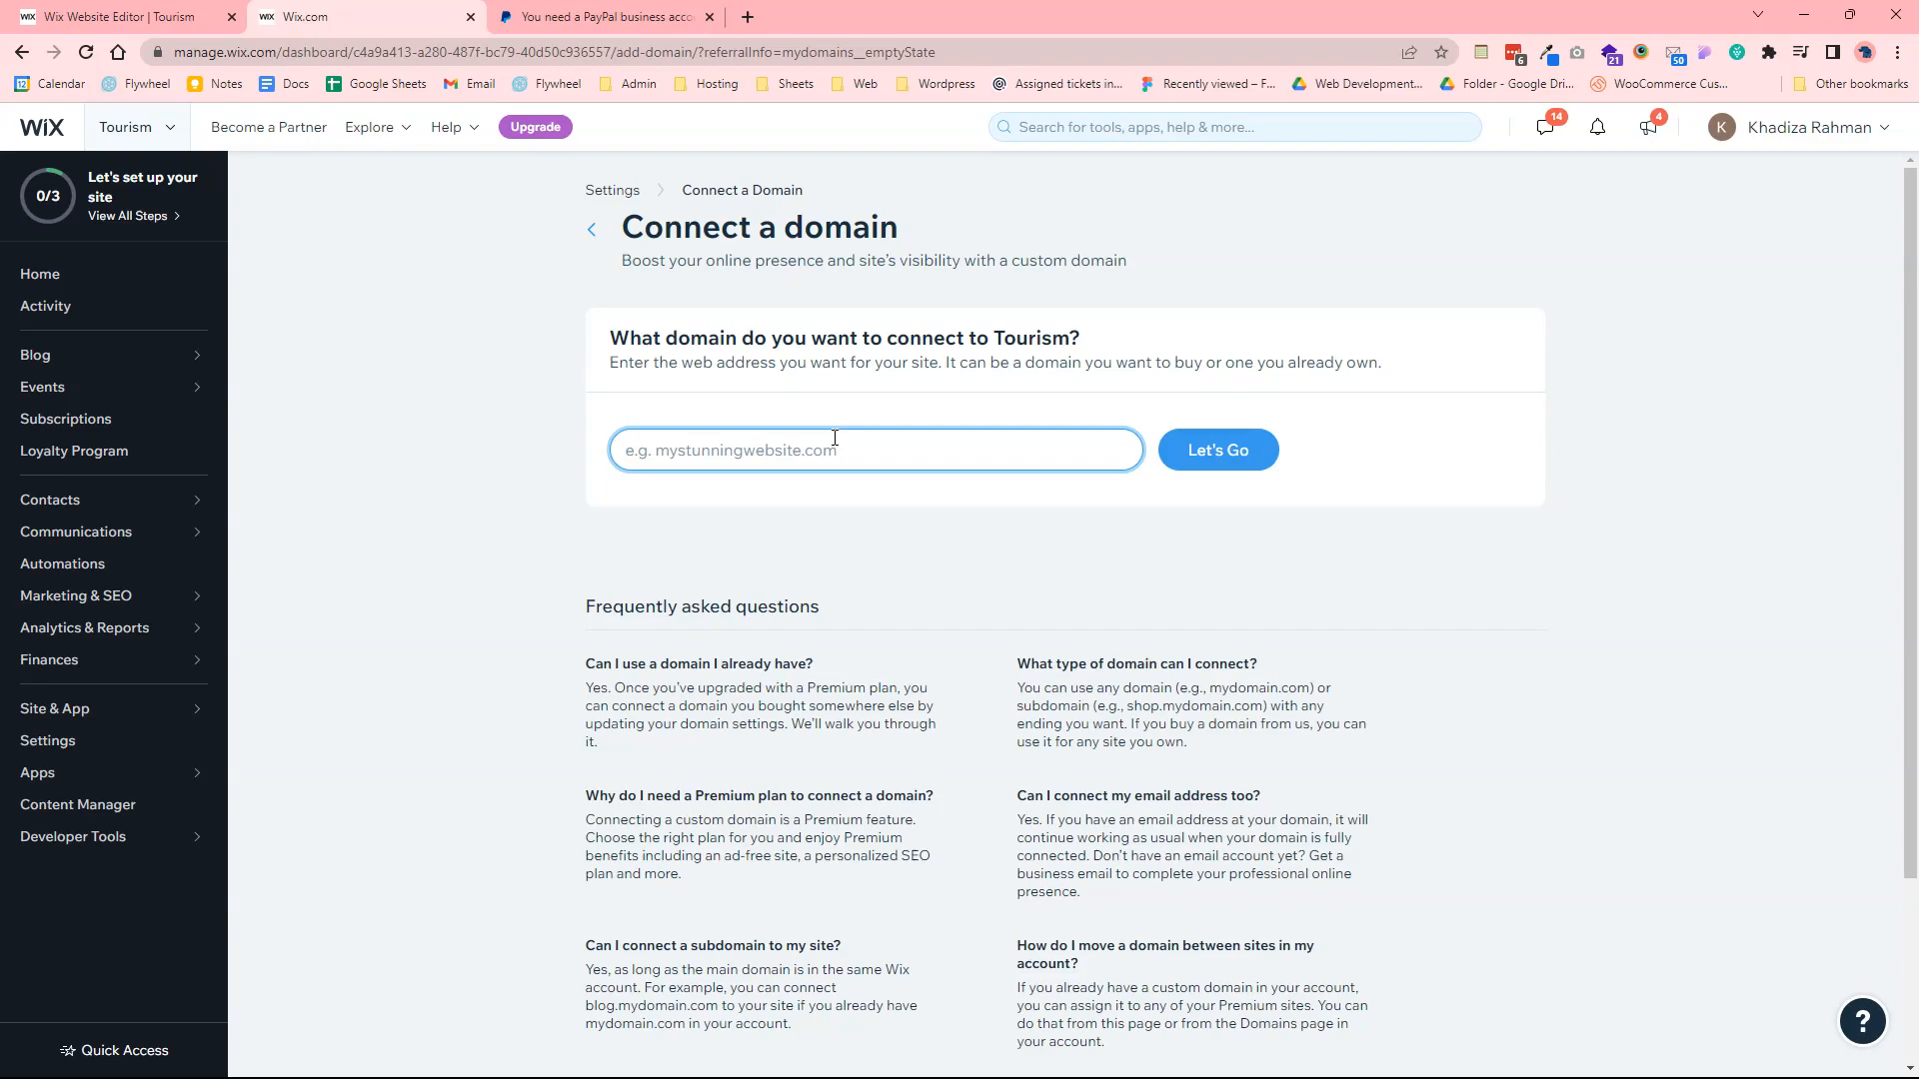
type("touri")
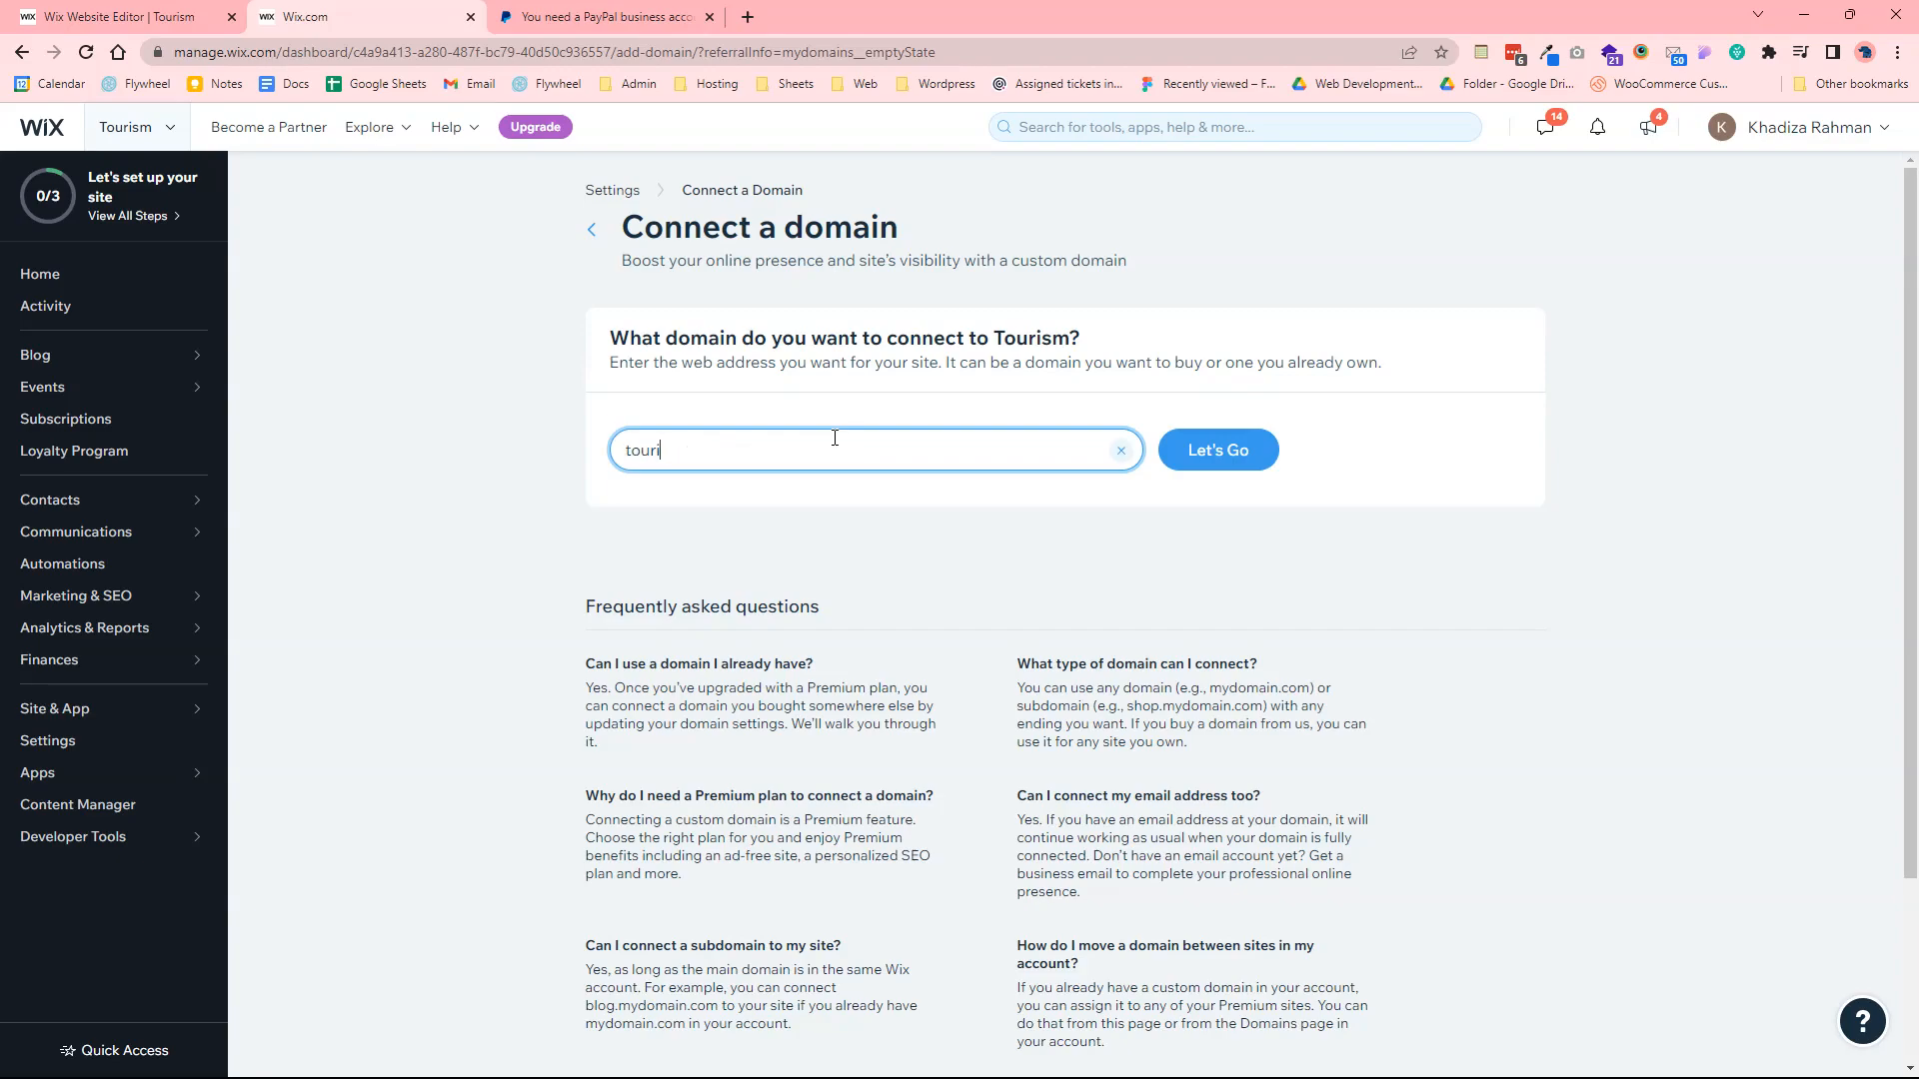
key("Backspace")
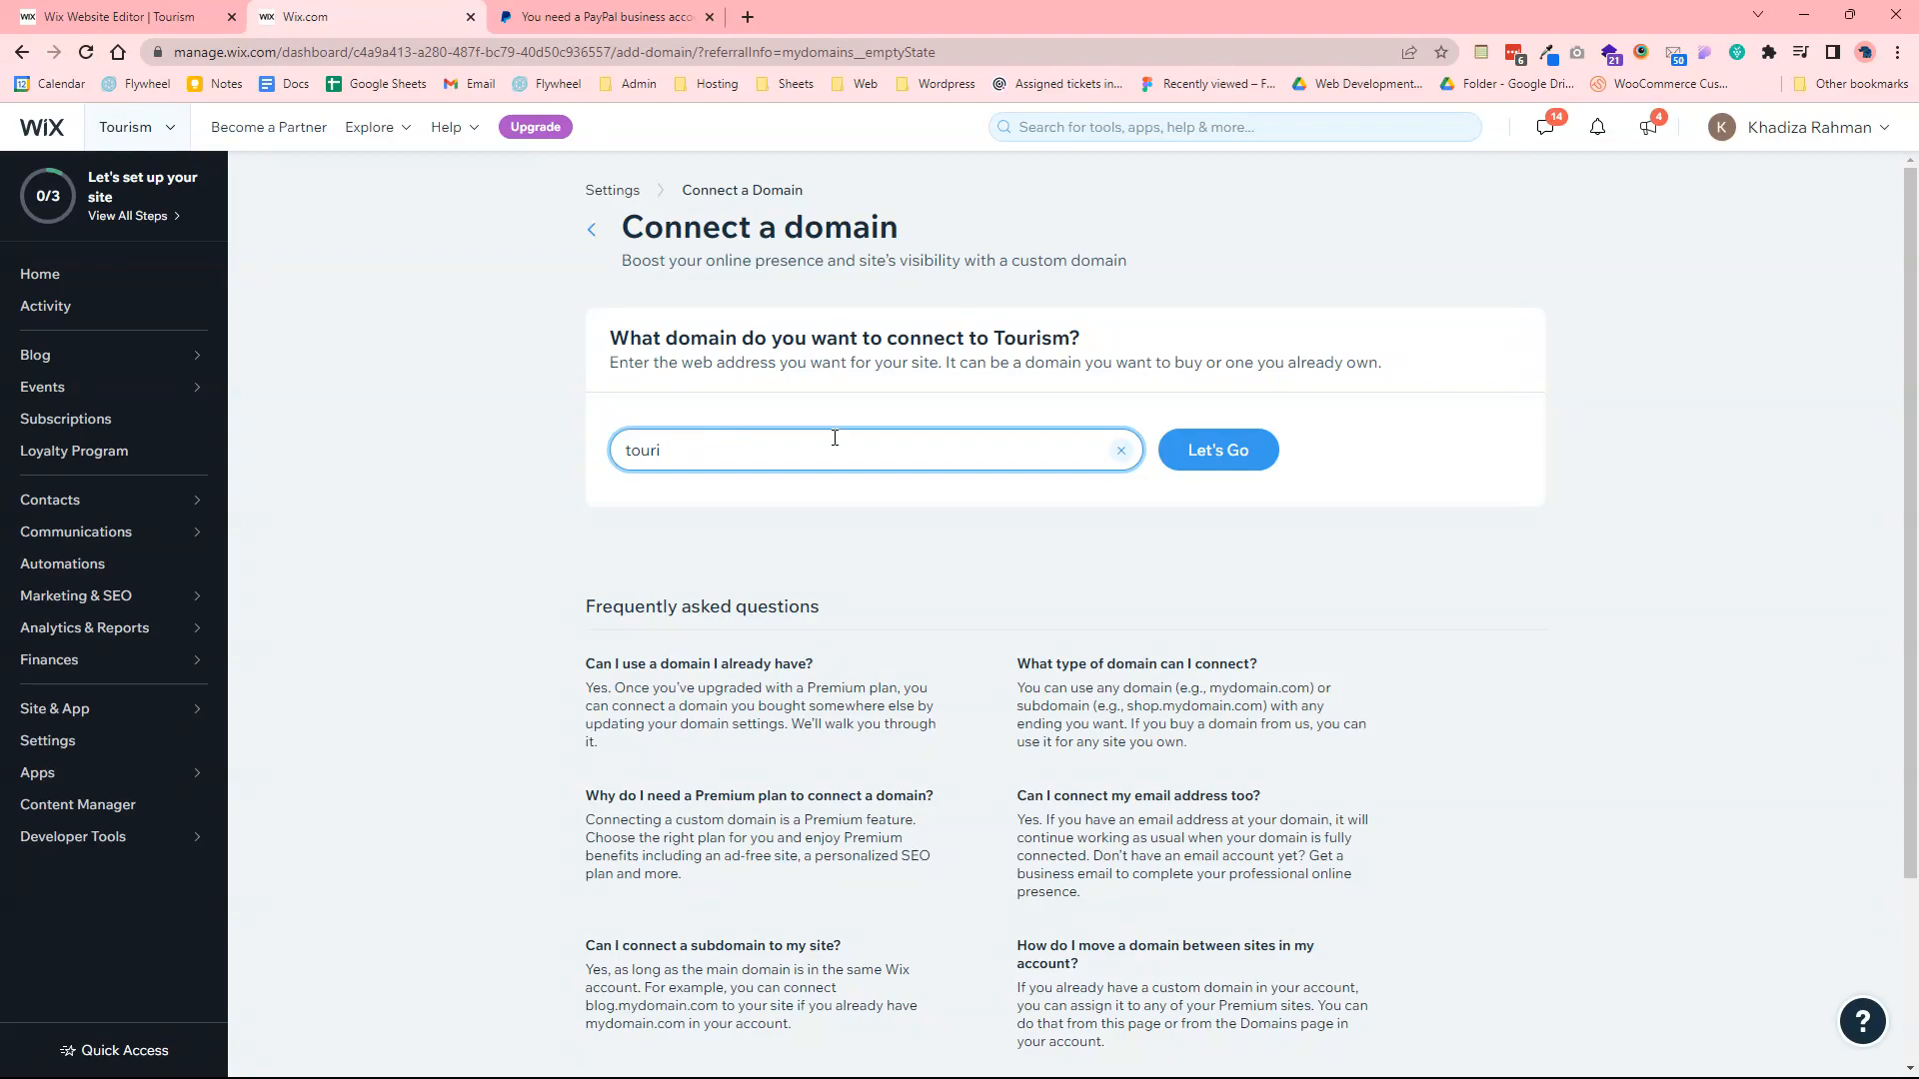
type("sm")
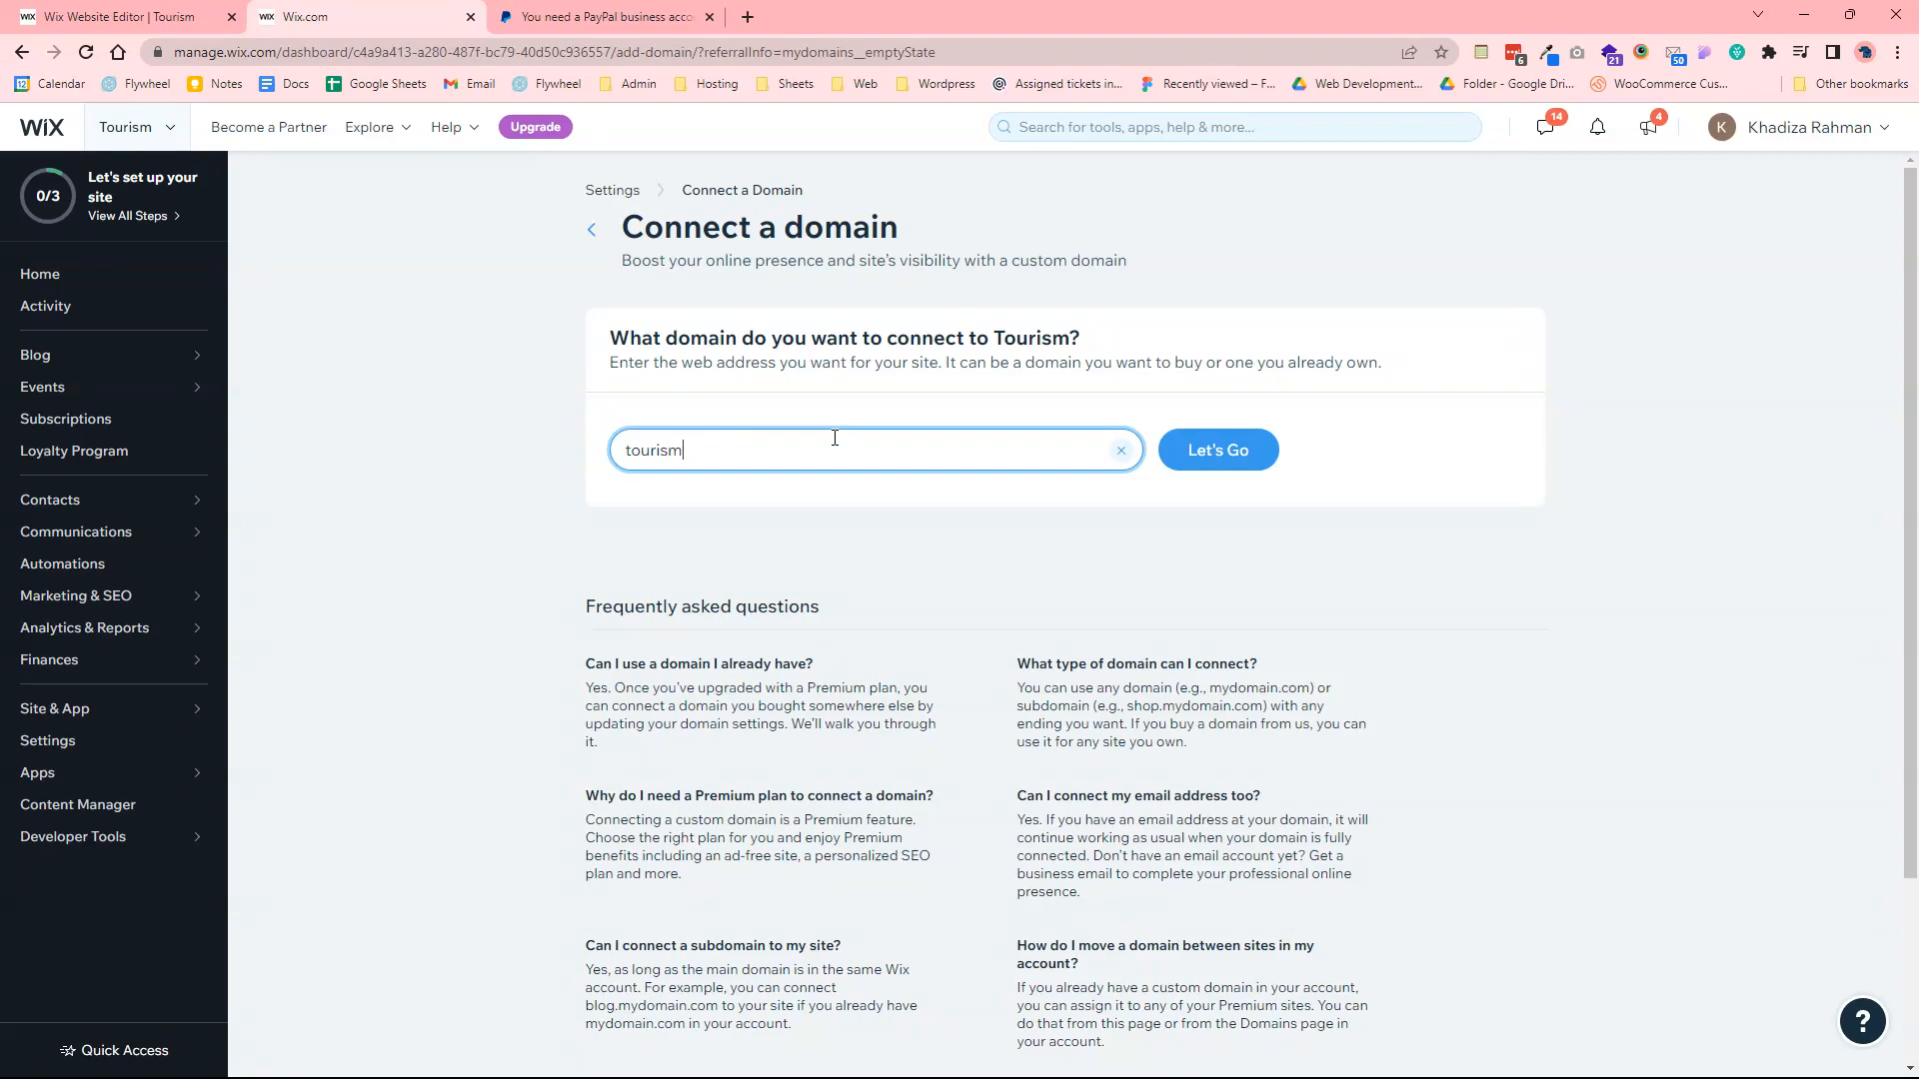
type("website.com")
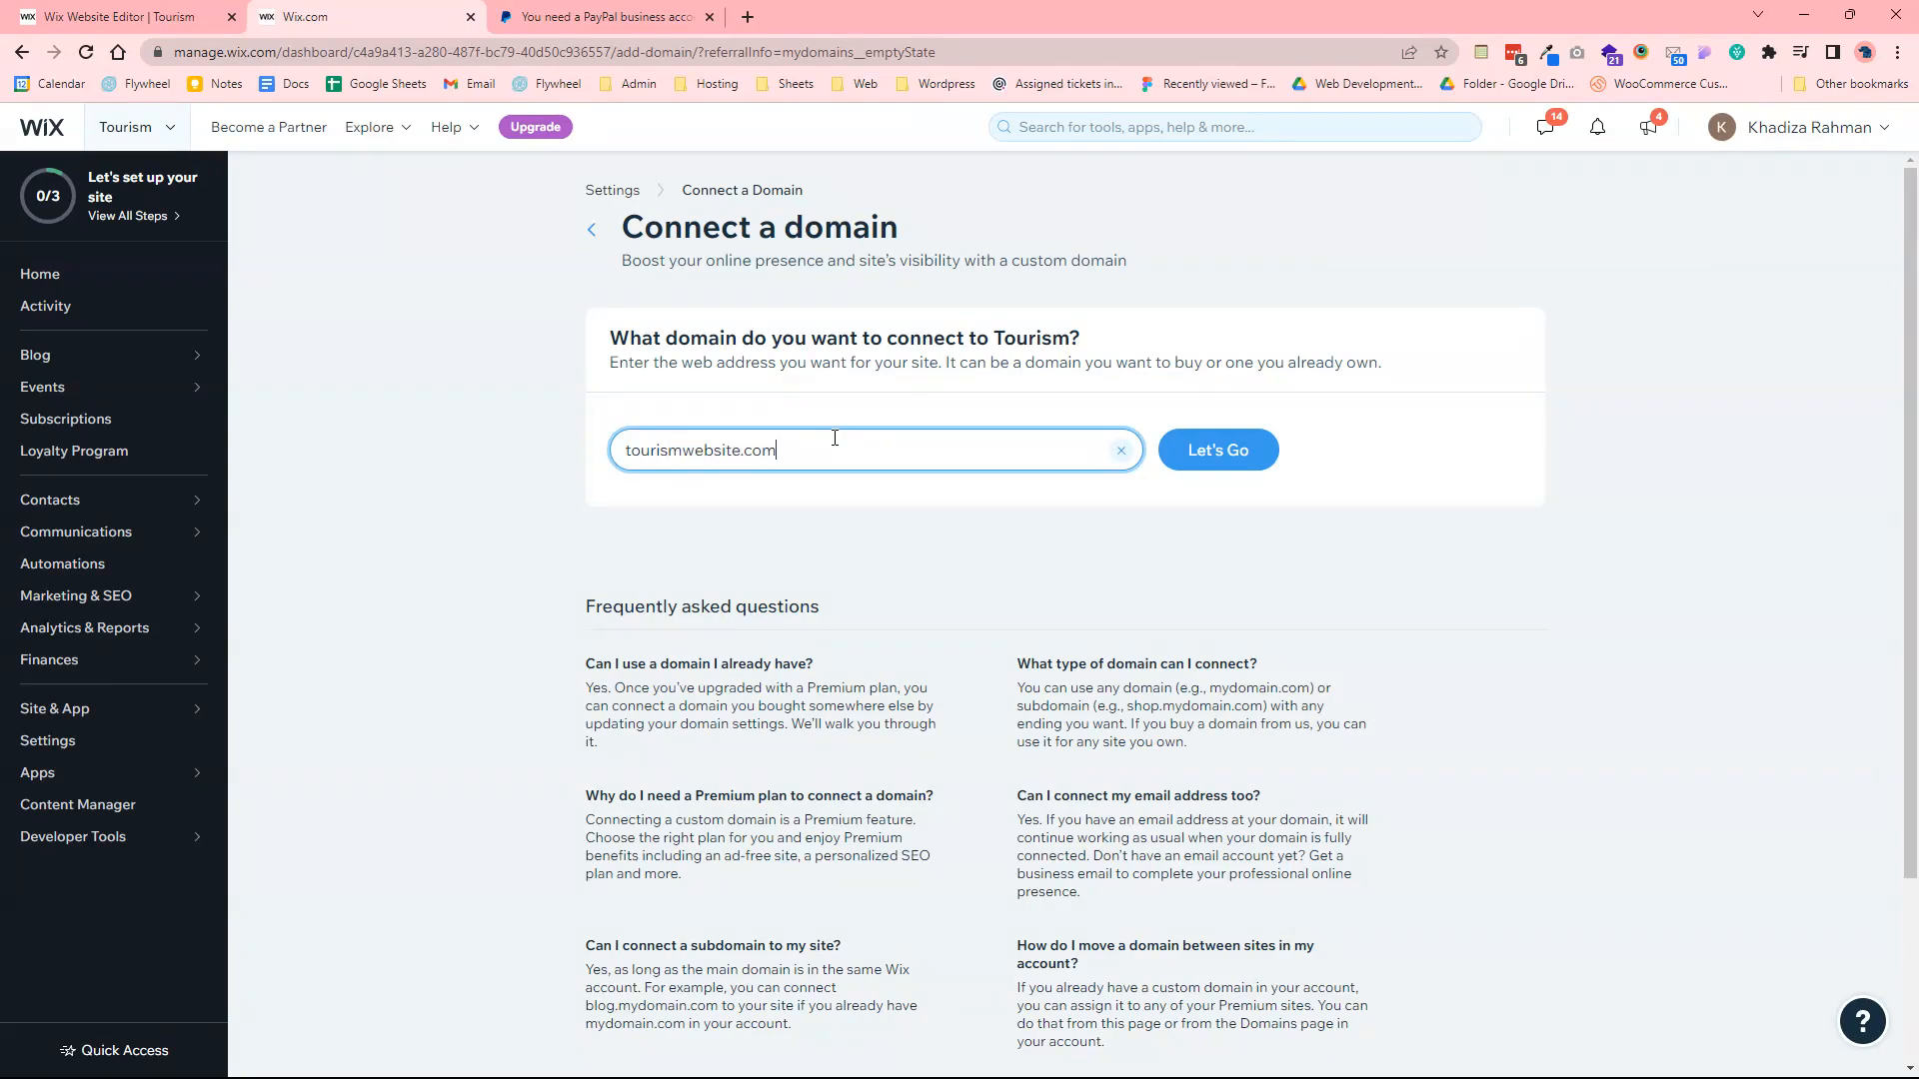
Check tourismwebsite.com availability, dismiss the upgrade prompt and browse the suggested alternatives
left_click(1217, 449)
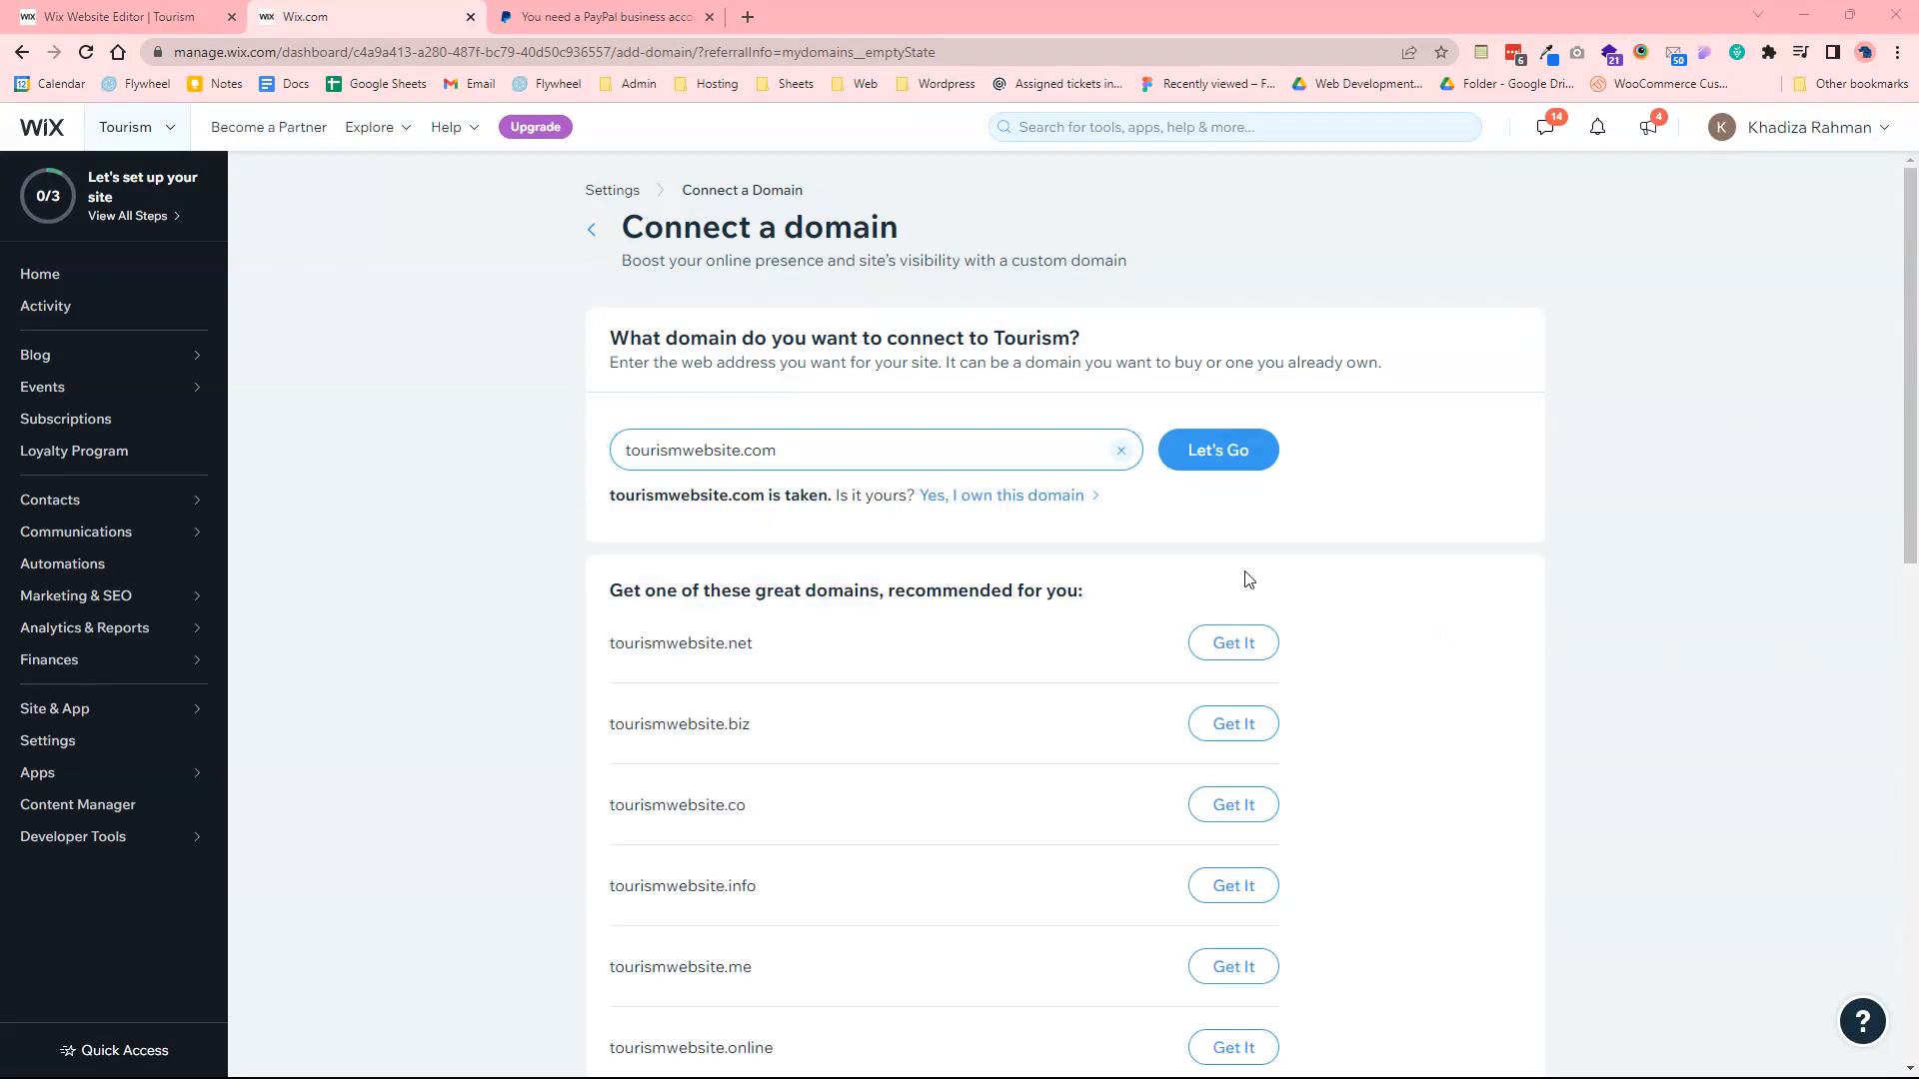
mouse_move(729, 519)
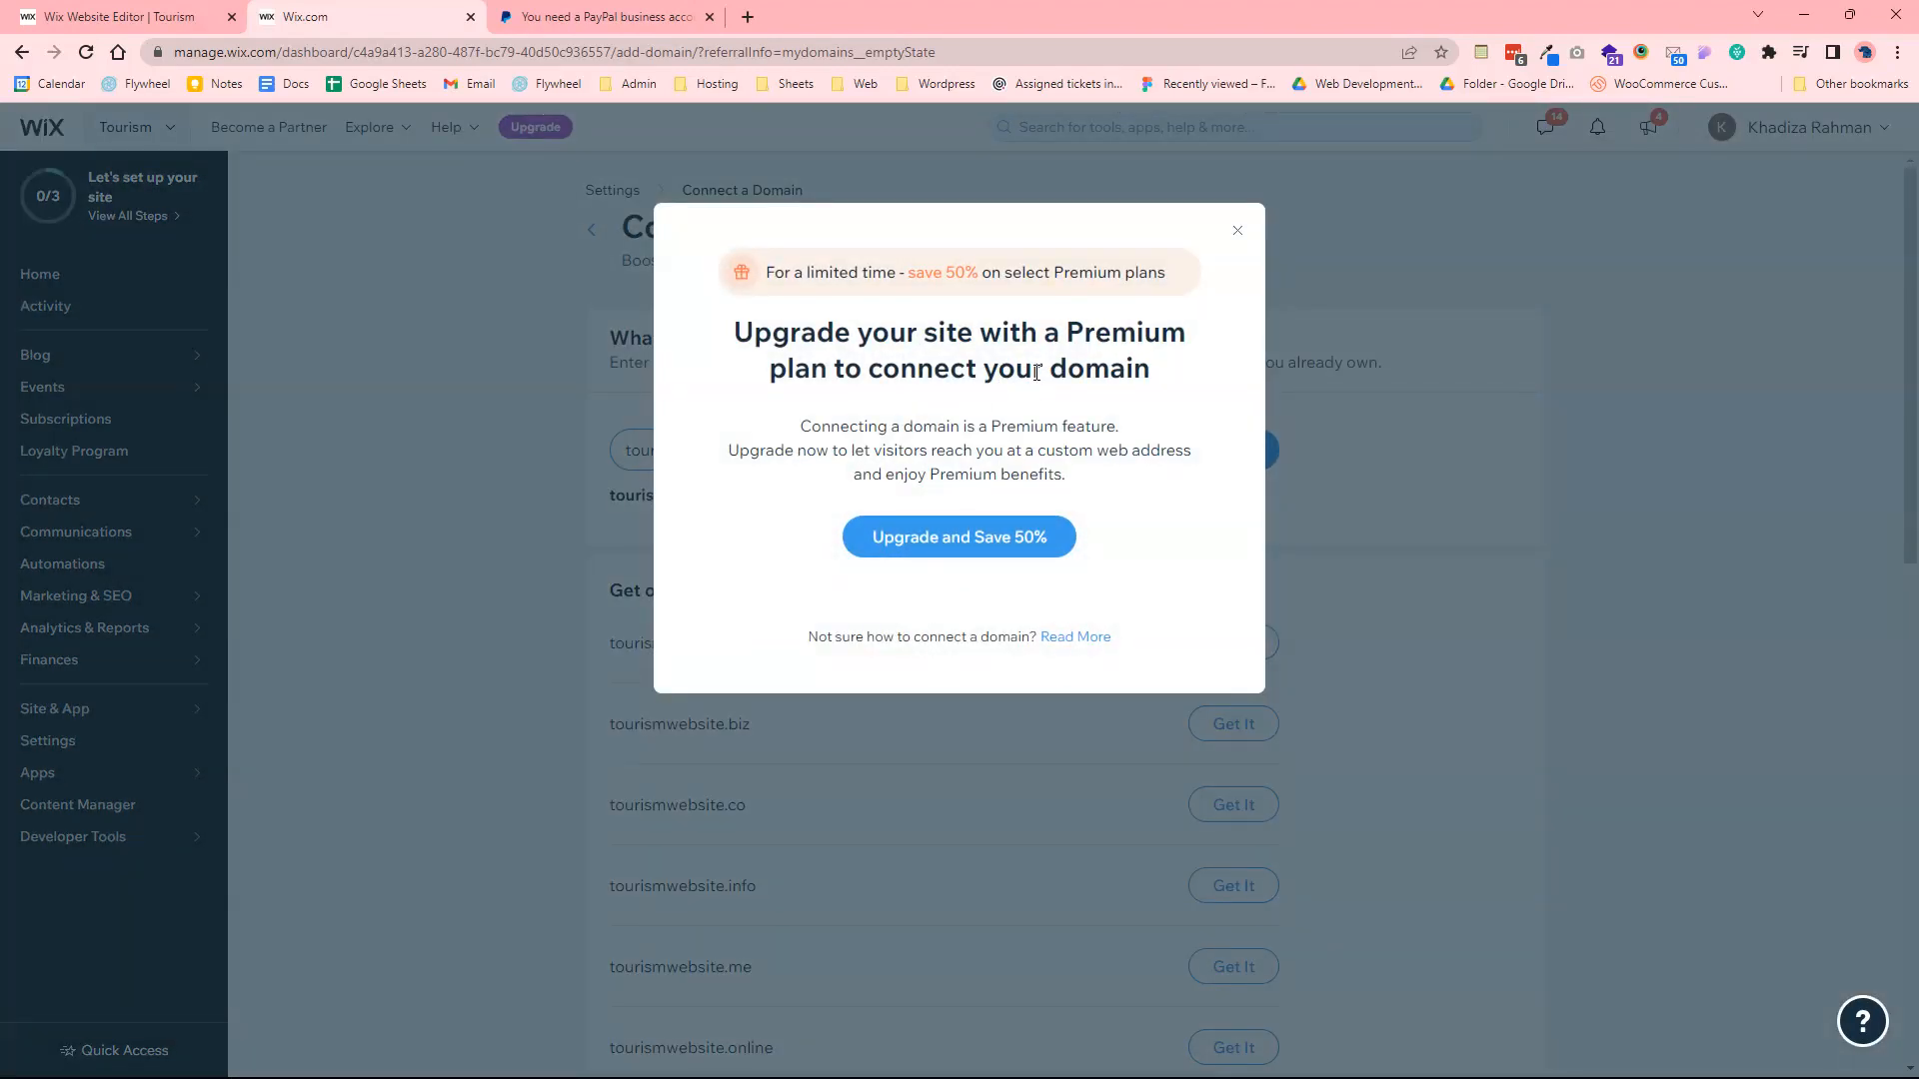
mouse_move(1063, 726)
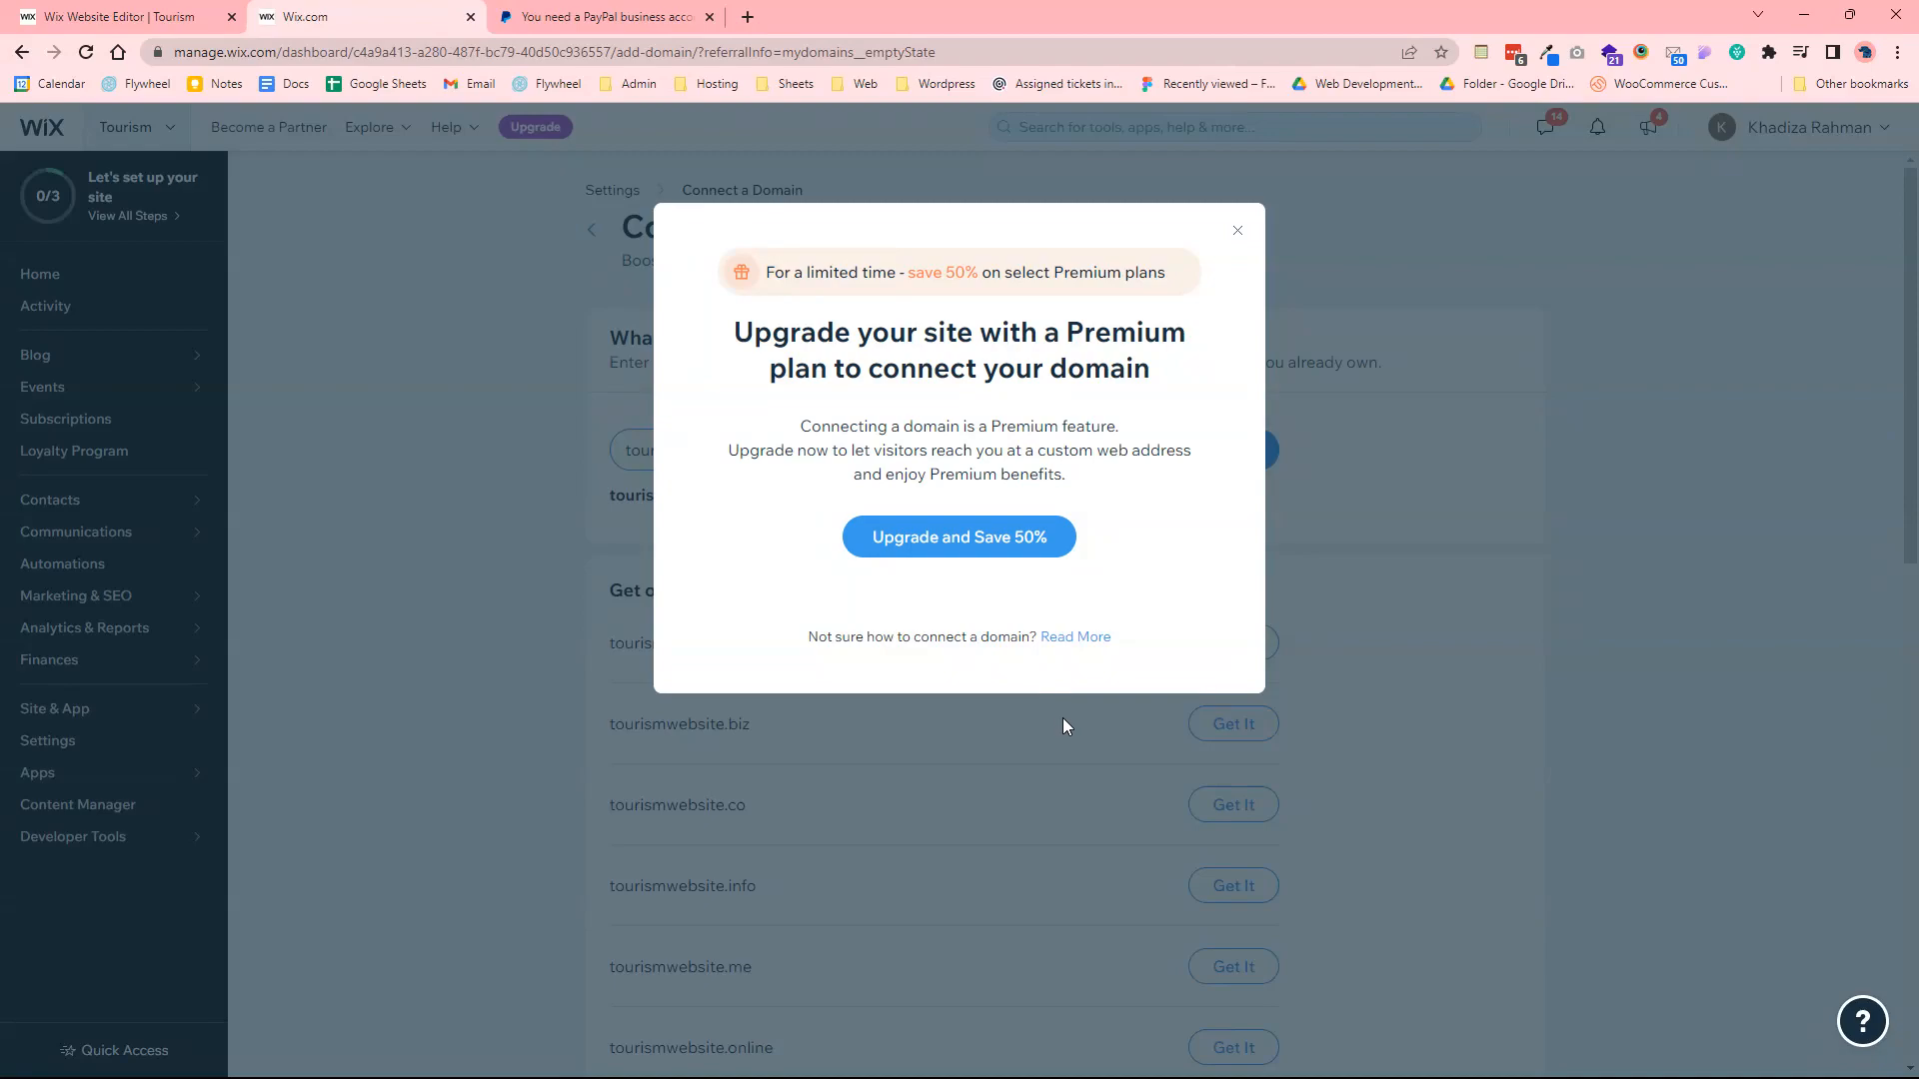
mouse_move(1247, 278)
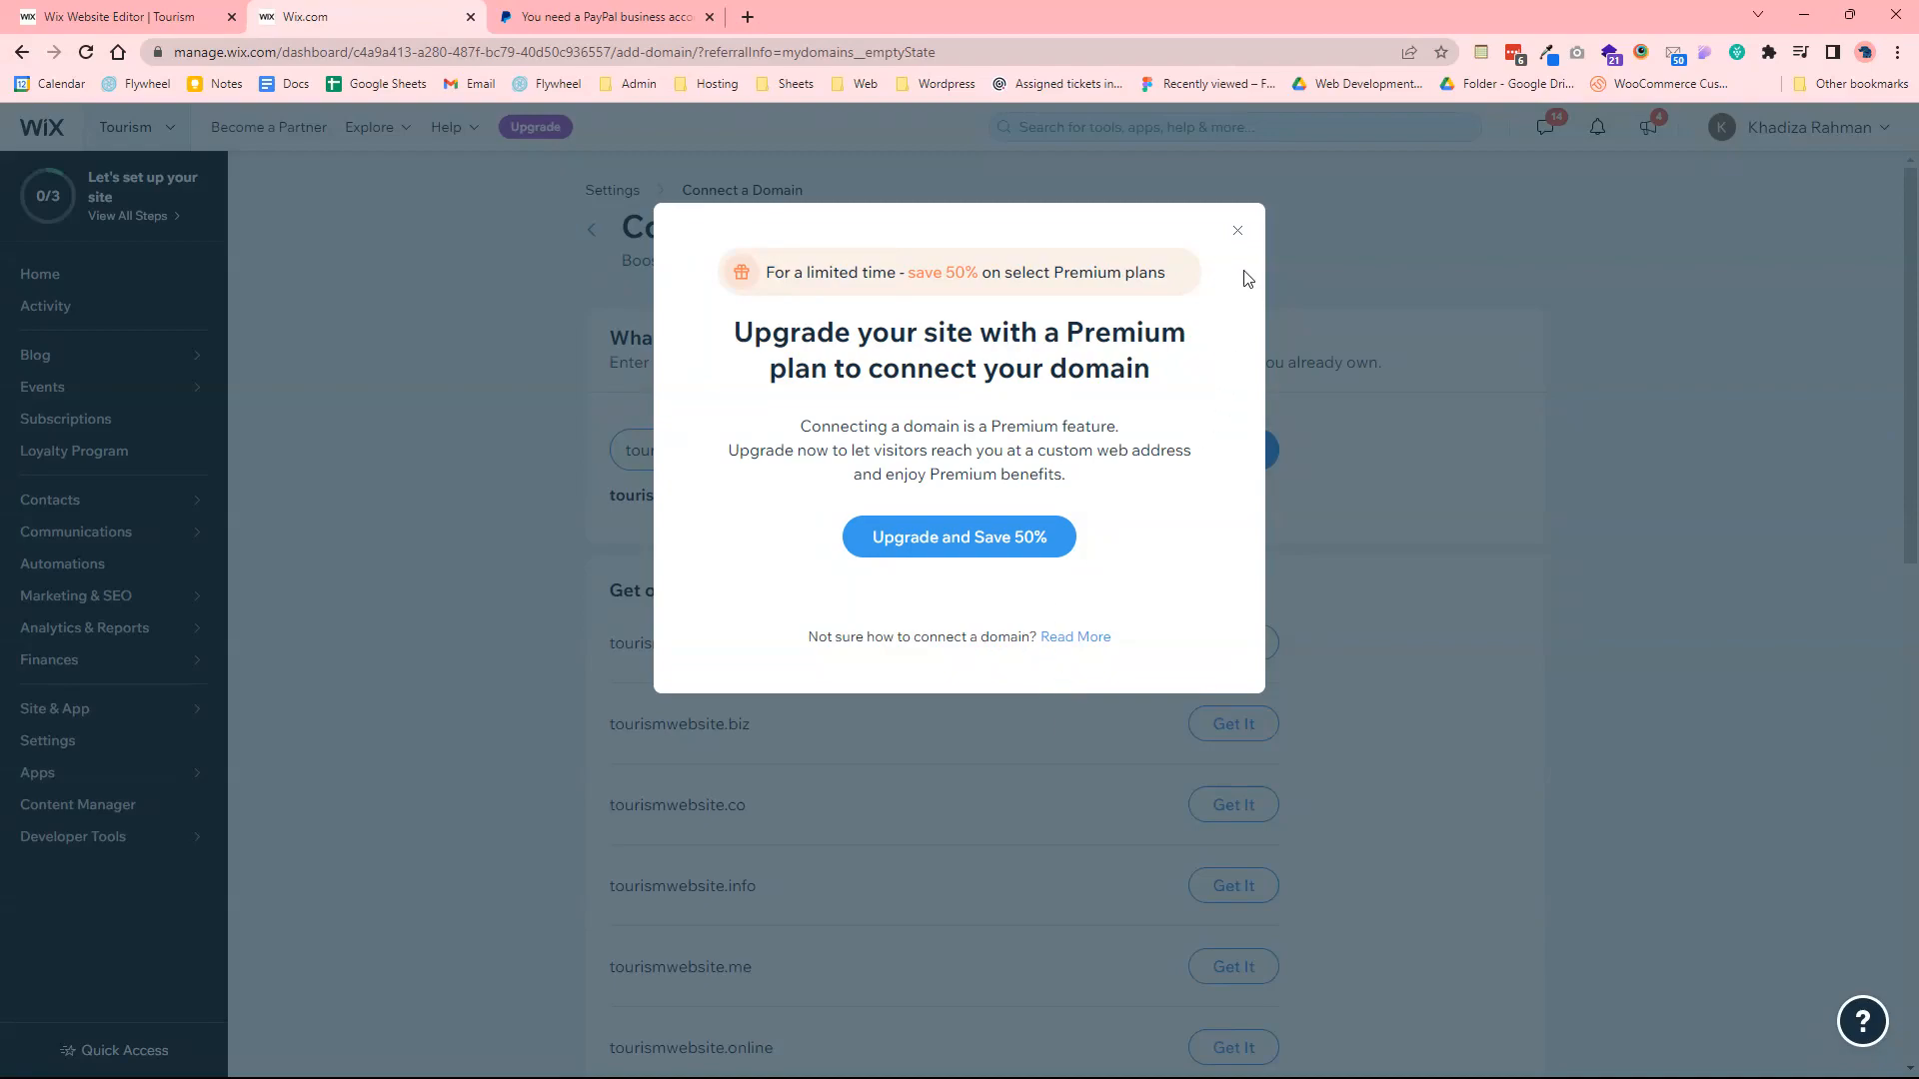
mouse_move(1437, 176)
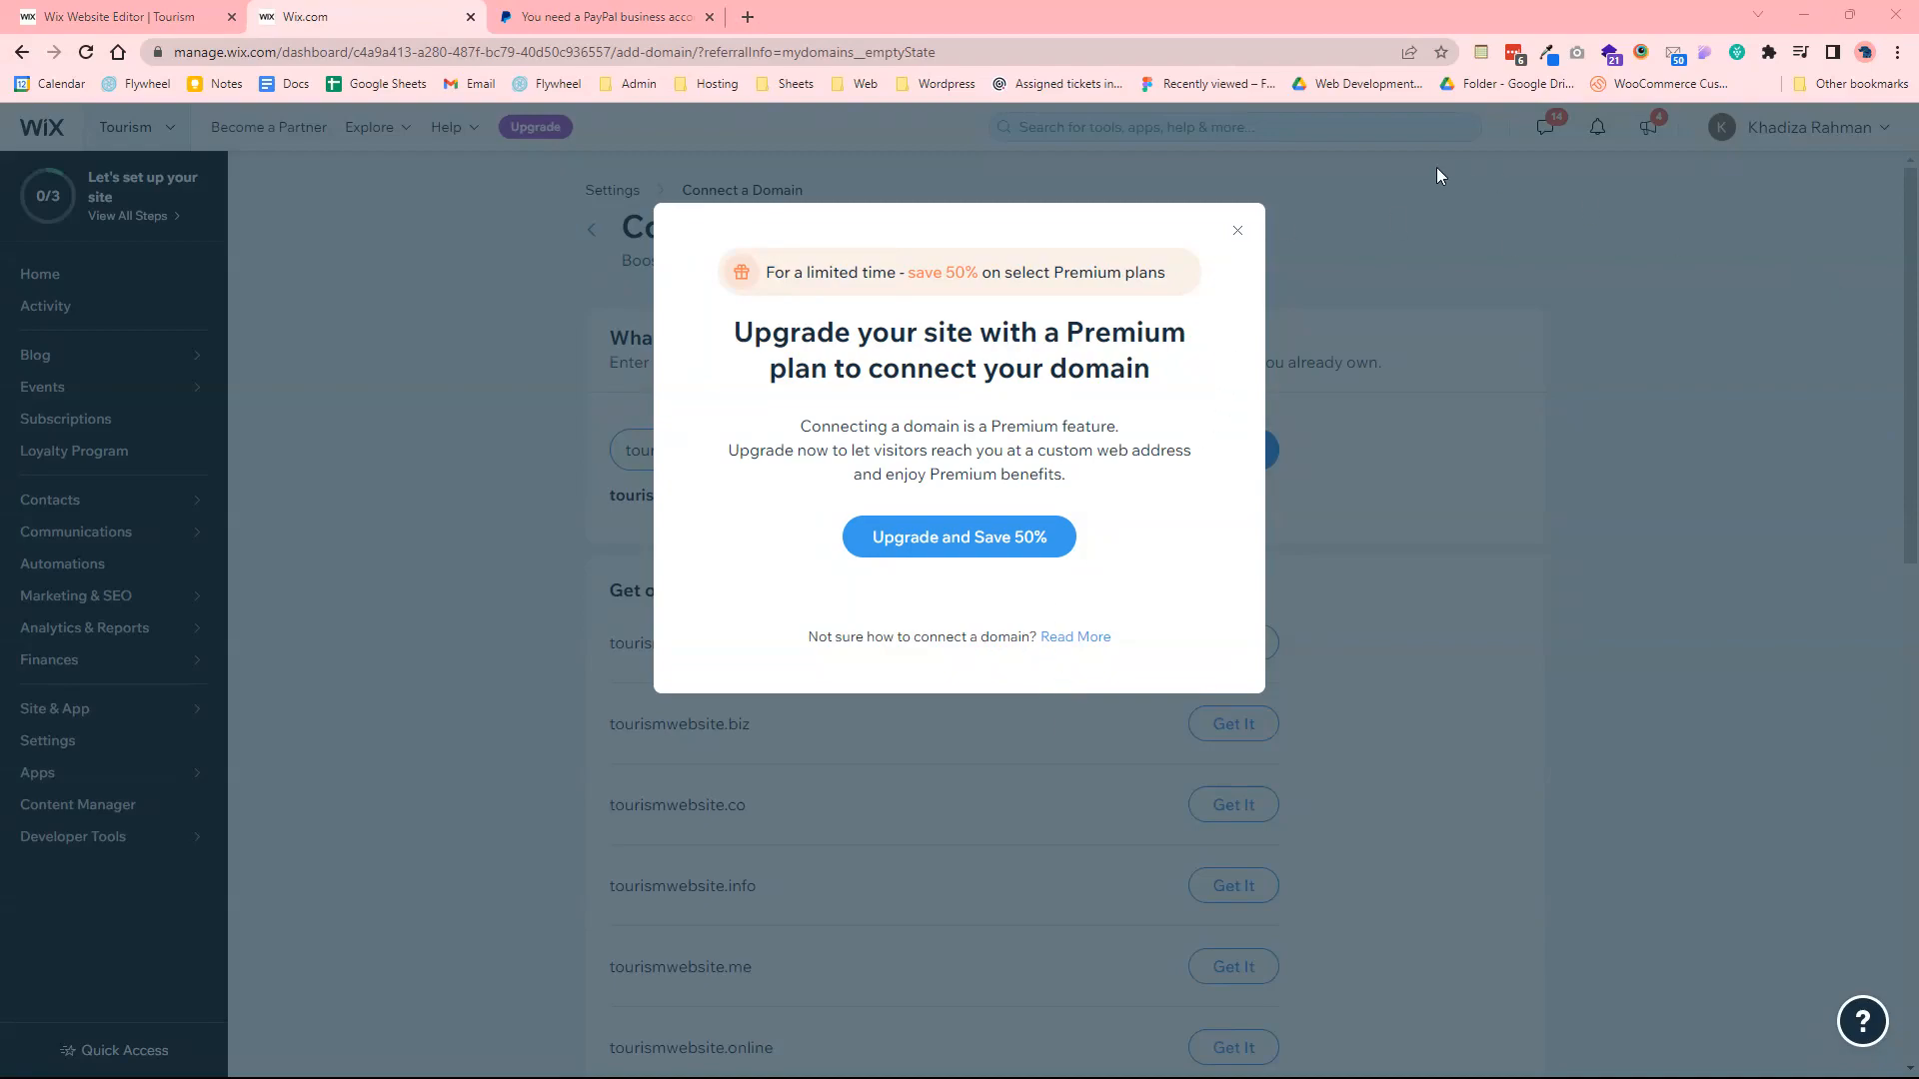
left_click(1235, 230)
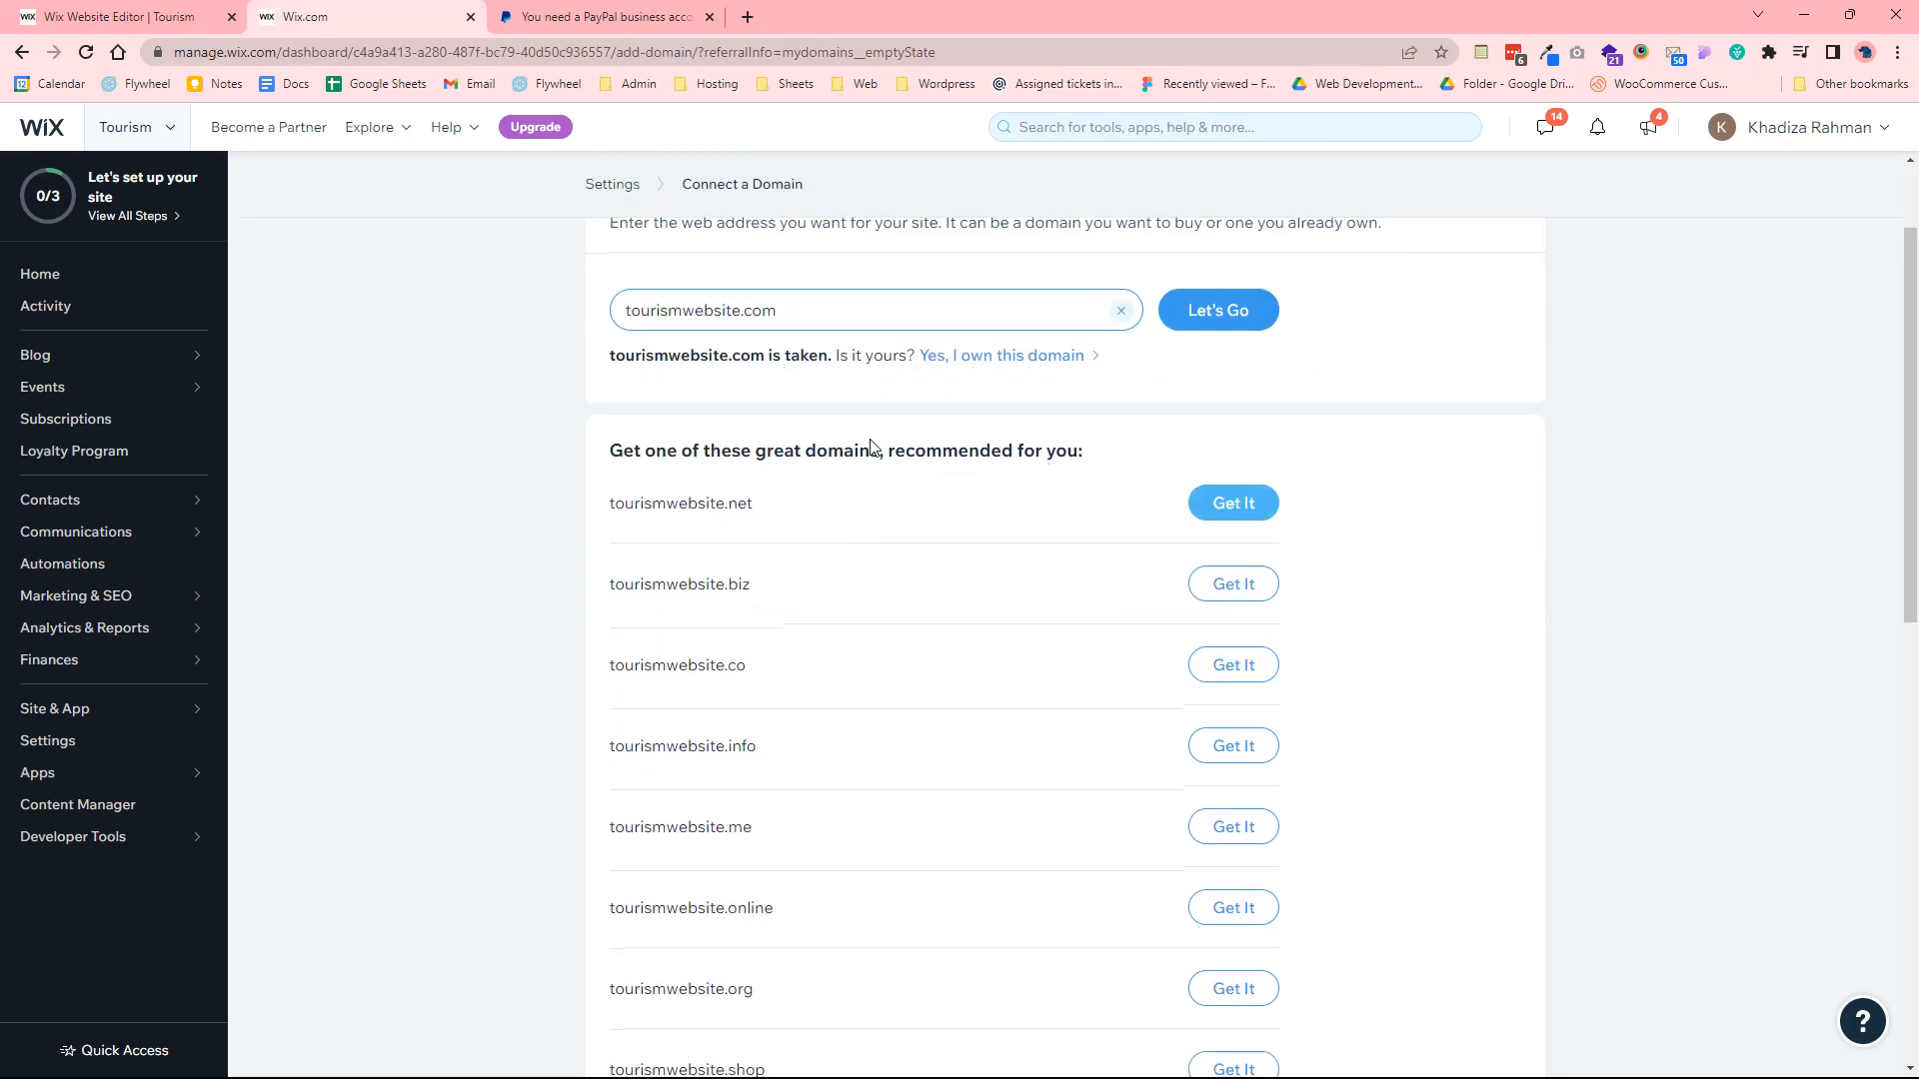
scroll("down", 3)
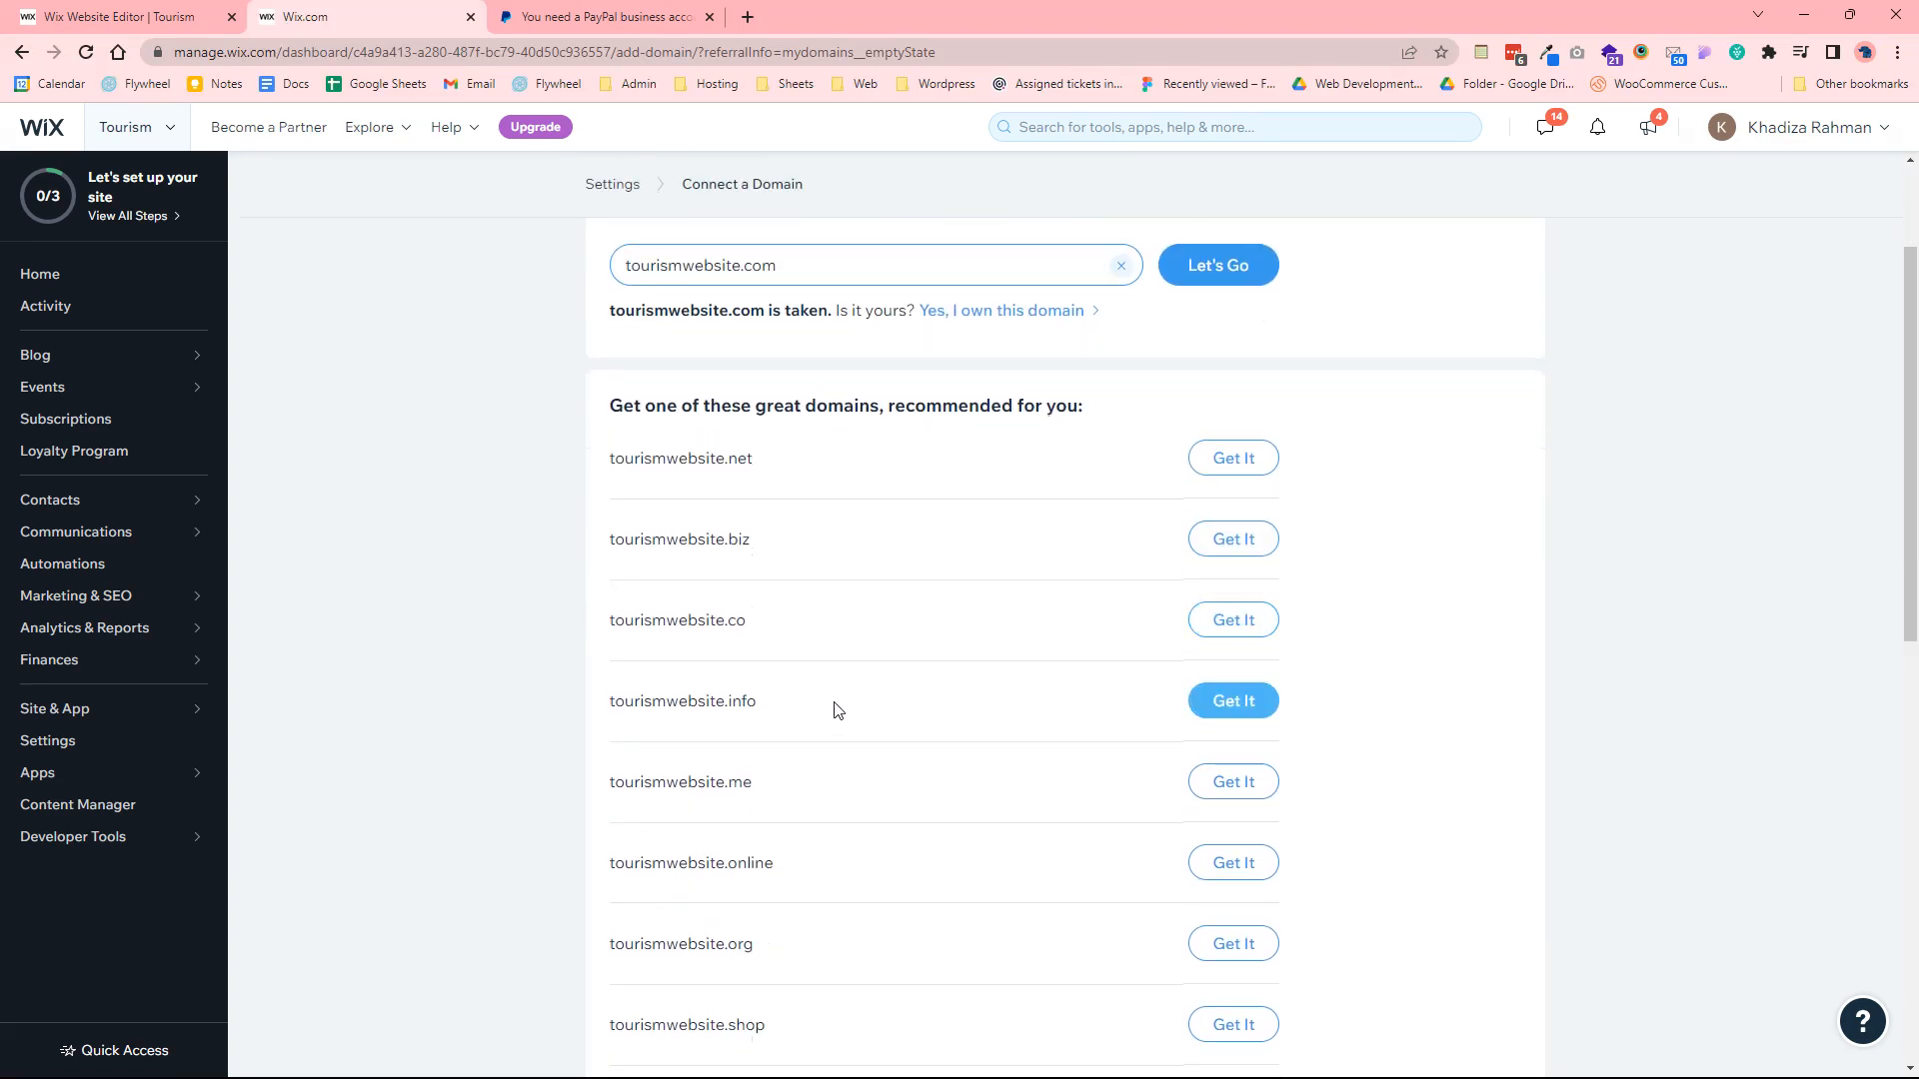
mouse_move(681, 718)
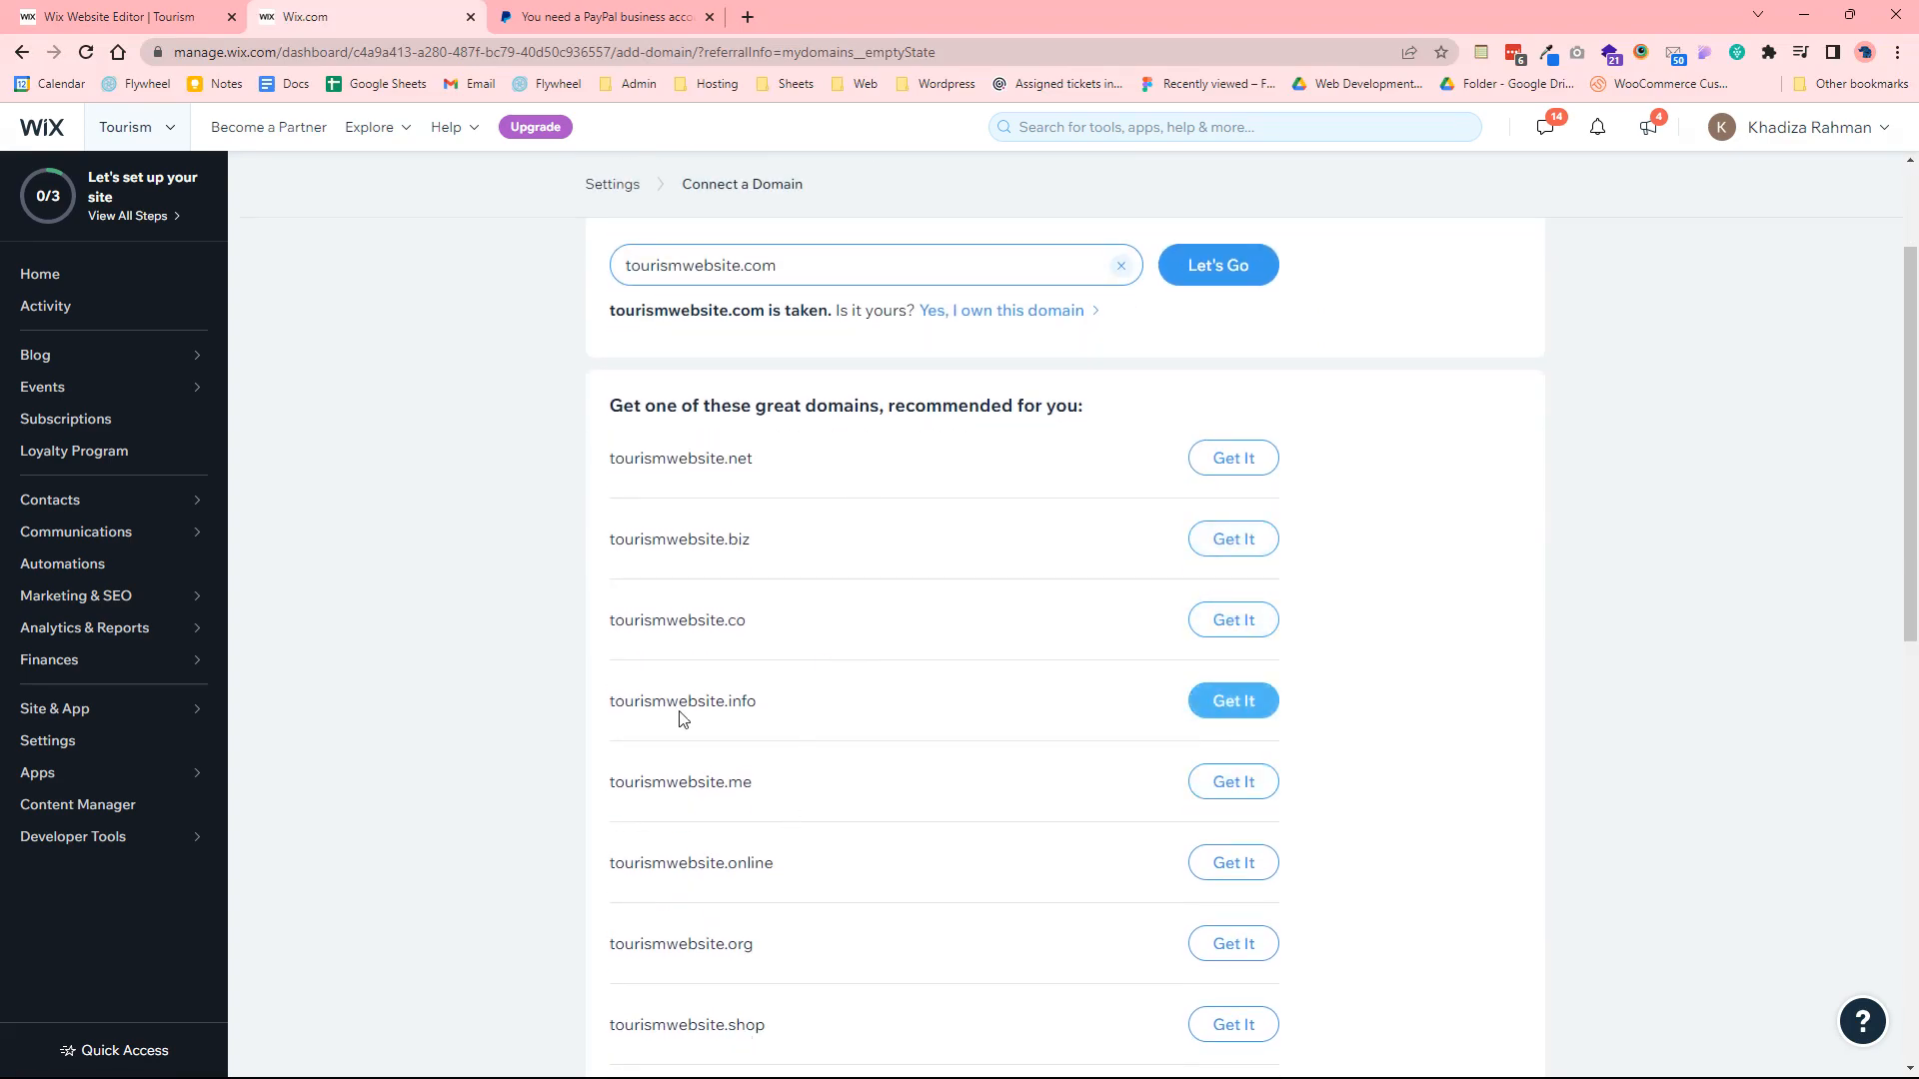
Choose the suggested tourismwebsite.info domain from the alternatives list
left_click(1233, 699)
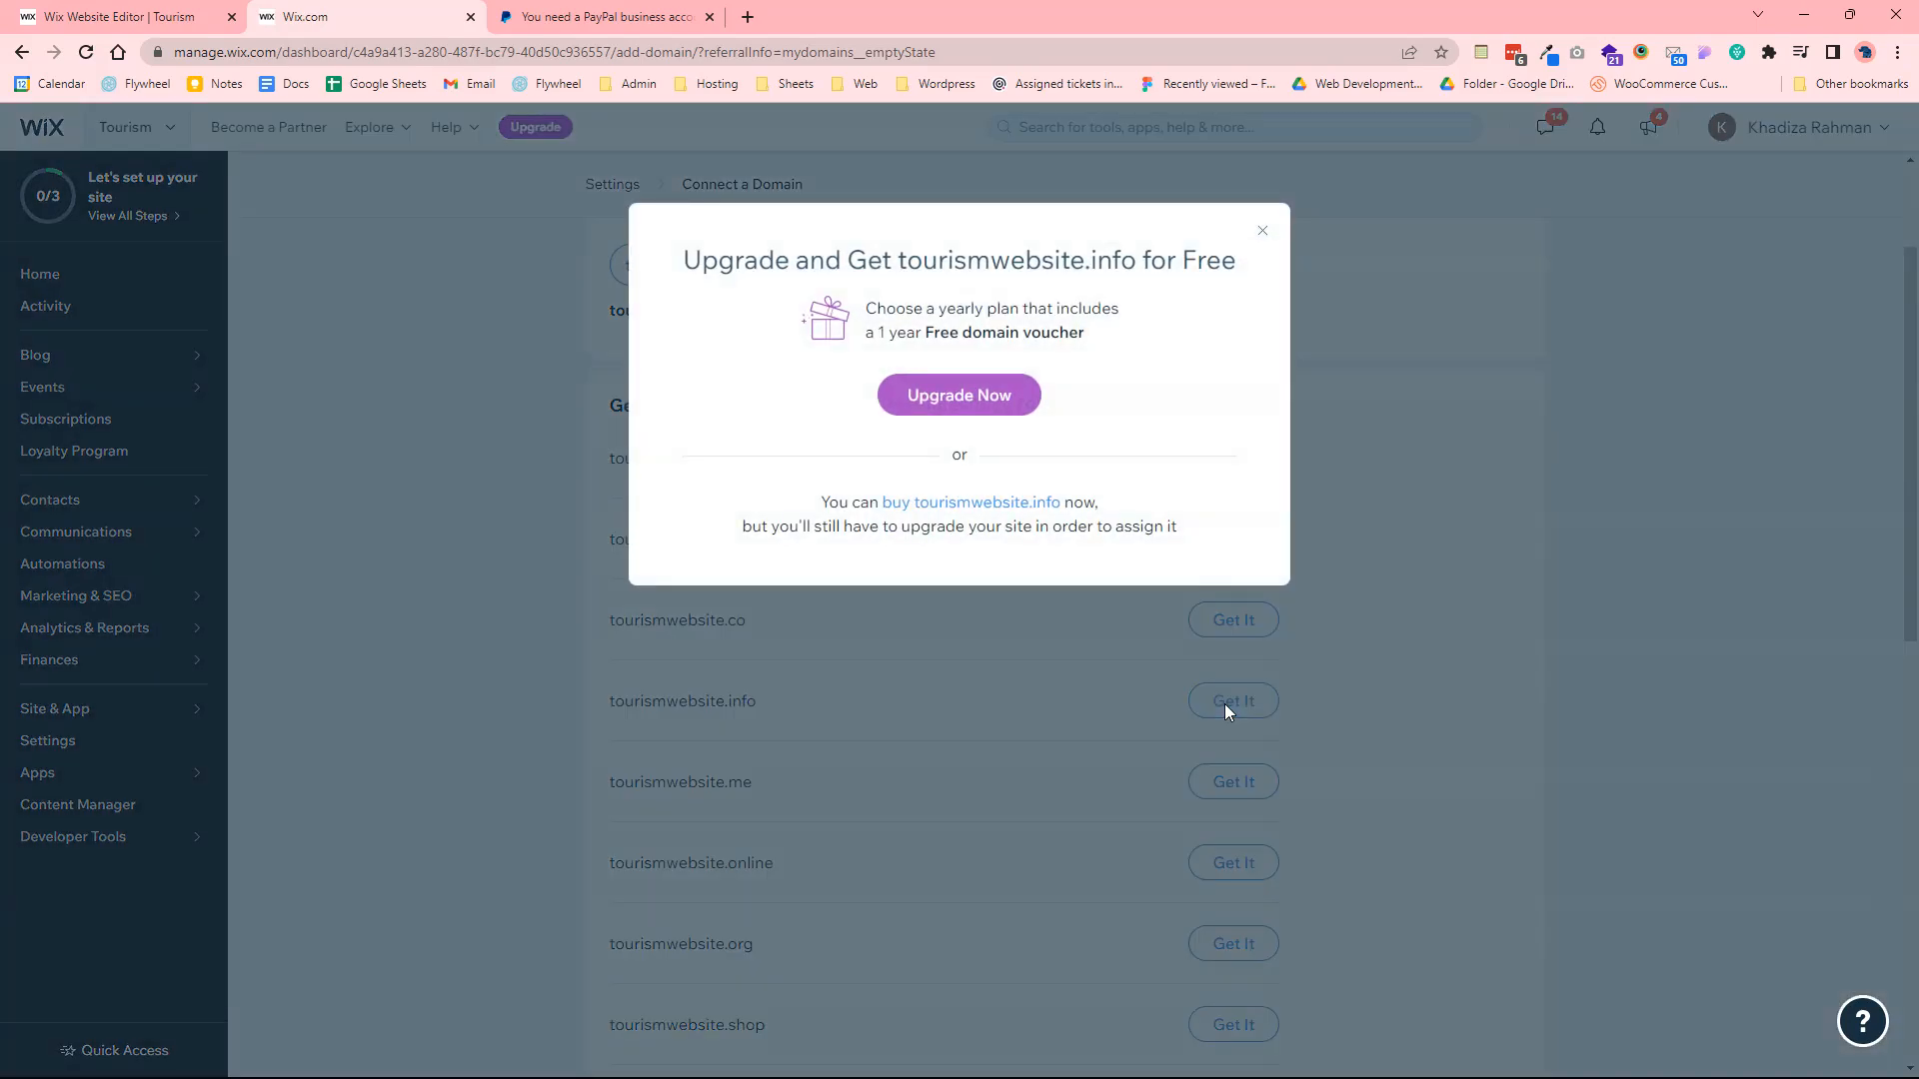
mouse_move(1101, 346)
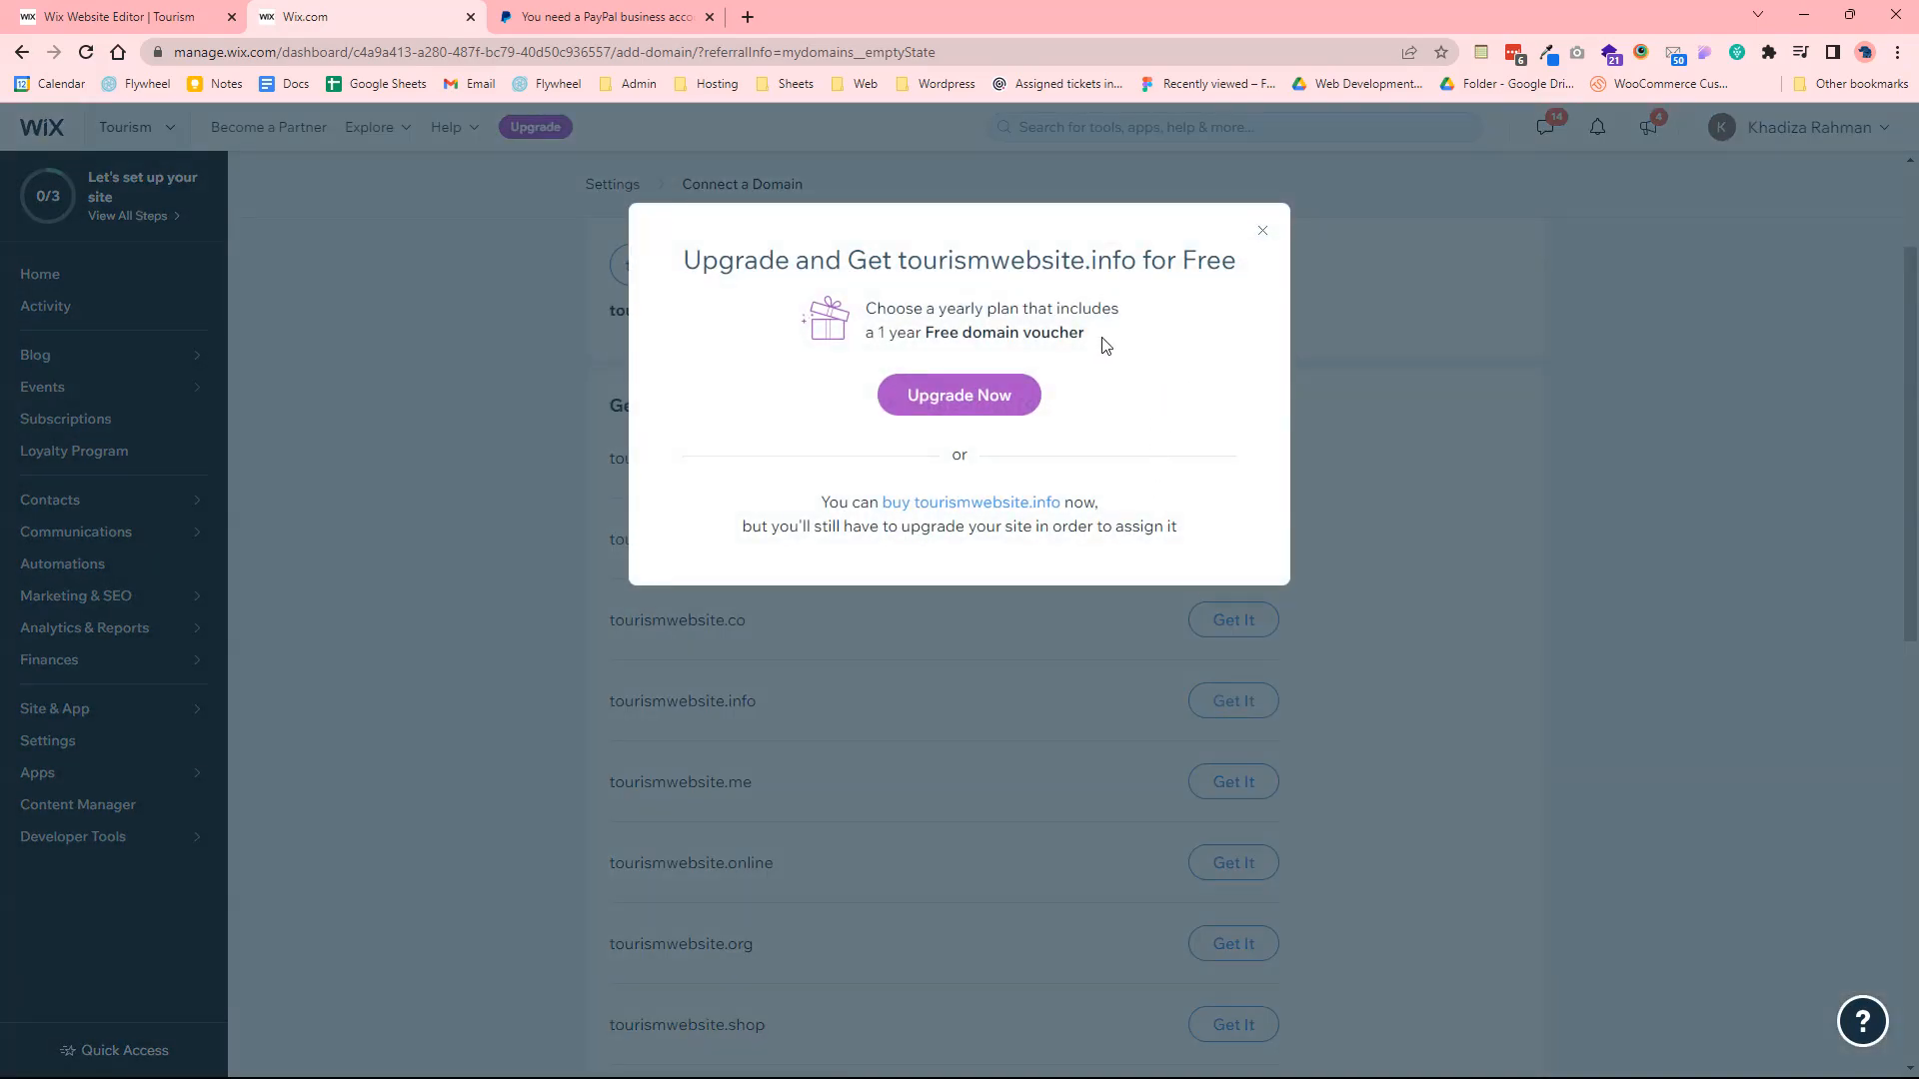
mouse_move(1095, 486)
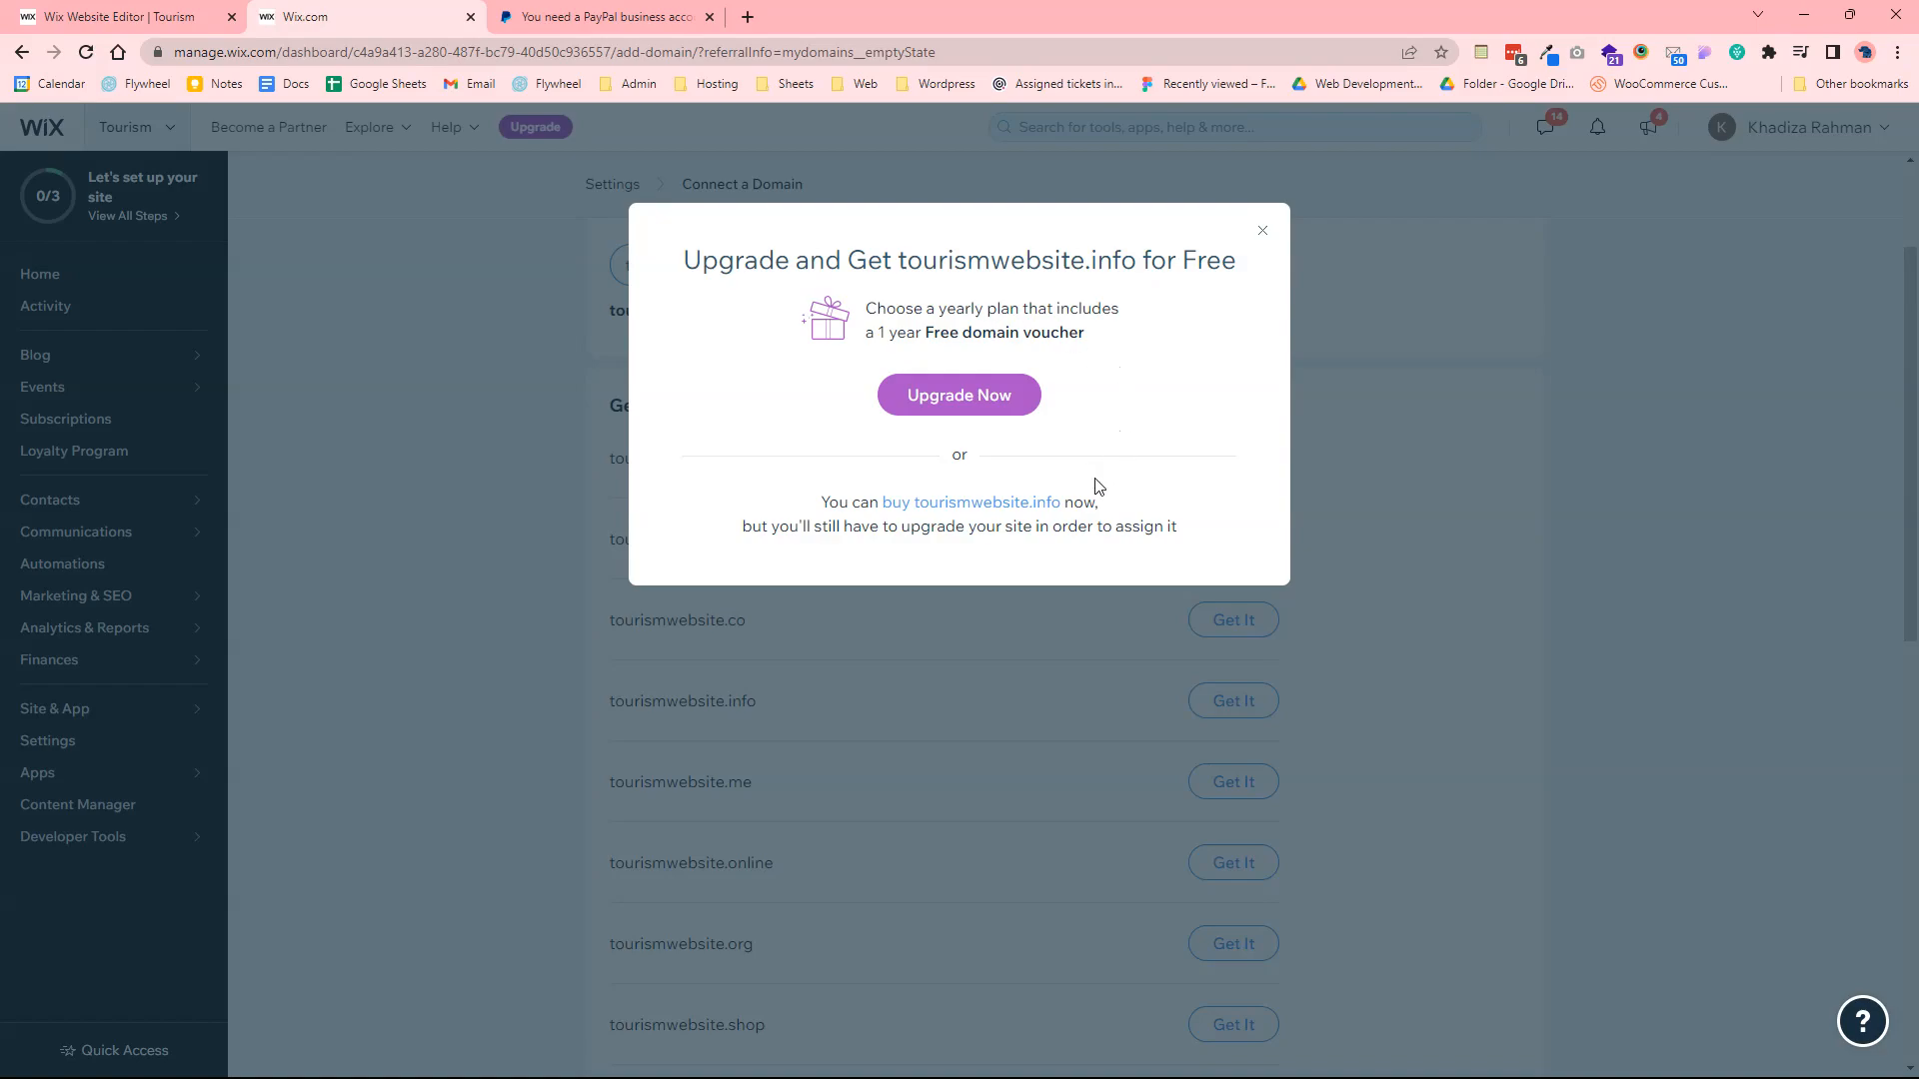
mouse_move(943, 510)
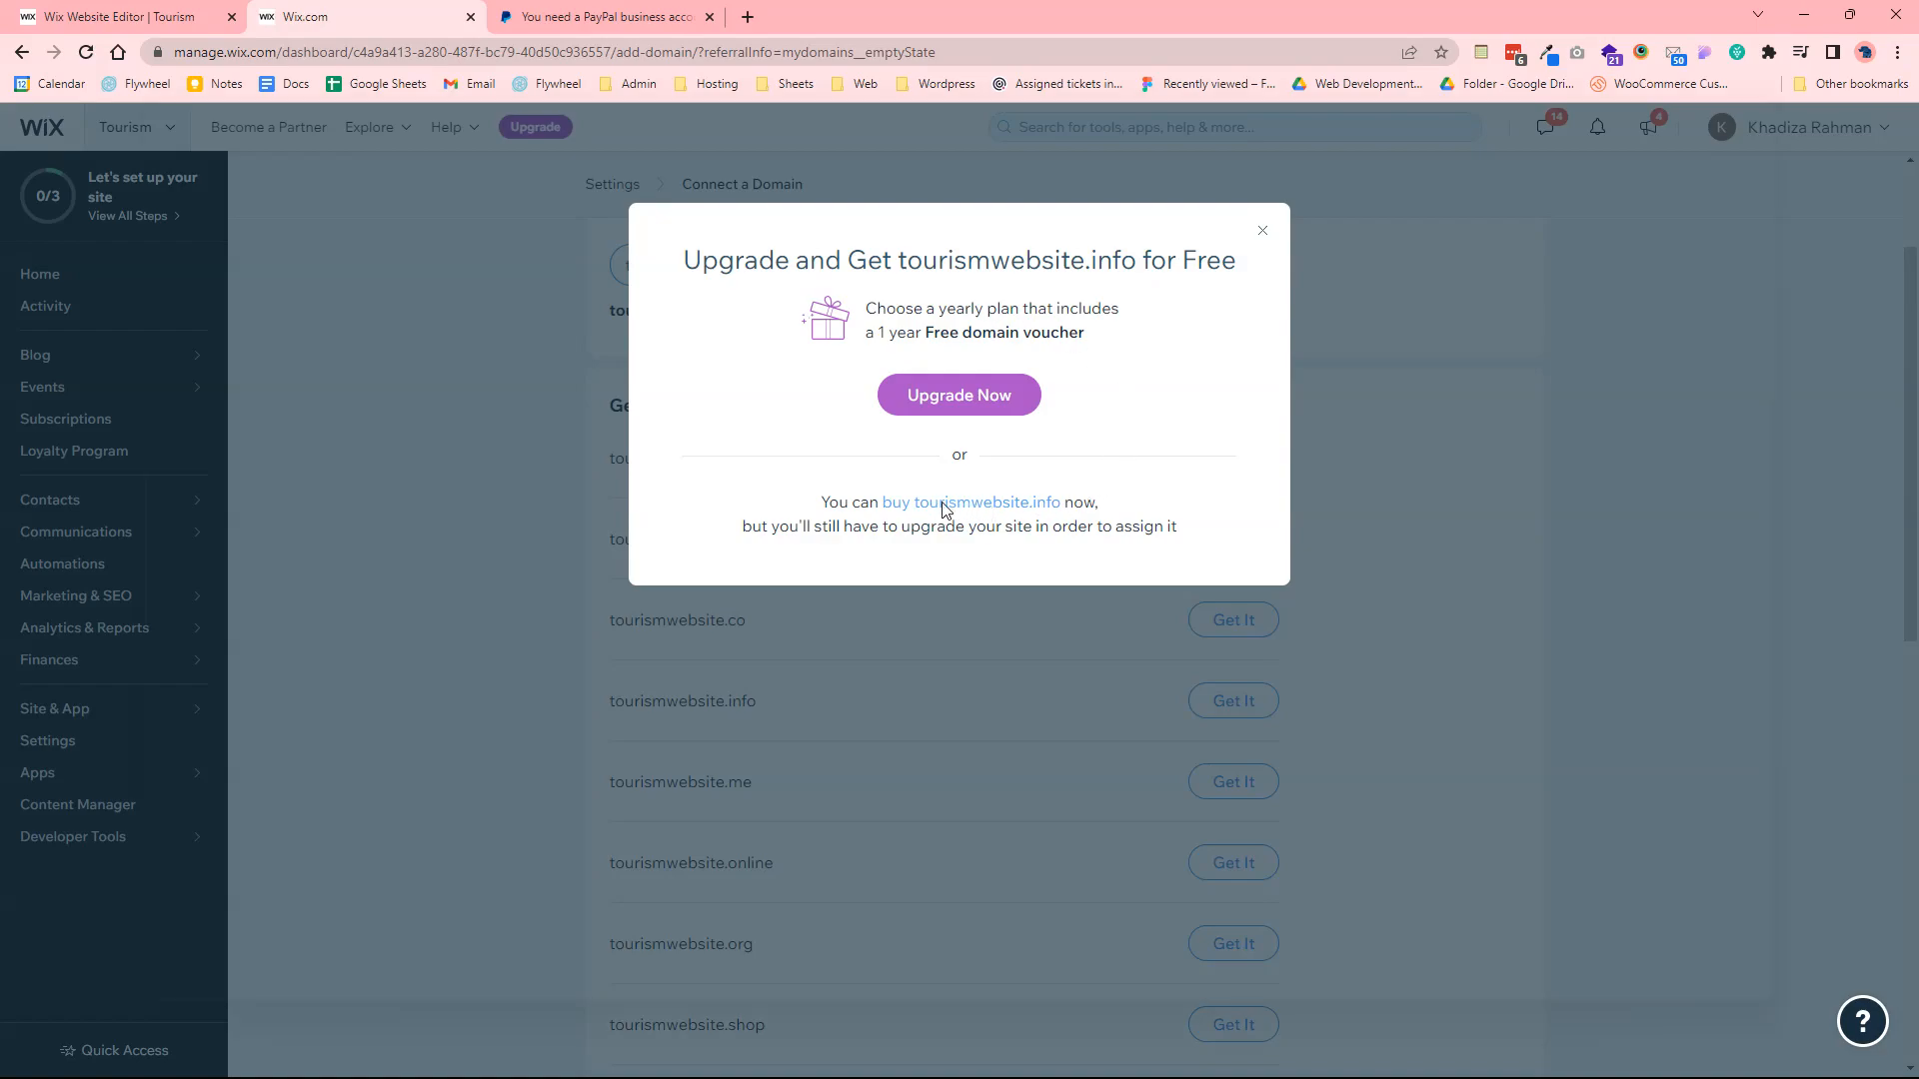
Buy tourismwebsite.info outright, reaching the registration period step at £23.95 for two years
left_click(971, 502)
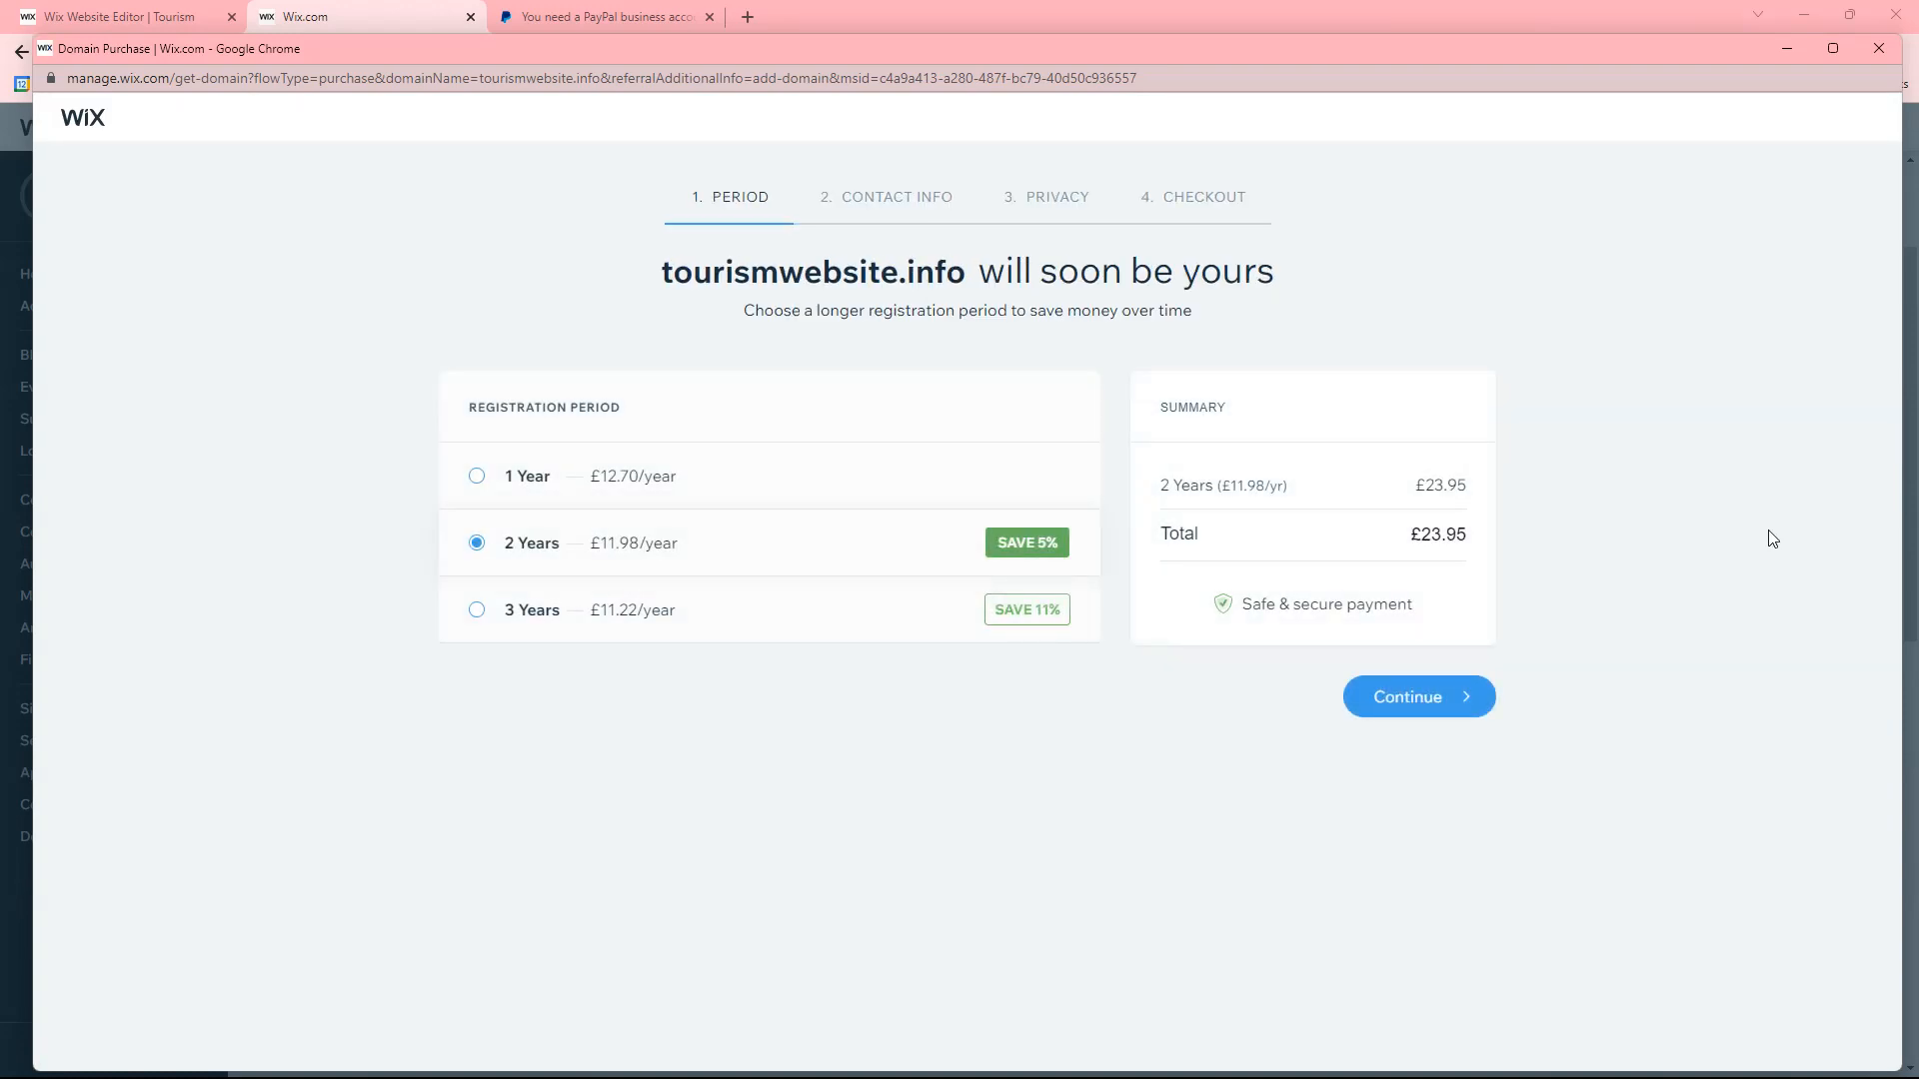
mouse_move(874, 258)
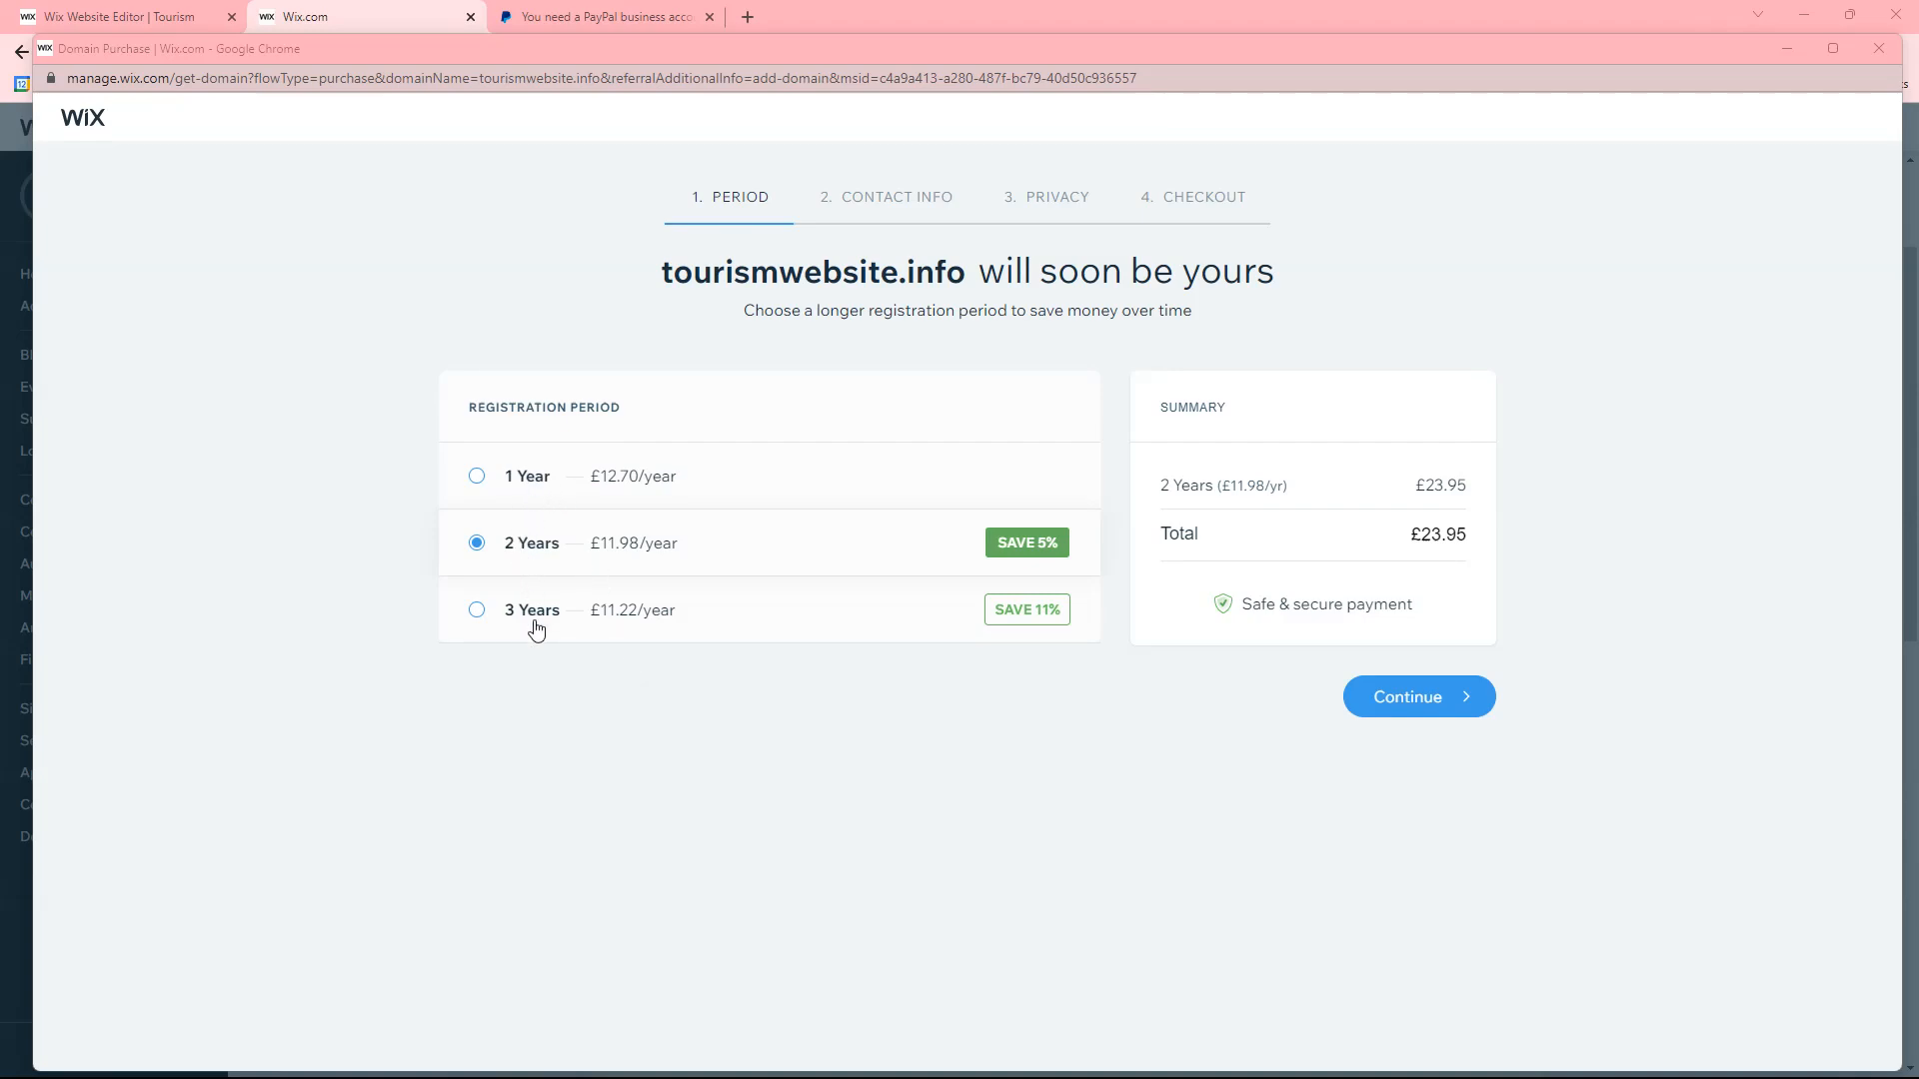
mouse_move(646, 814)
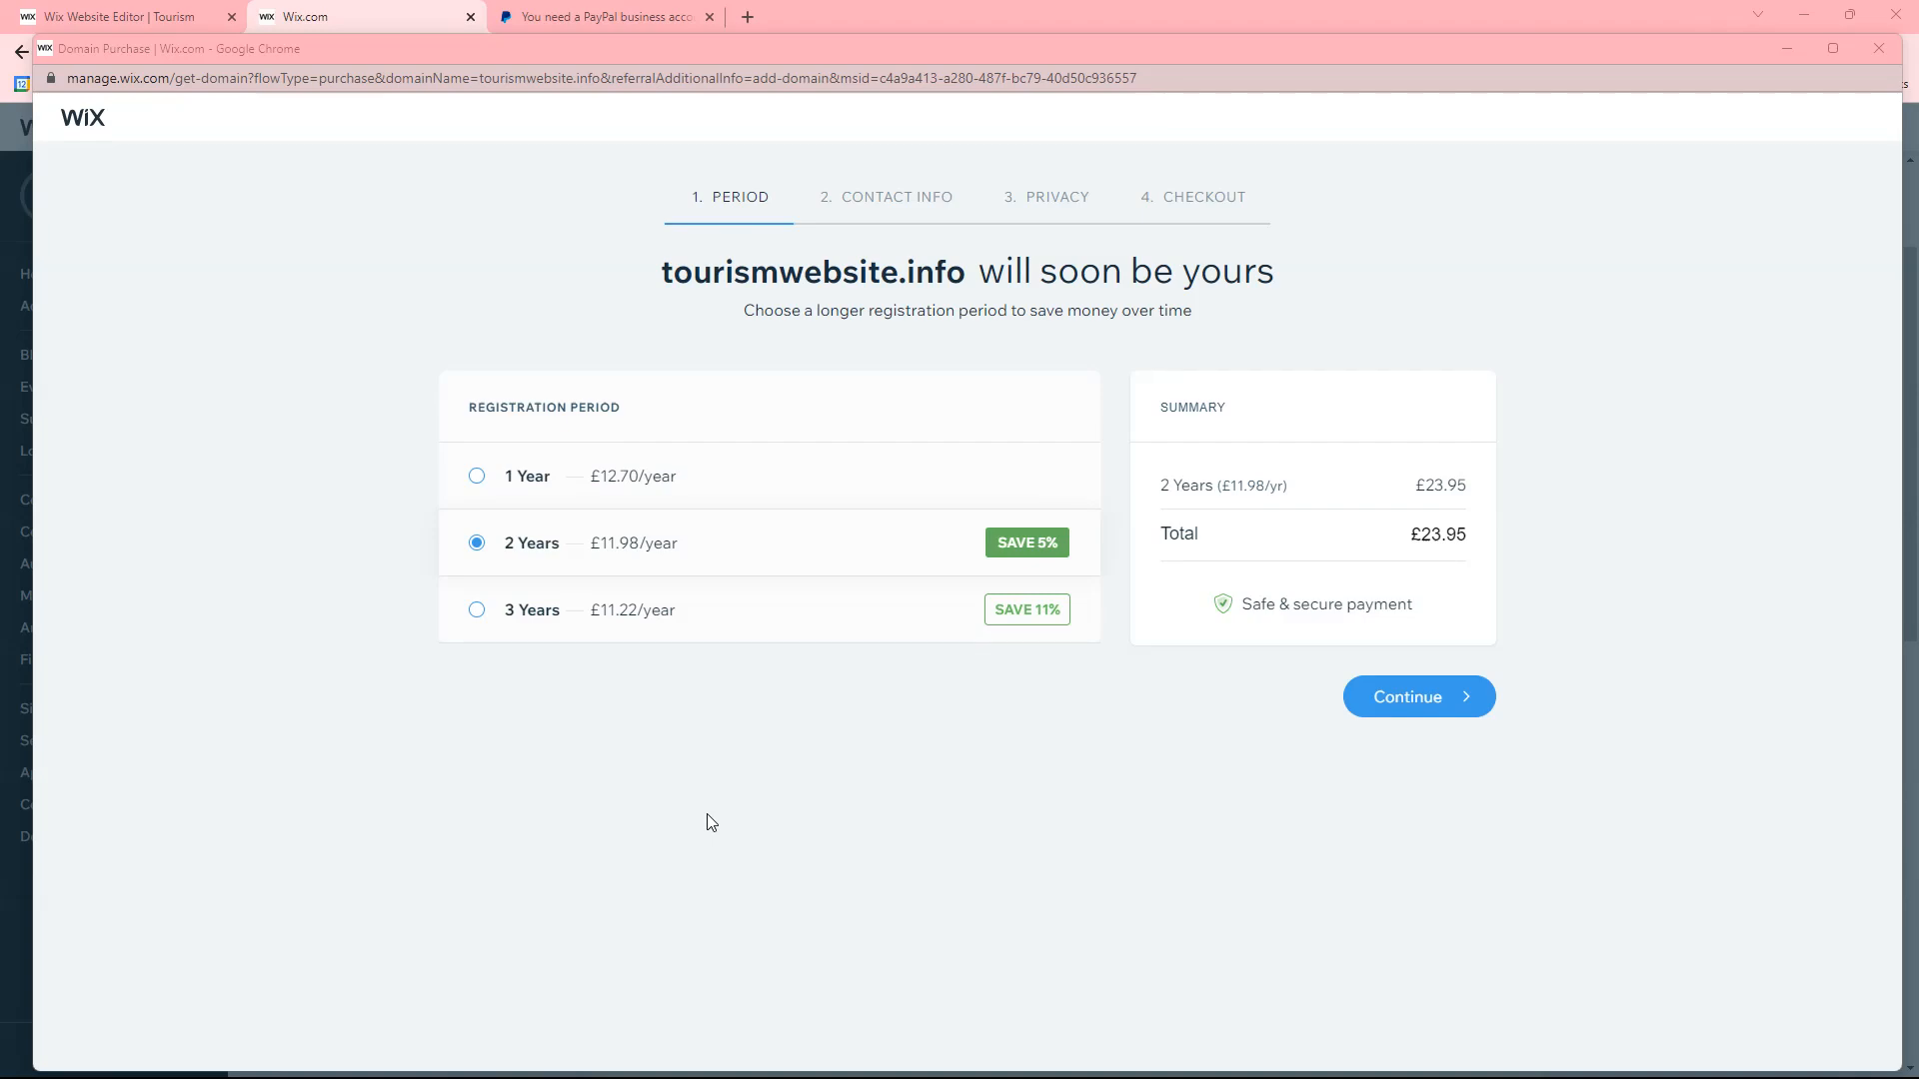
mouse_move(1363, 718)
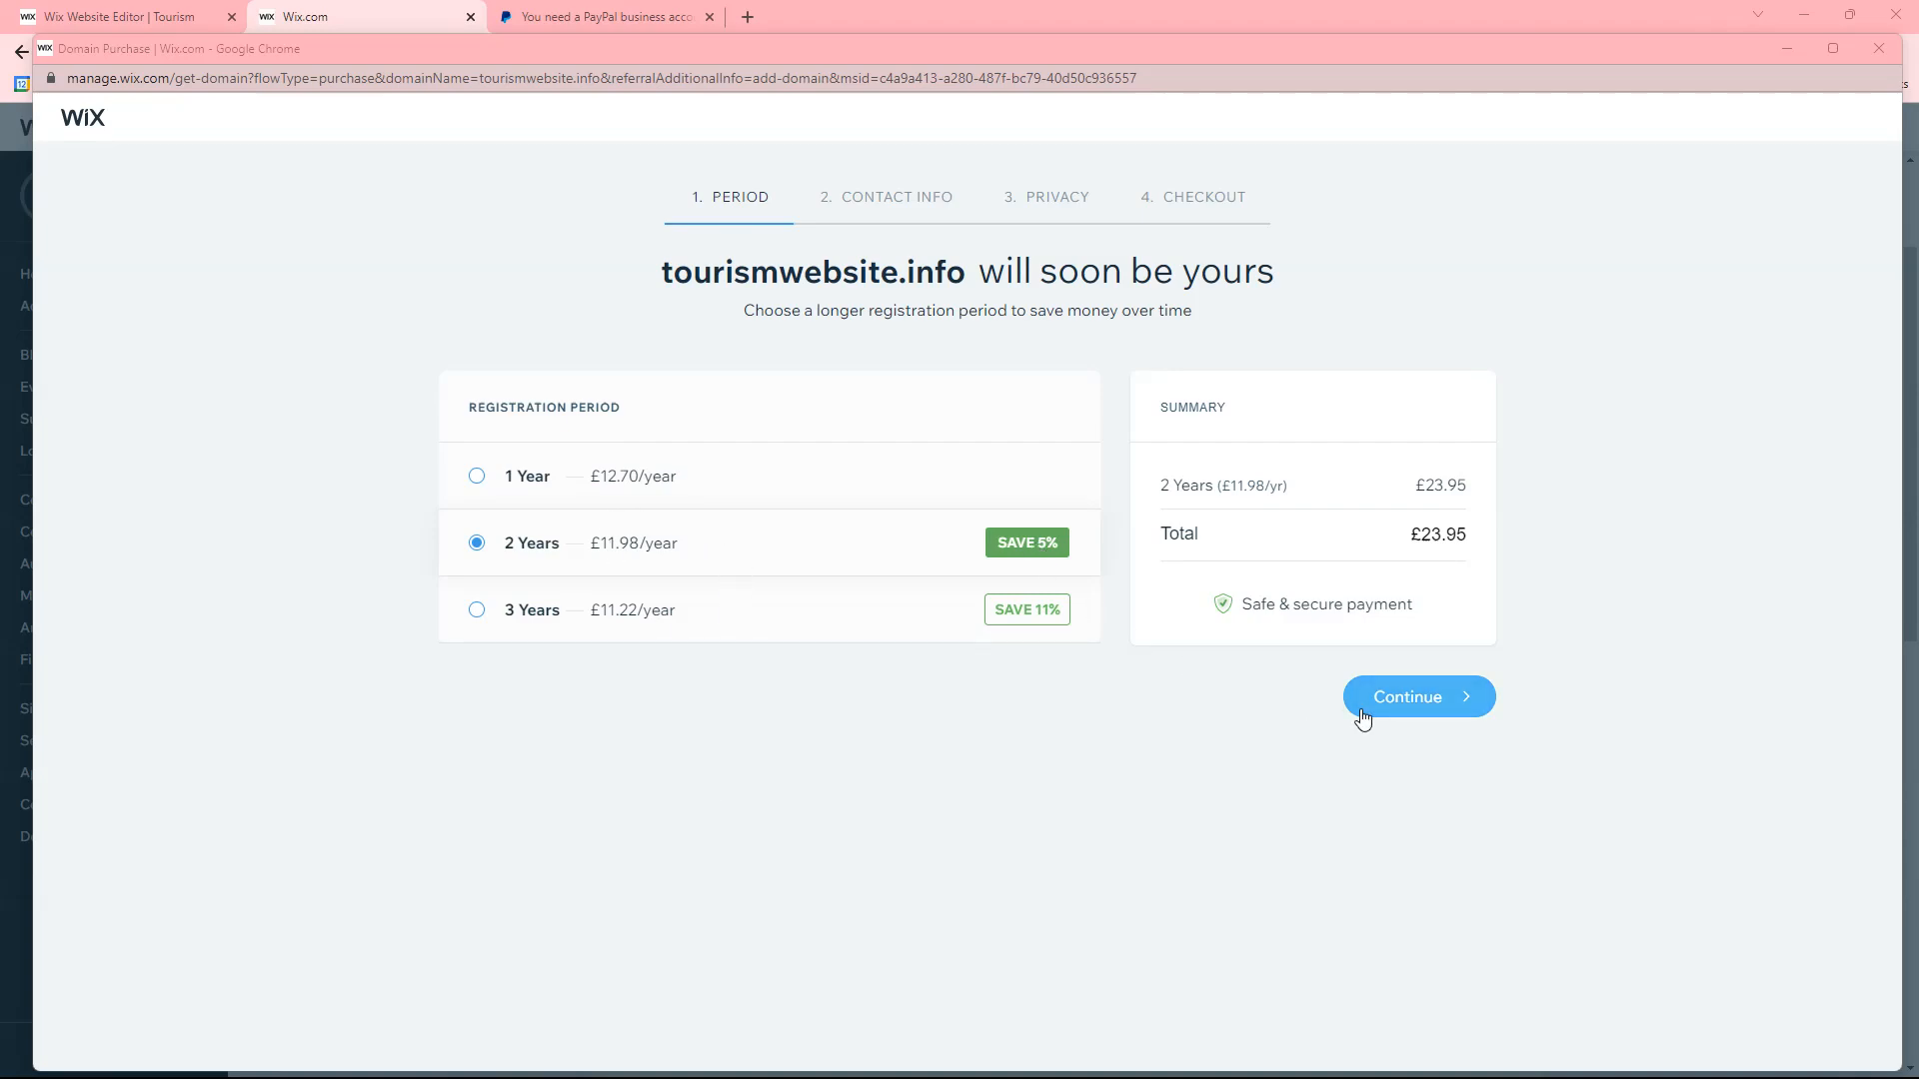
mouse_move(1391, 692)
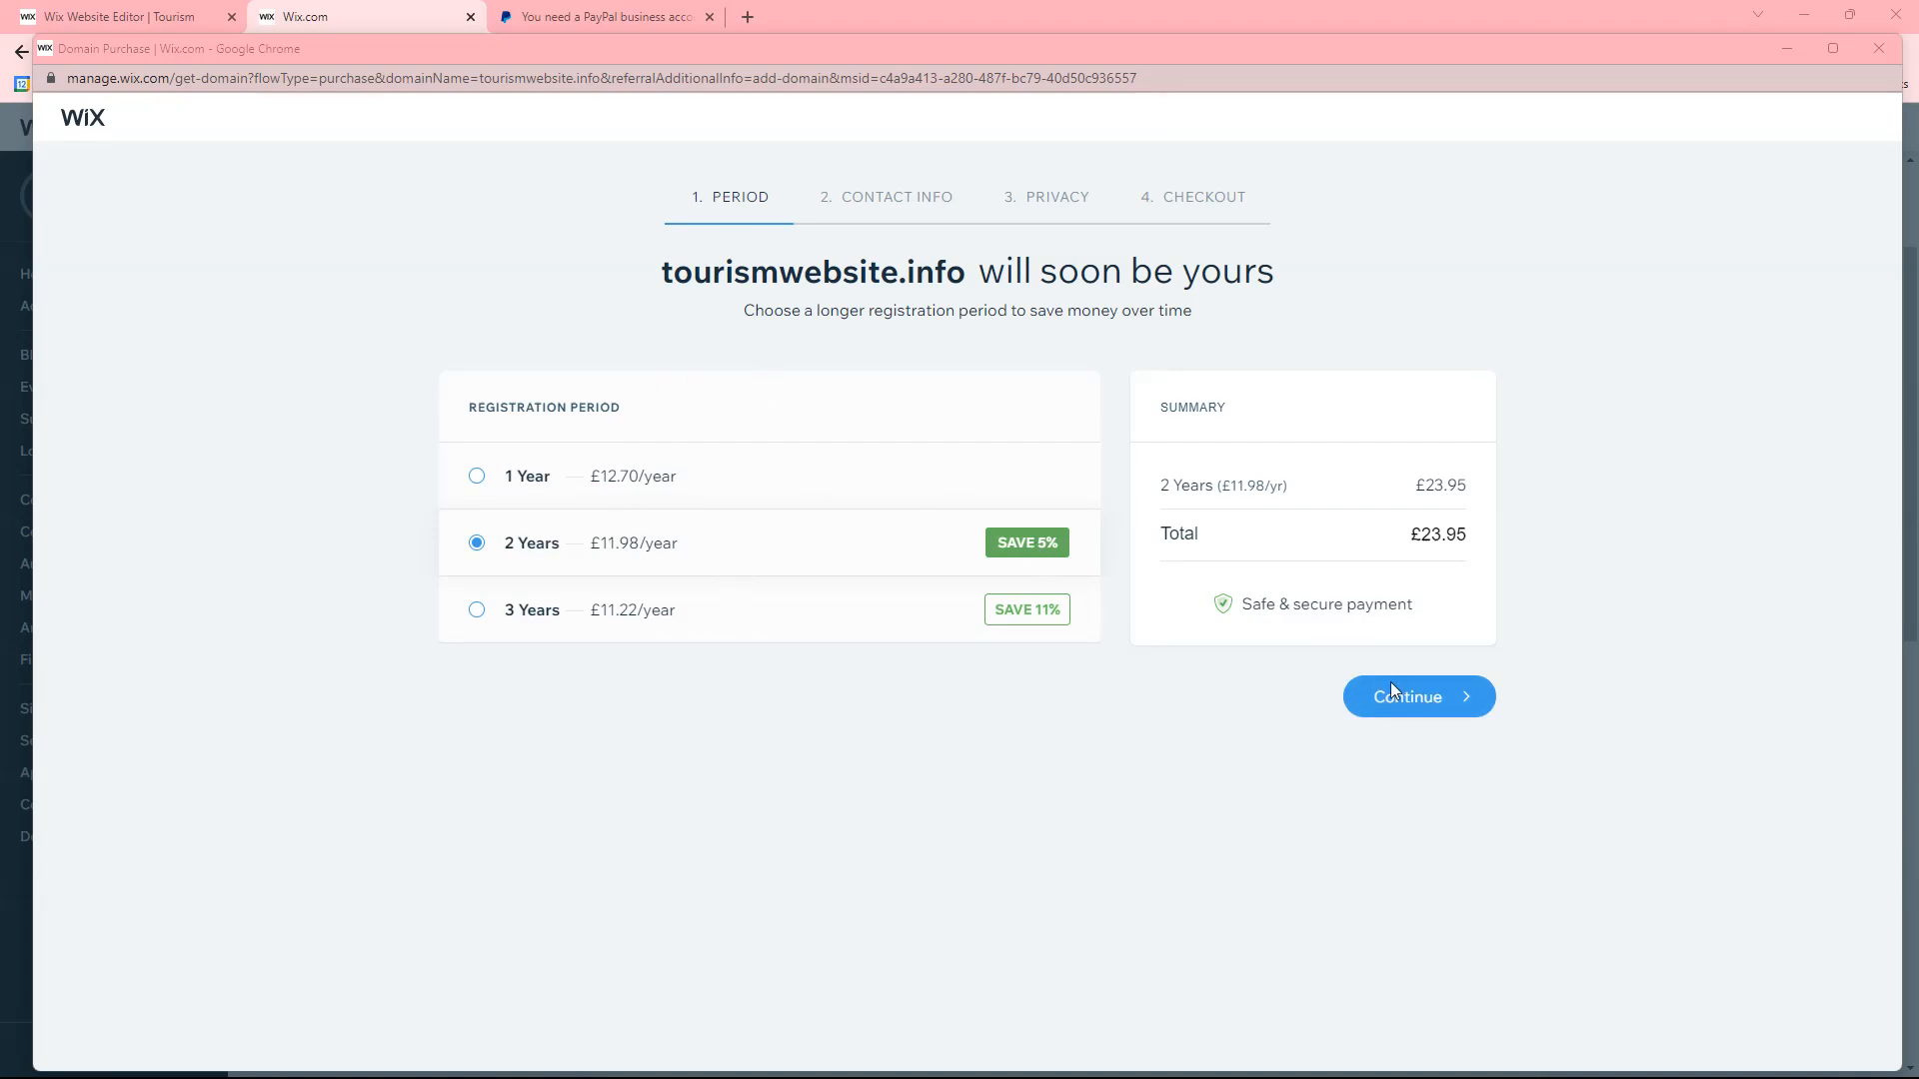
Keep the 2-year period, accept the contact info and reach the privacy step
left_click(1417, 695)
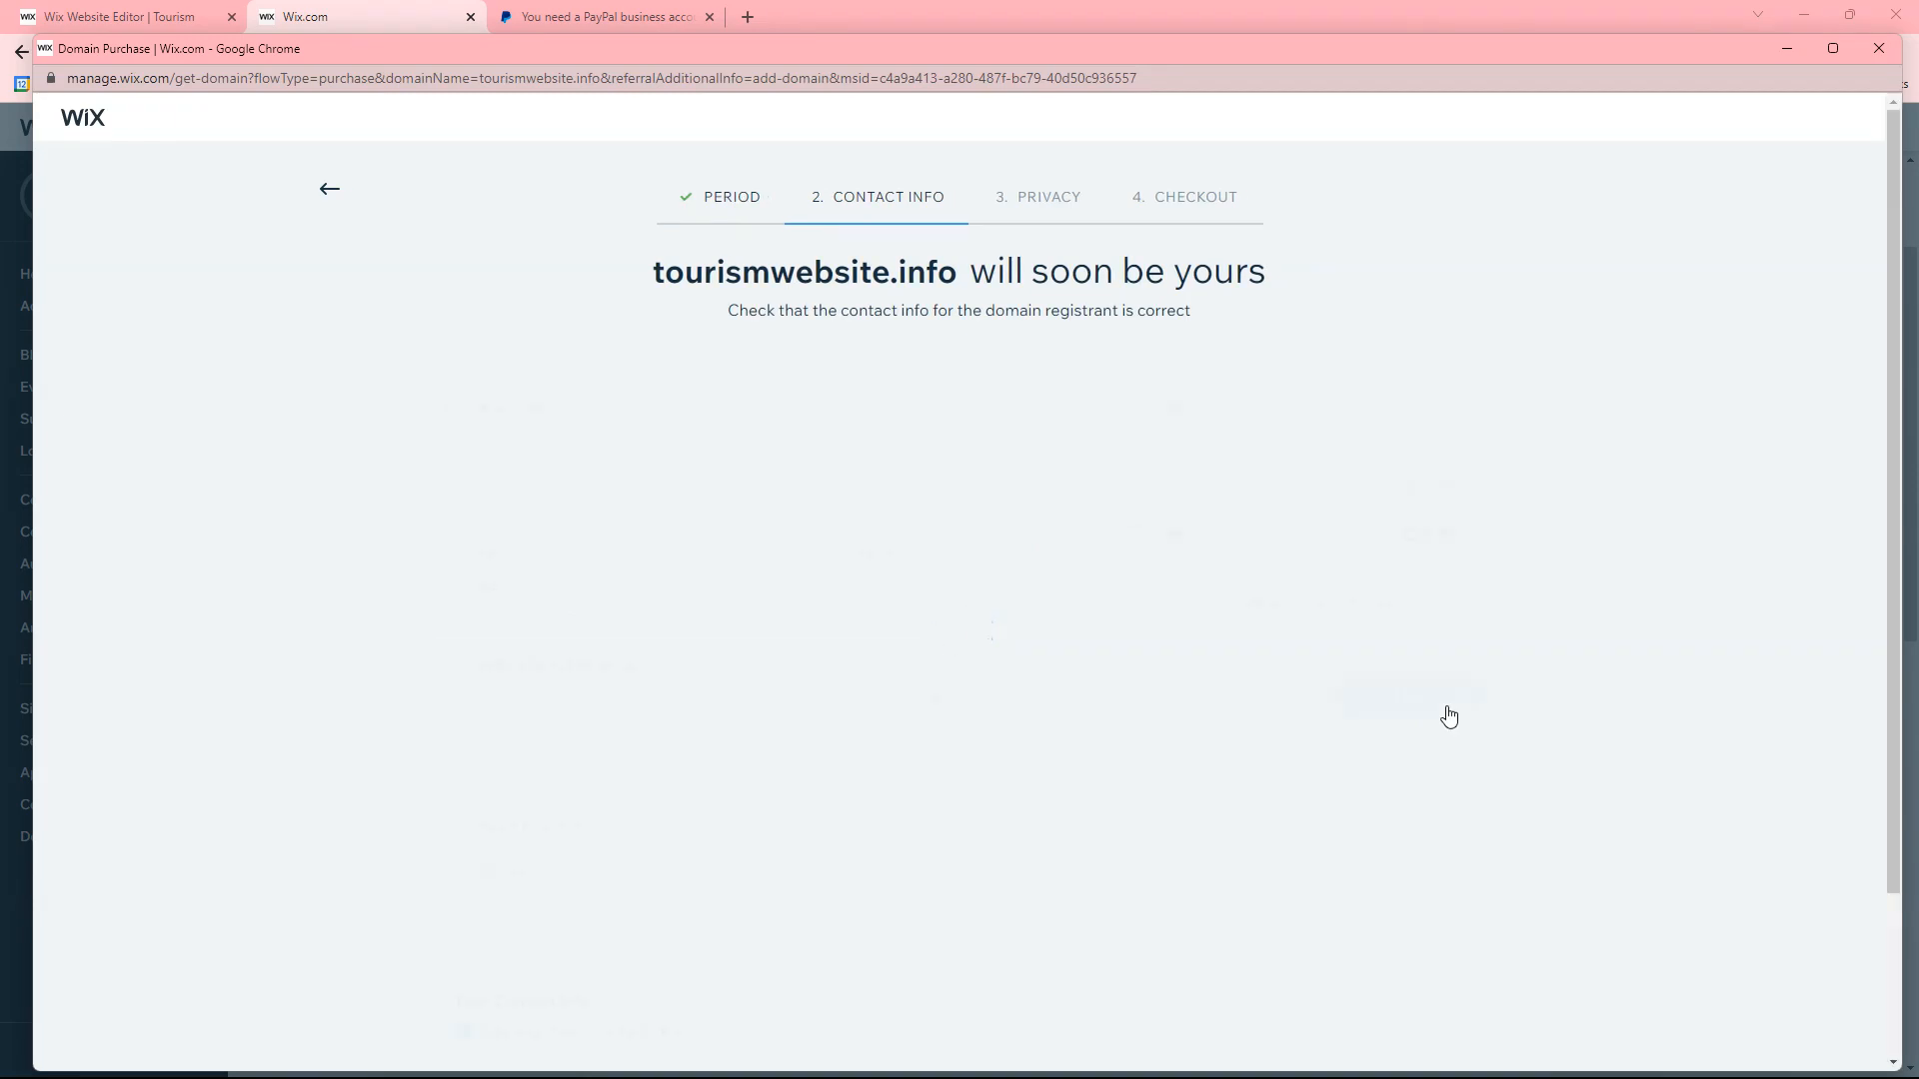
scroll("down", 3)
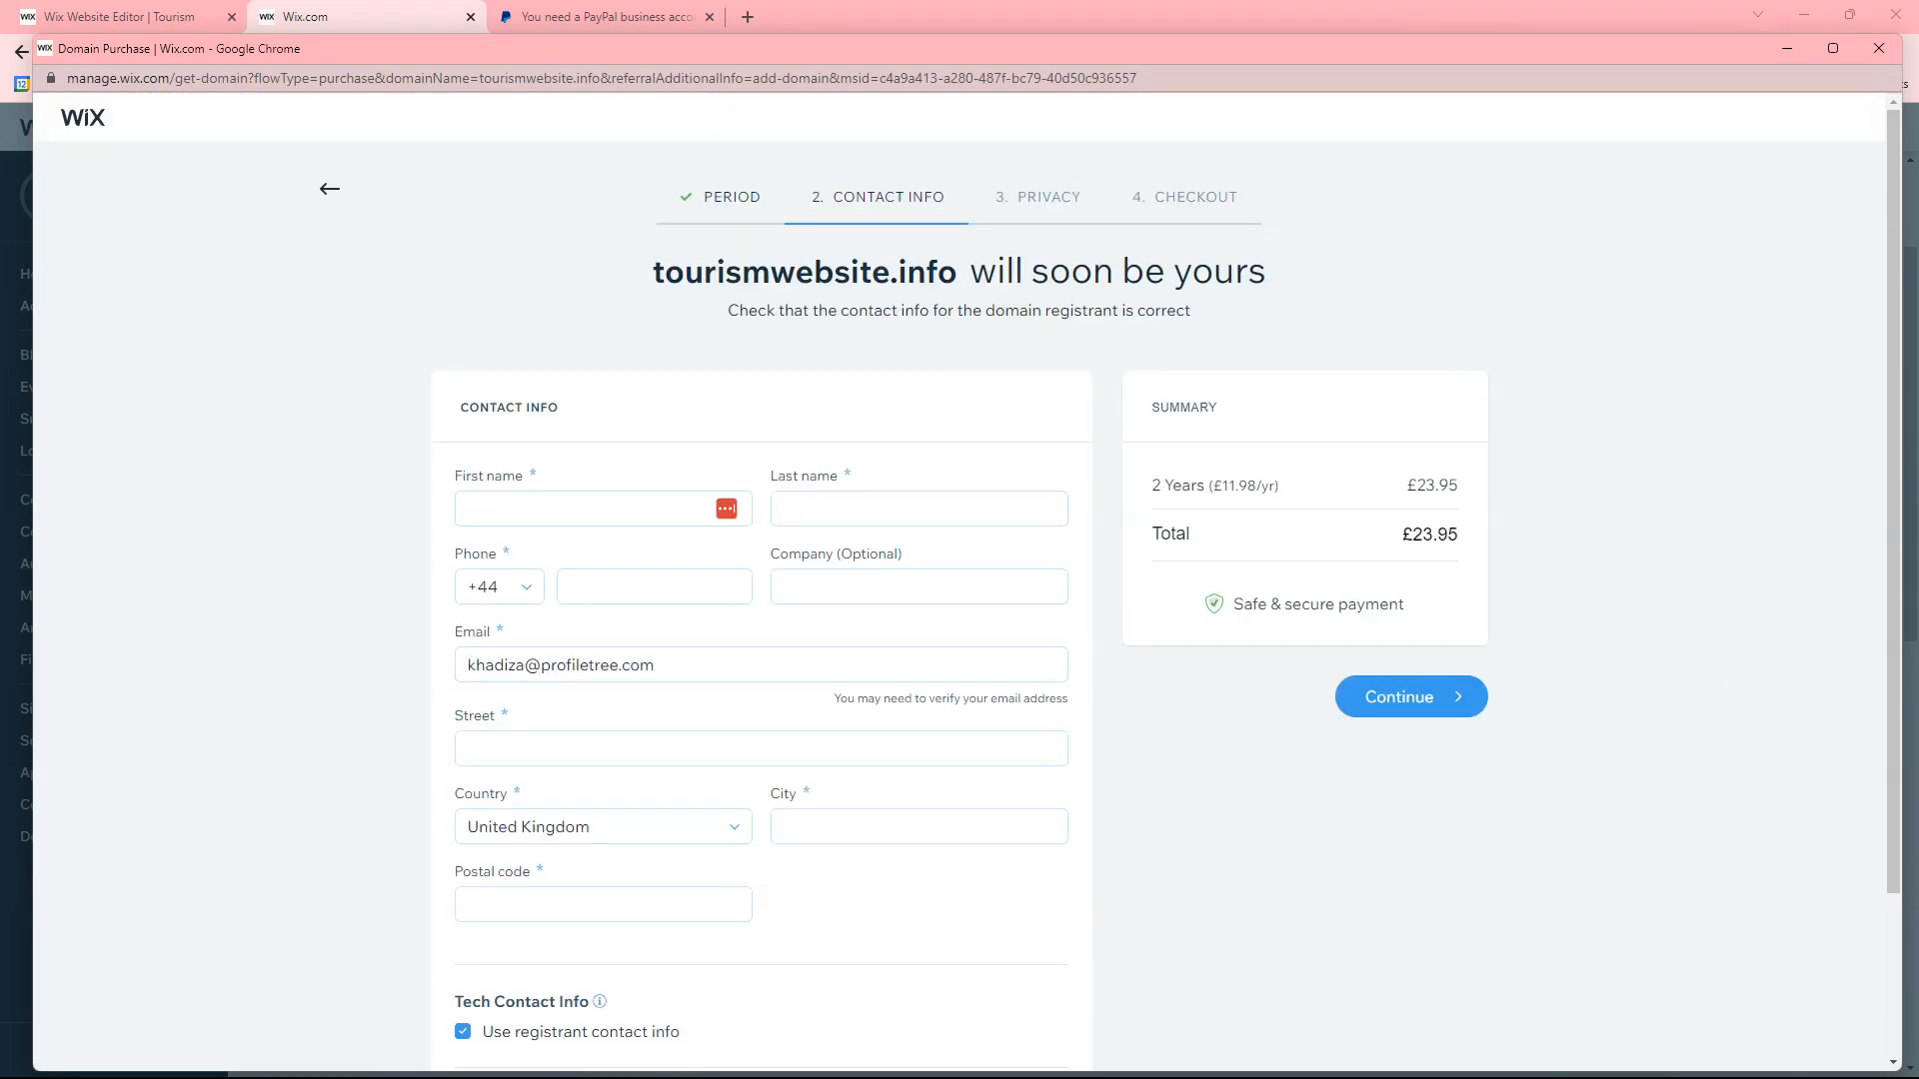
left_click(1409, 696)
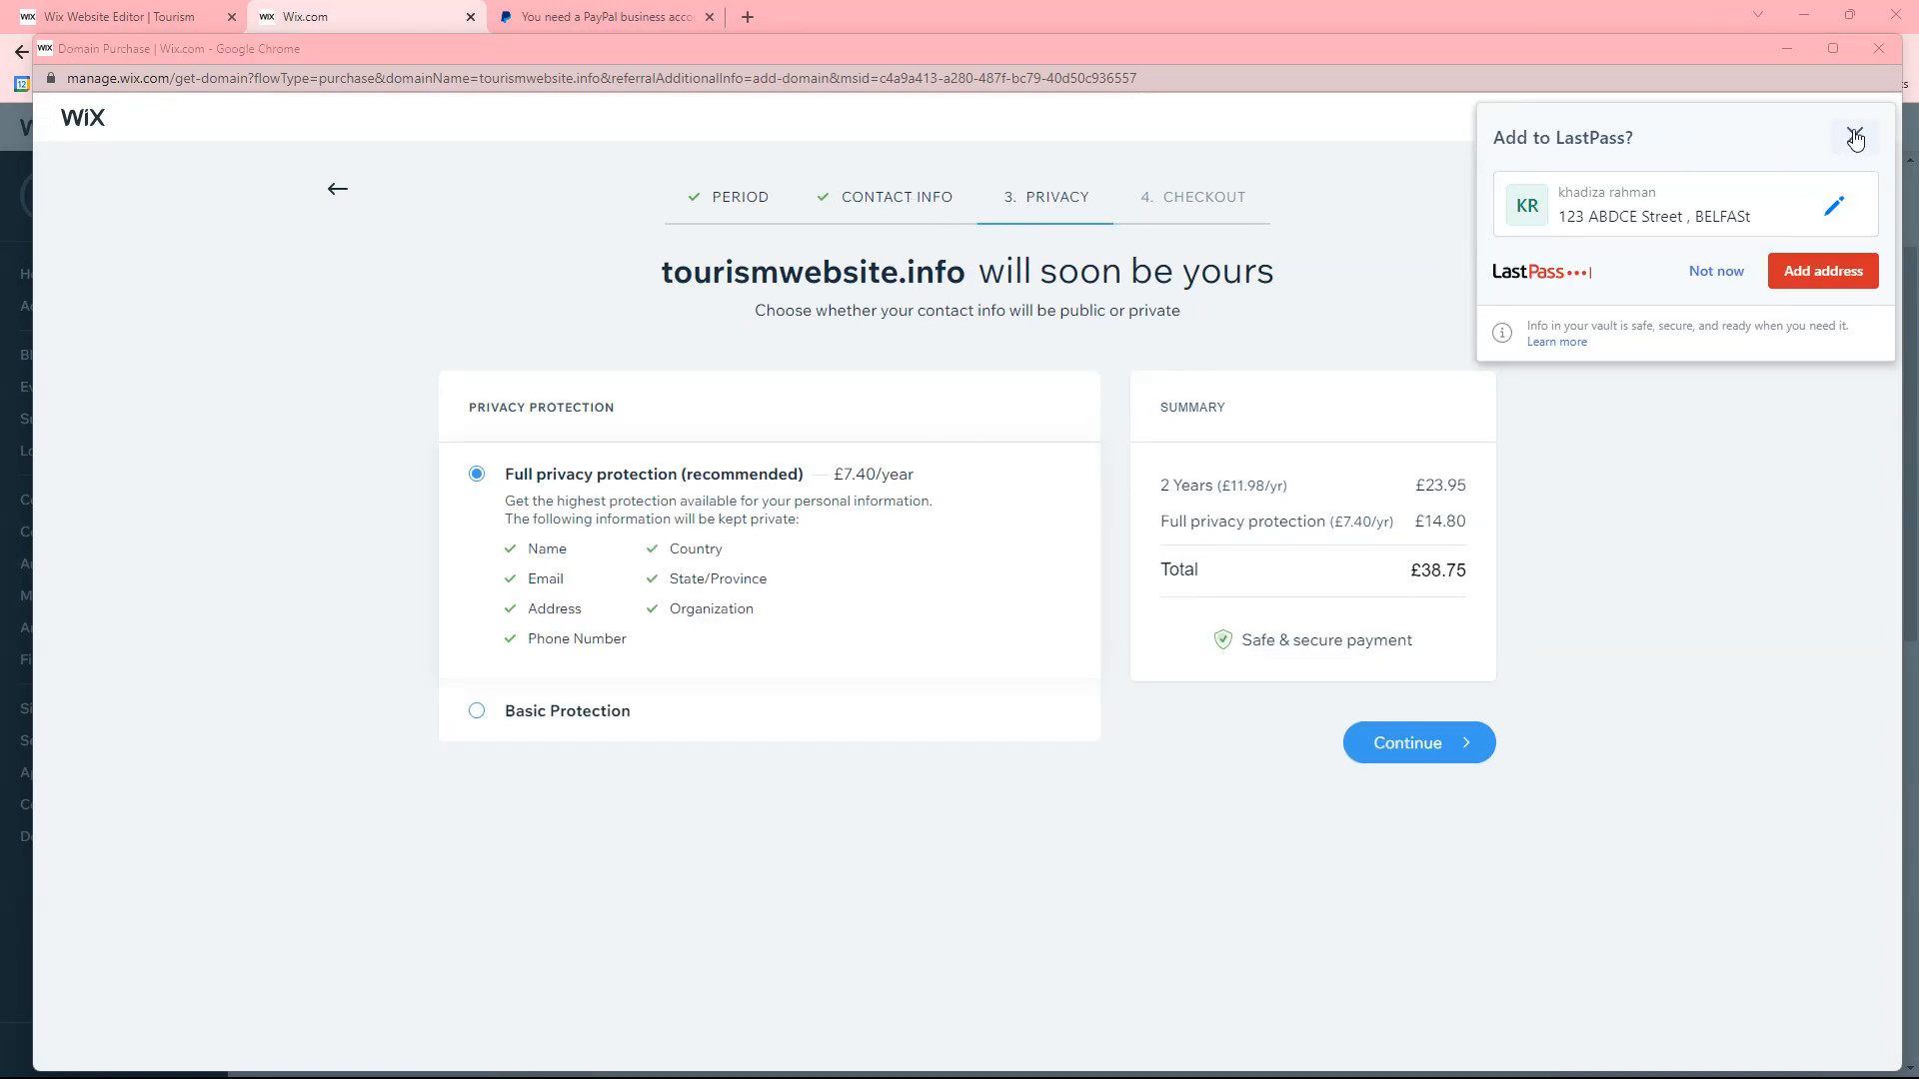
Compare Basic and Full privacy protection, keep Full protection at £38.75, then leave the checkout
left_click(1854, 138)
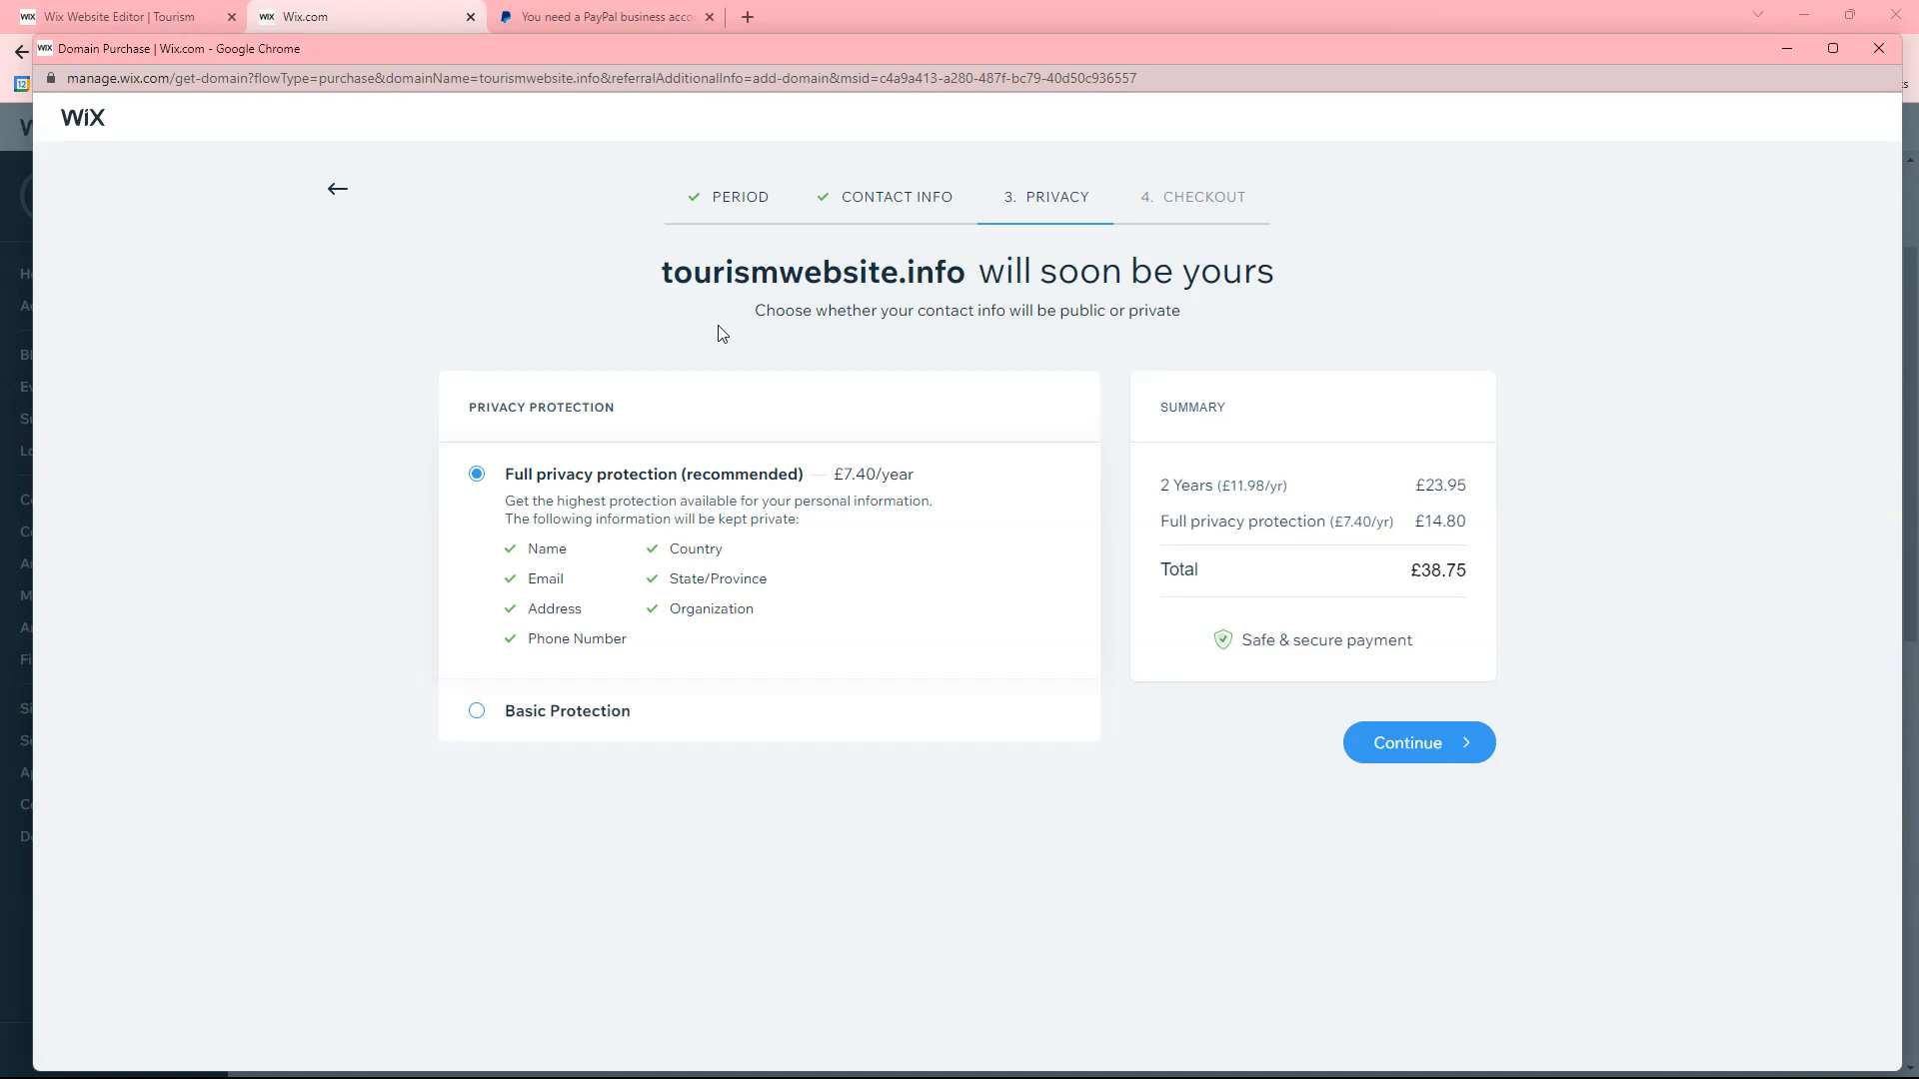
mouse_move(597, 705)
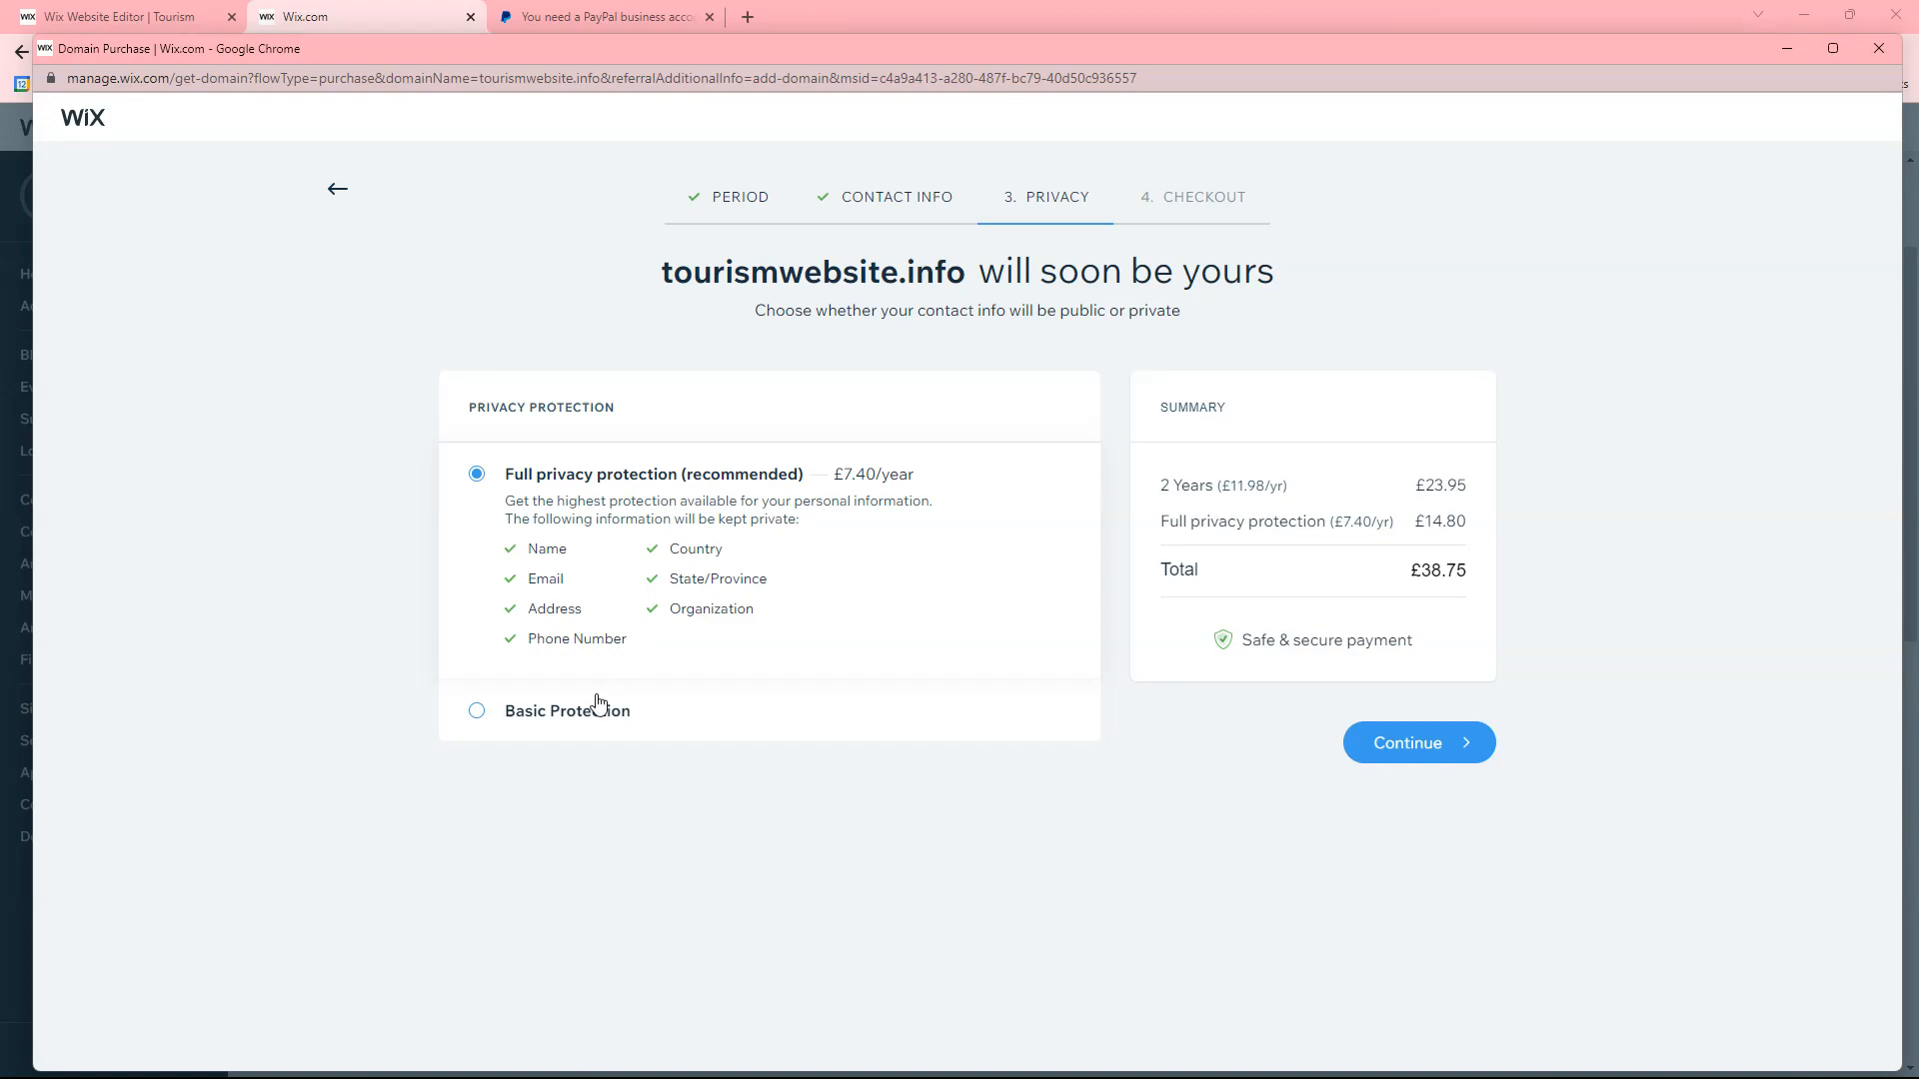
left_click(476, 709)
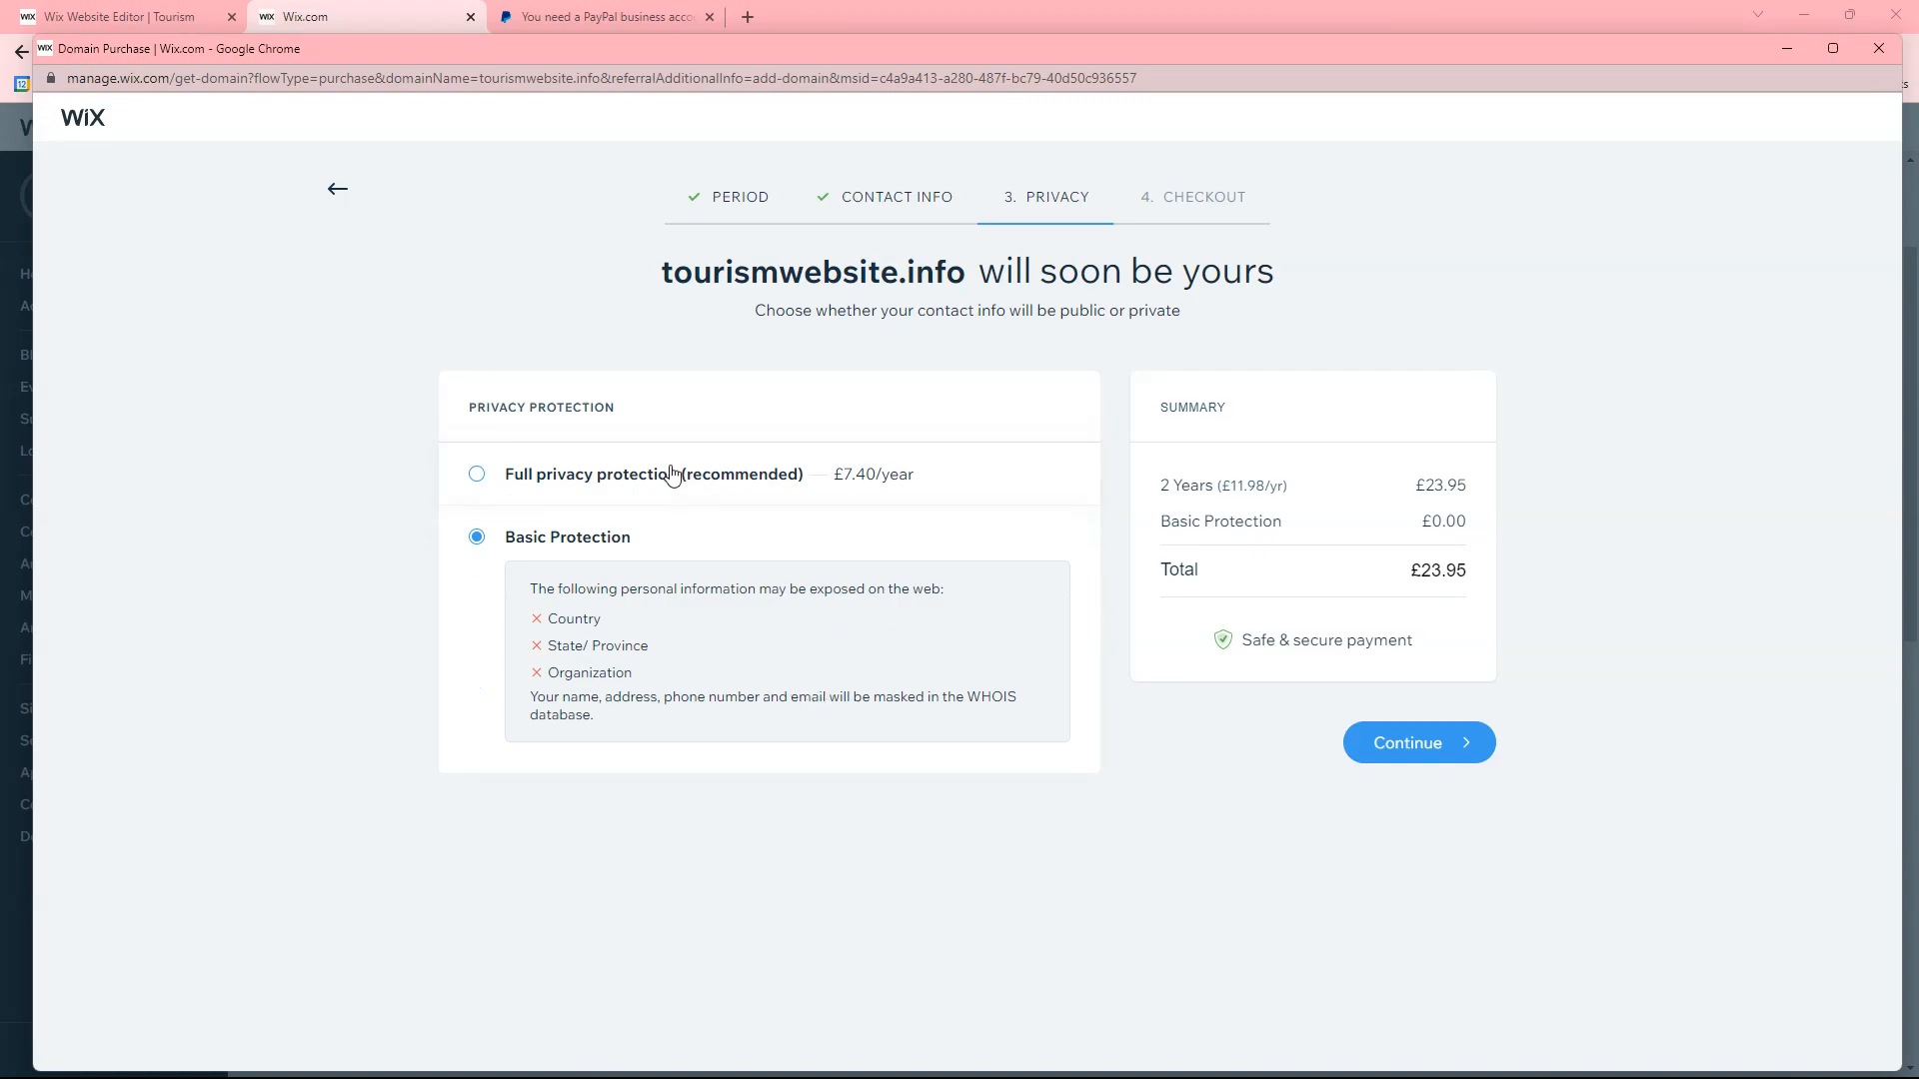
left_click(476, 473)
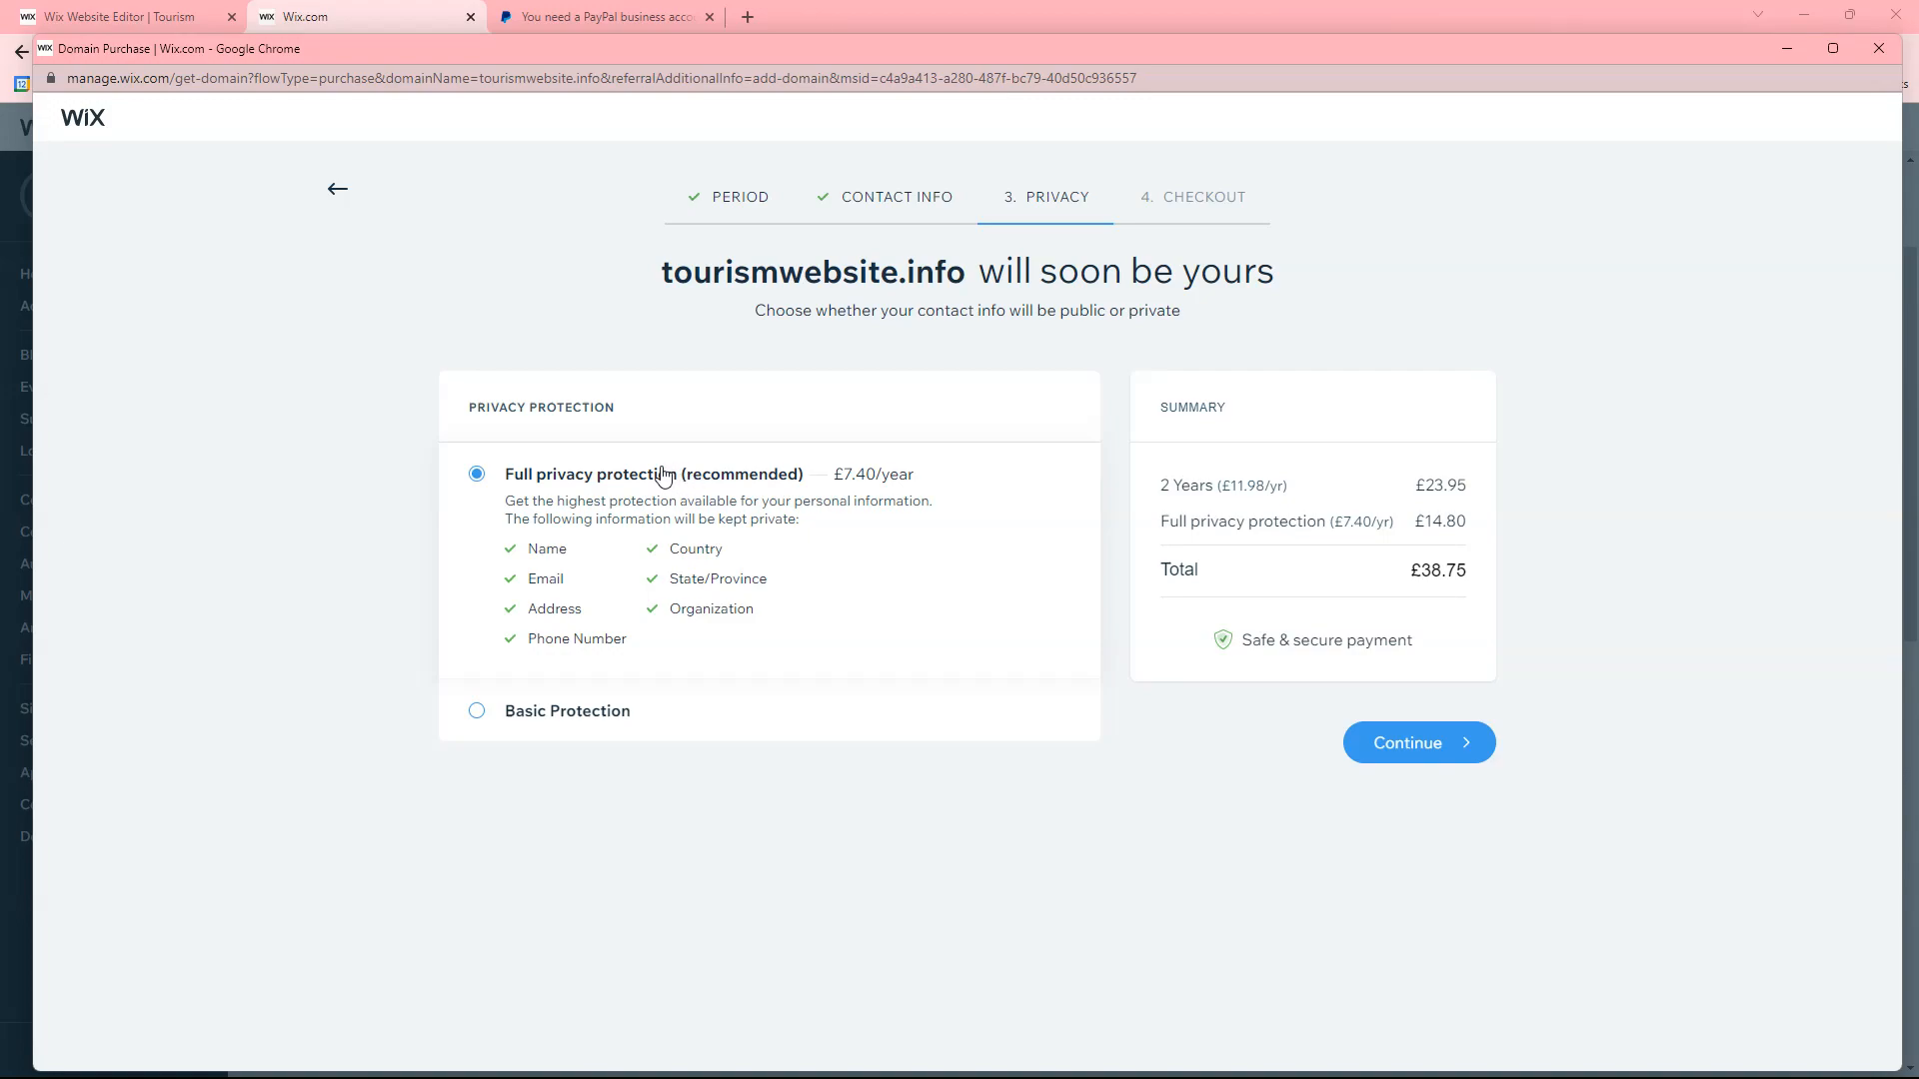
mouse_move(551, 556)
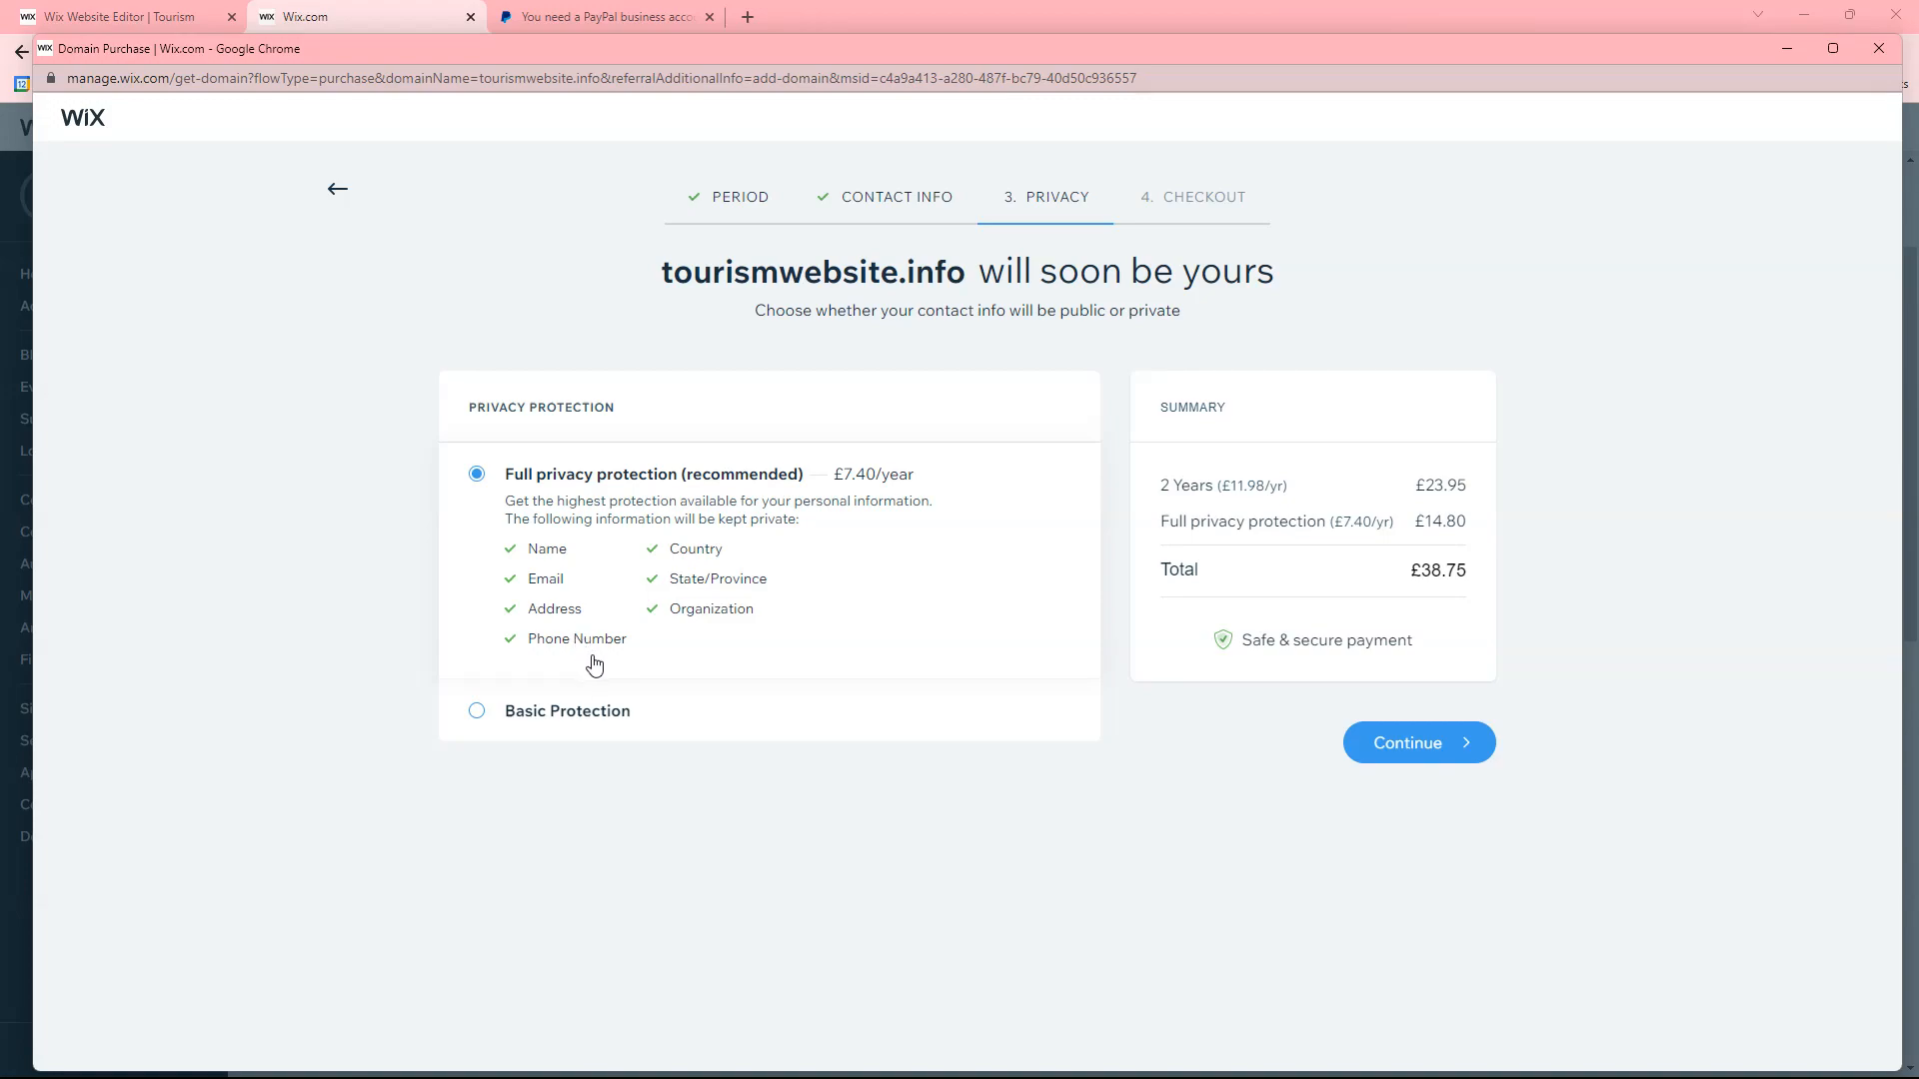
mouse_move(725, 686)
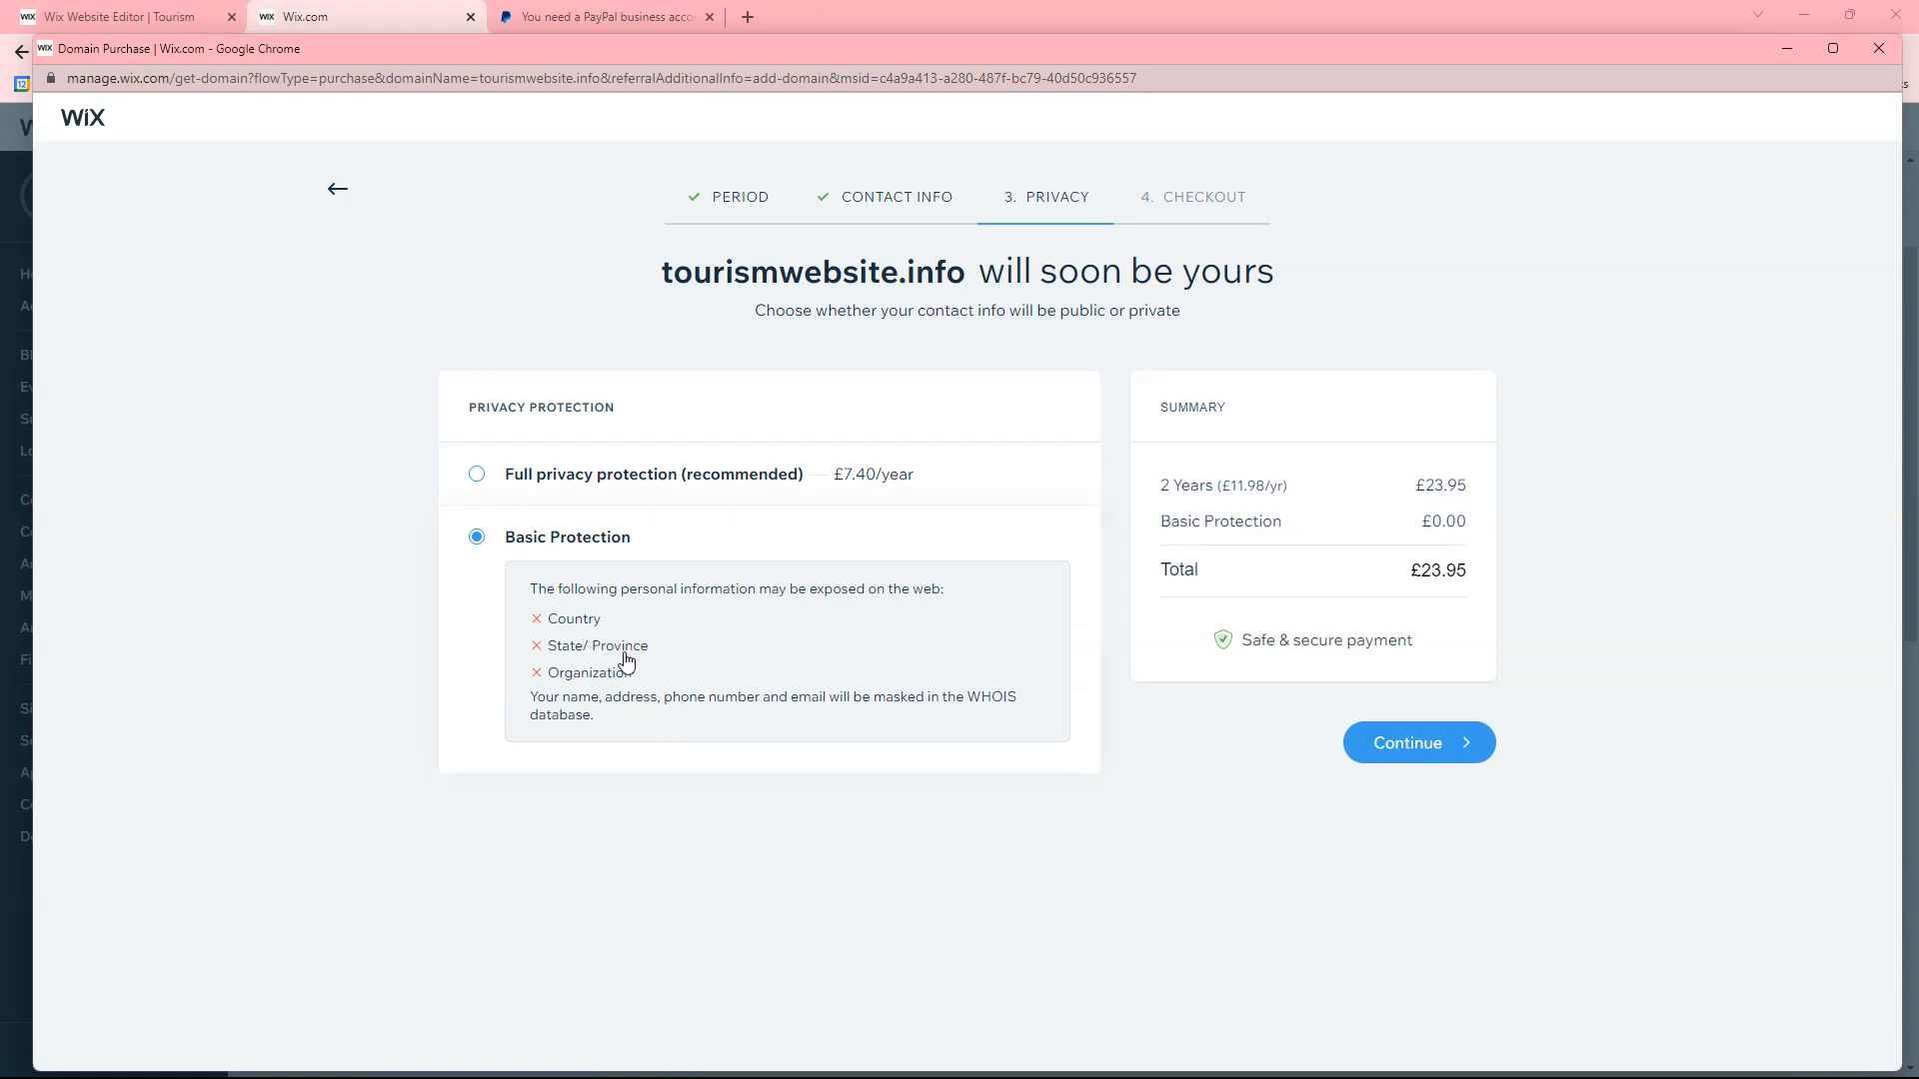
mouse_move(794, 403)
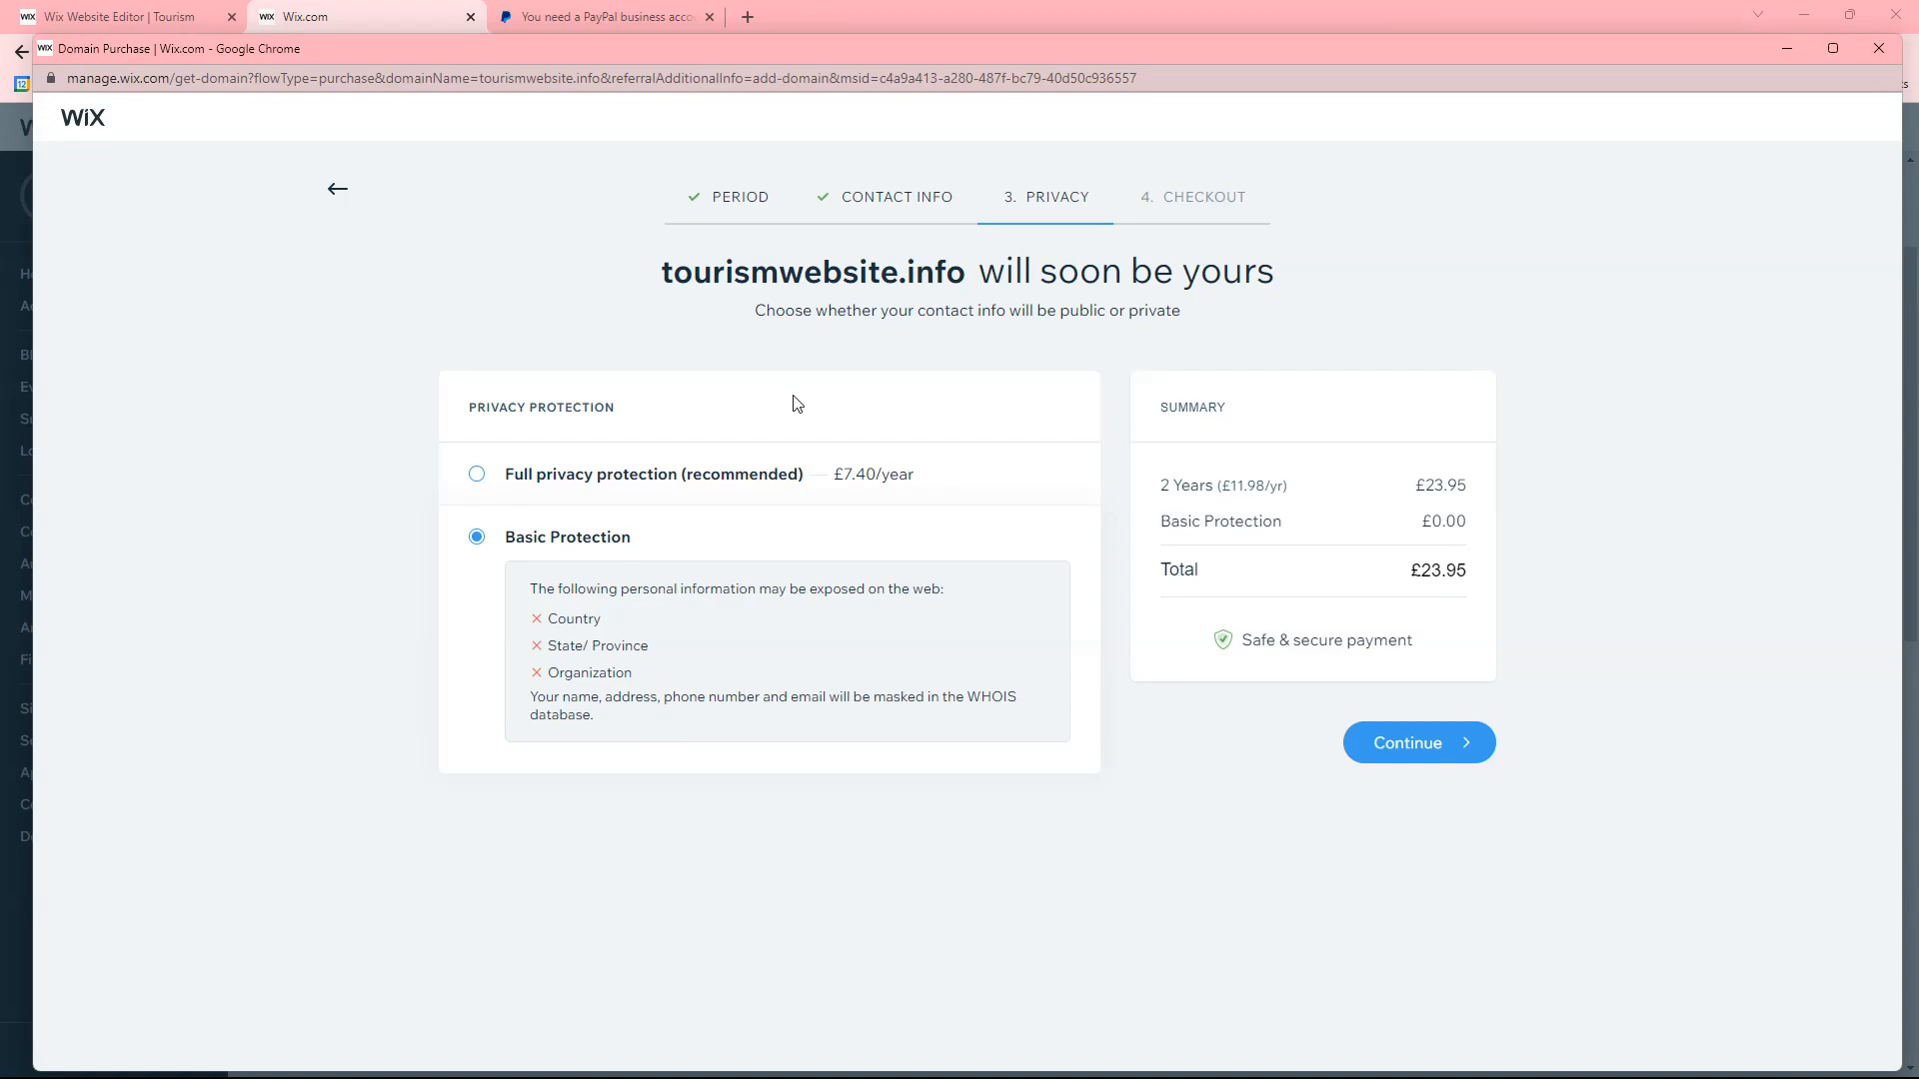
mouse_move(660, 536)
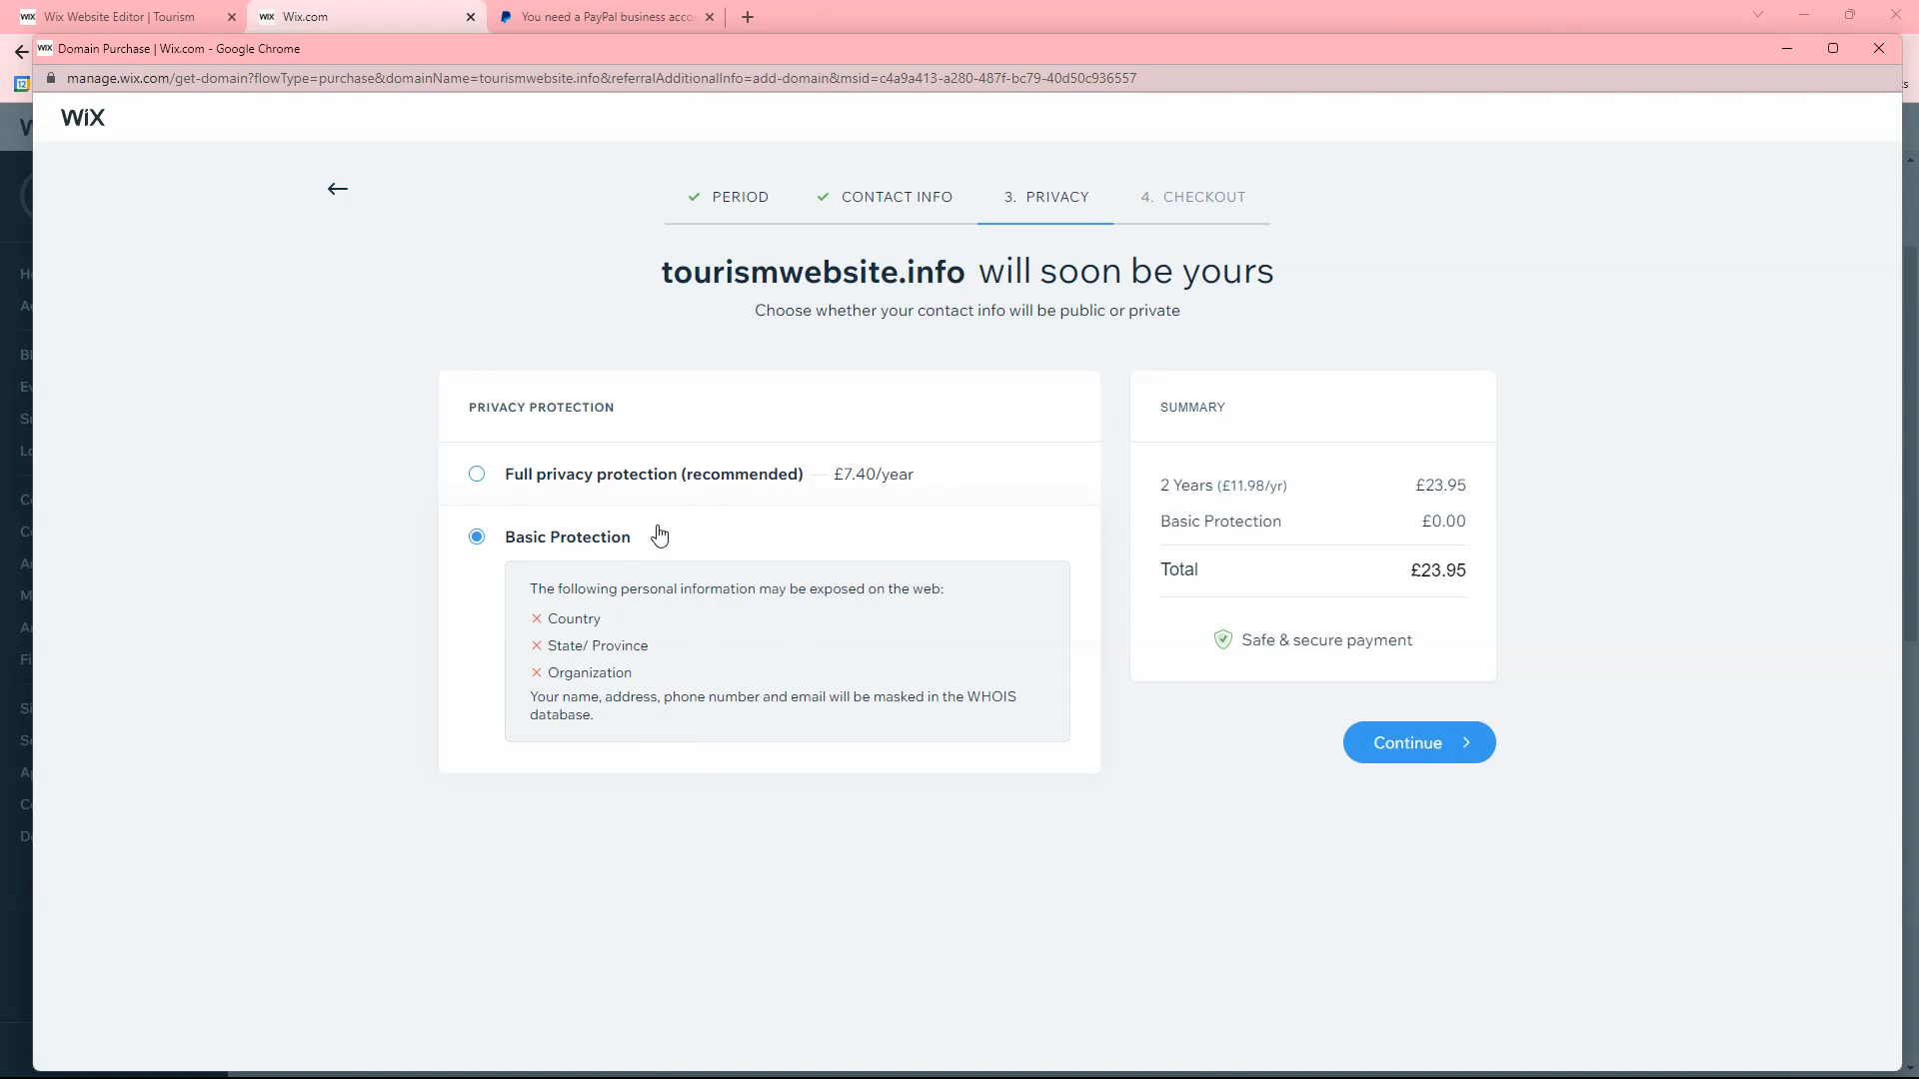
left_click(476, 474)
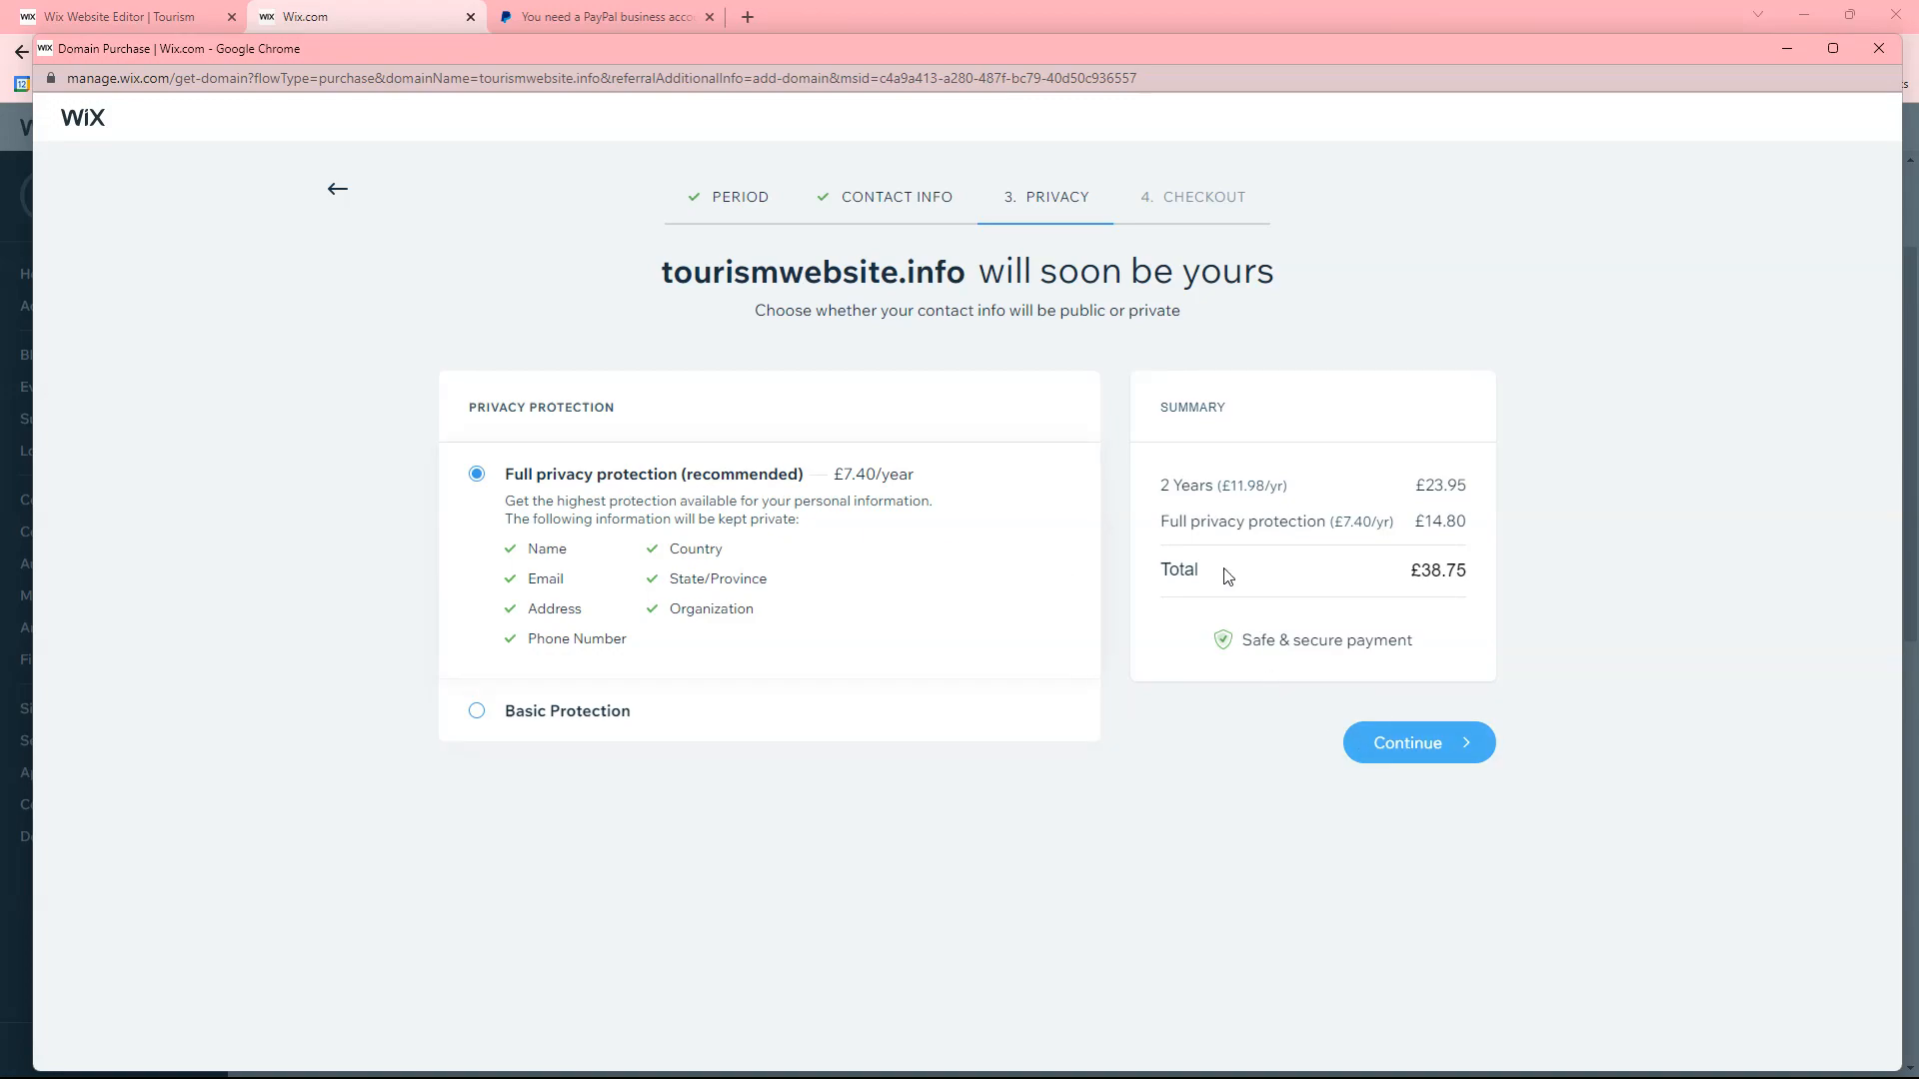
left_click(1415, 742)
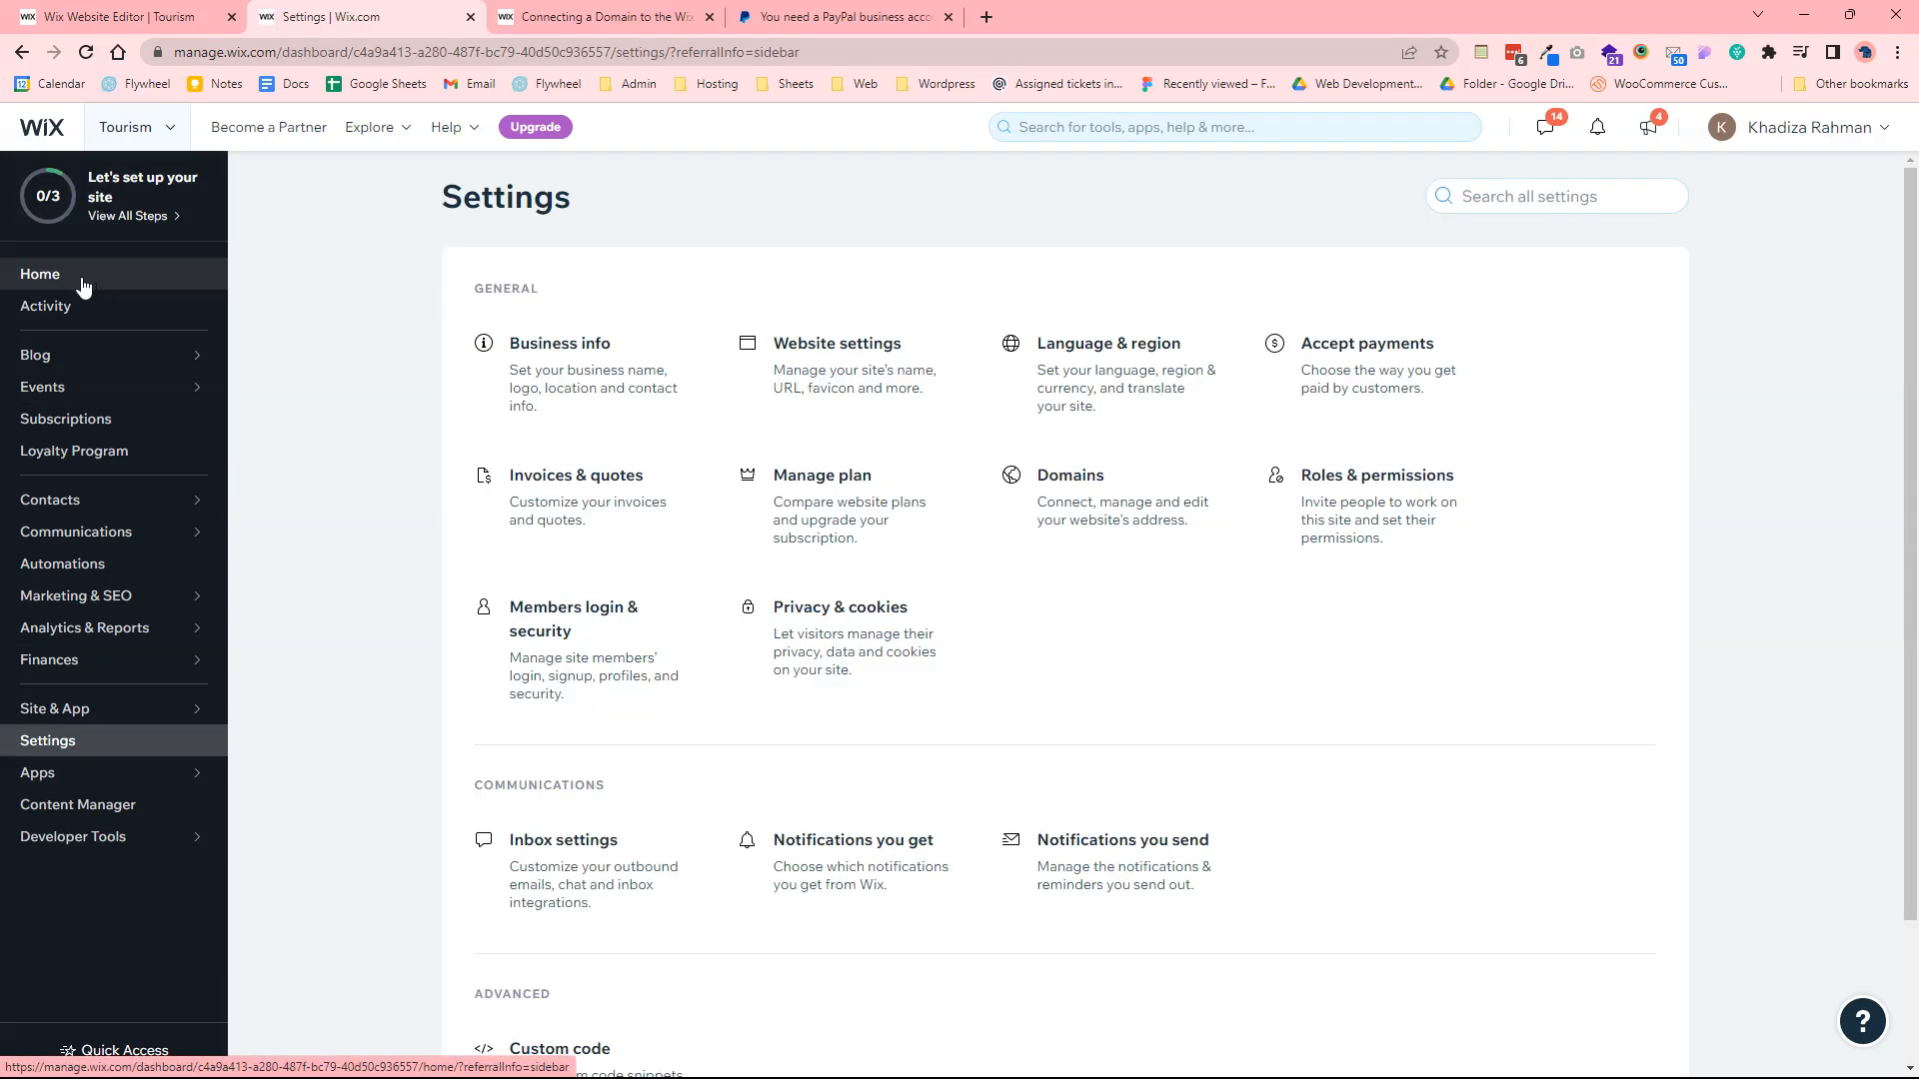
Return to the dashboard home and start upgrading from the Free plan via 'Upgrade to Start Selling'
left_click(40, 274)
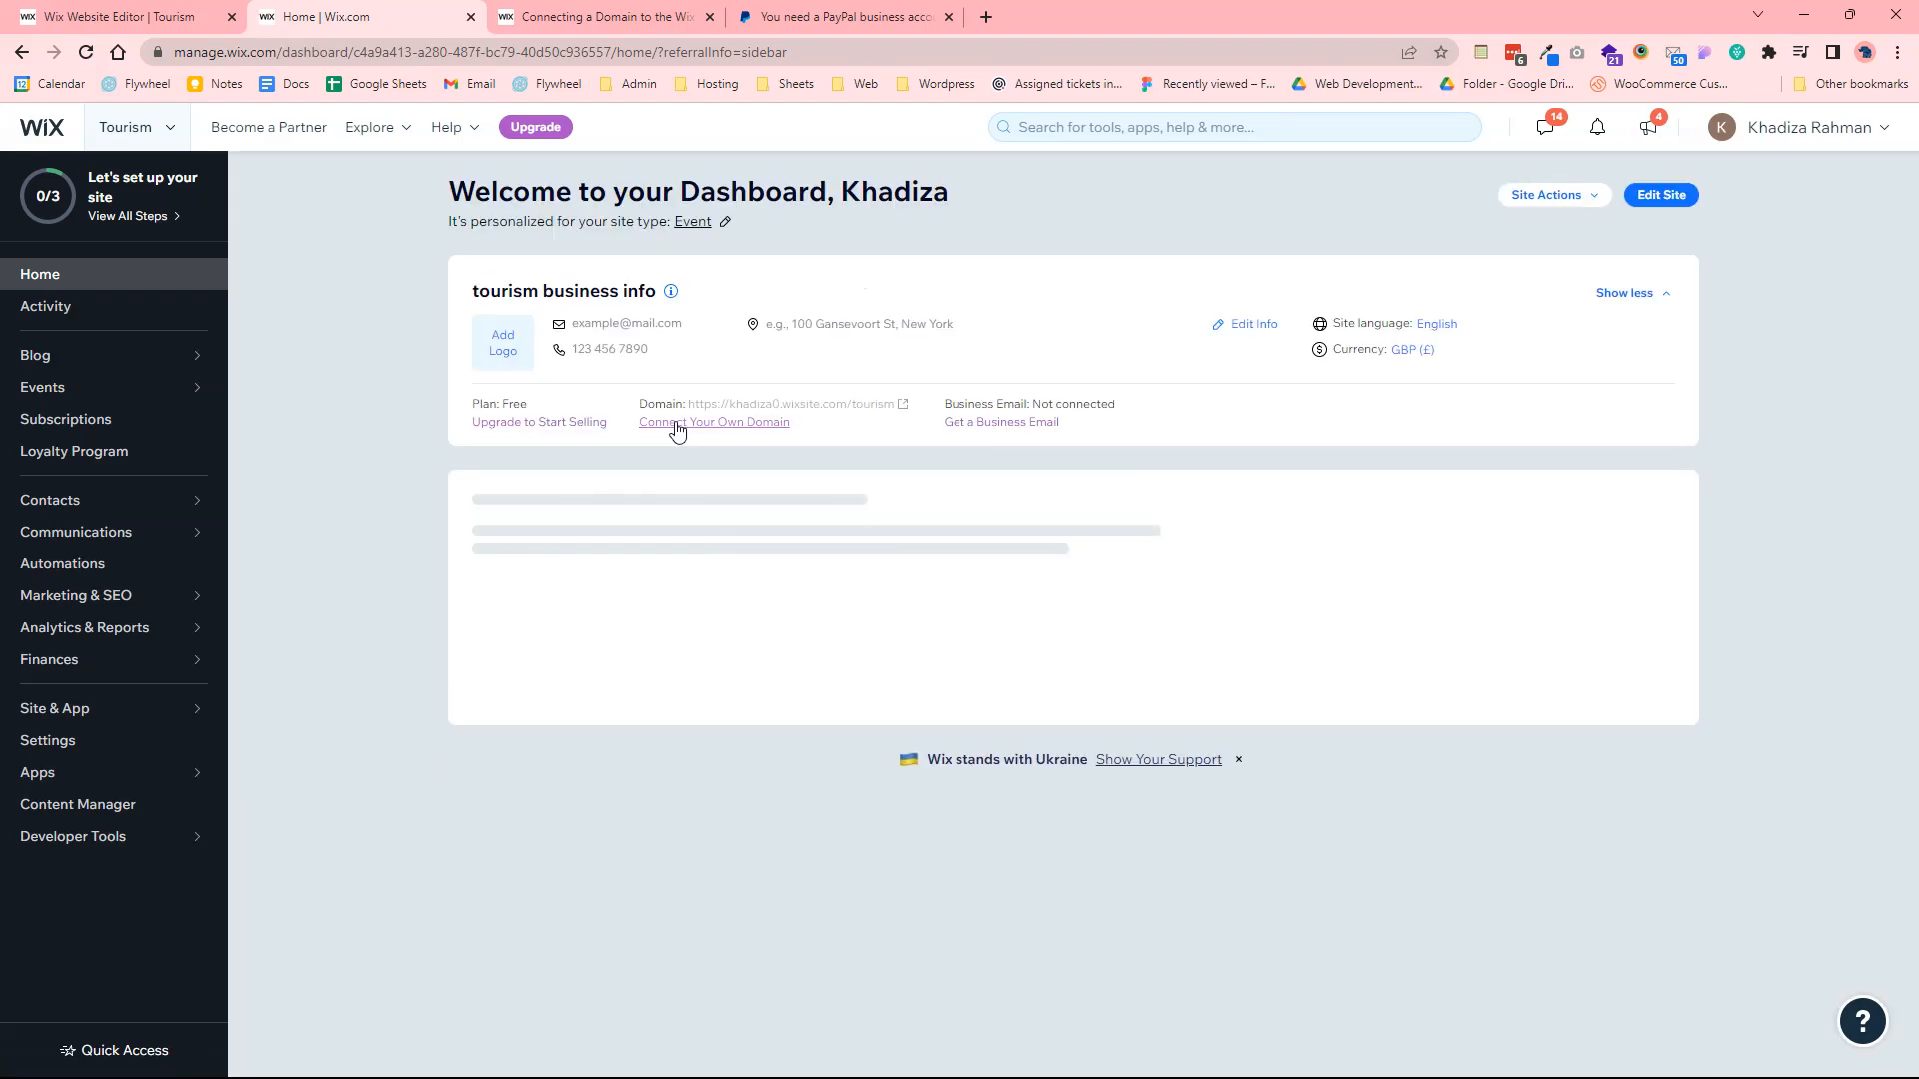
left_click(716, 422)
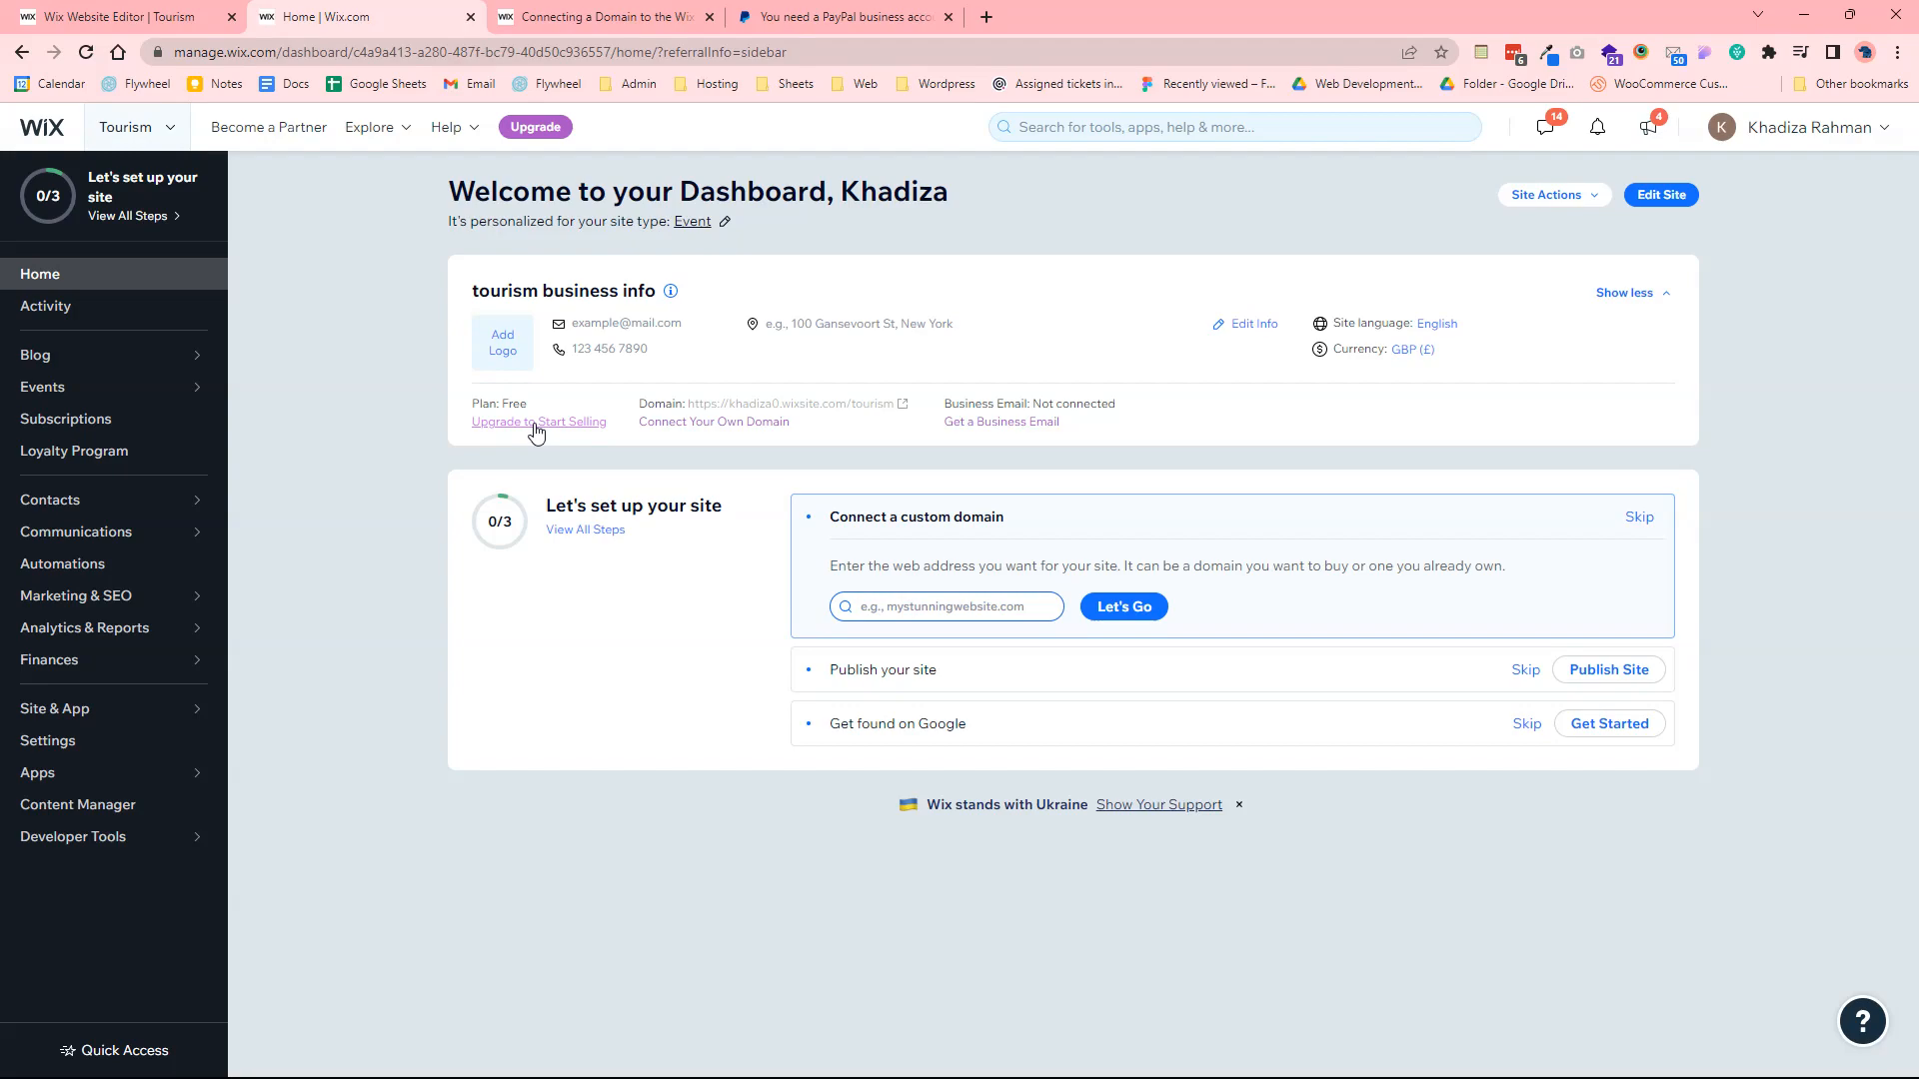
left_click(538, 422)
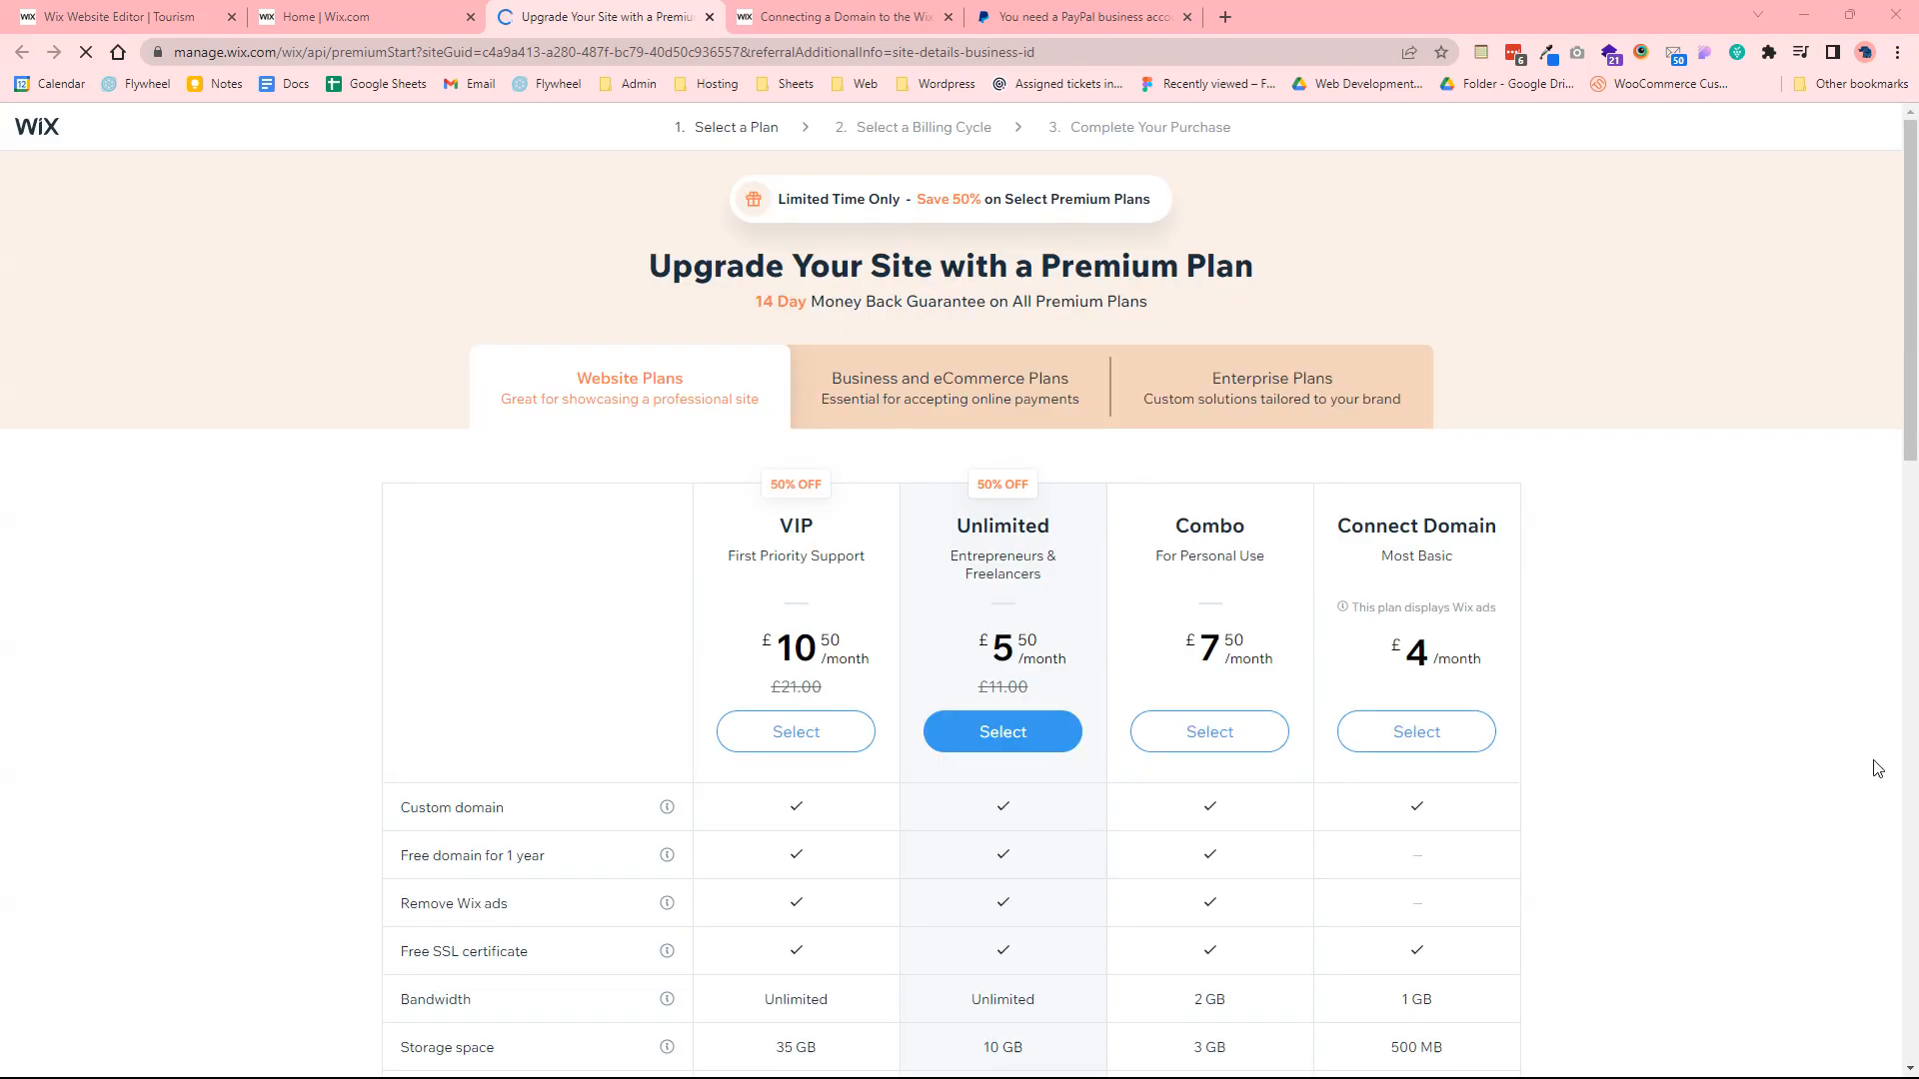
Review the Website Plans table comparing VIP, Unlimited, Combo and Connect Domain
scroll("down", 3)
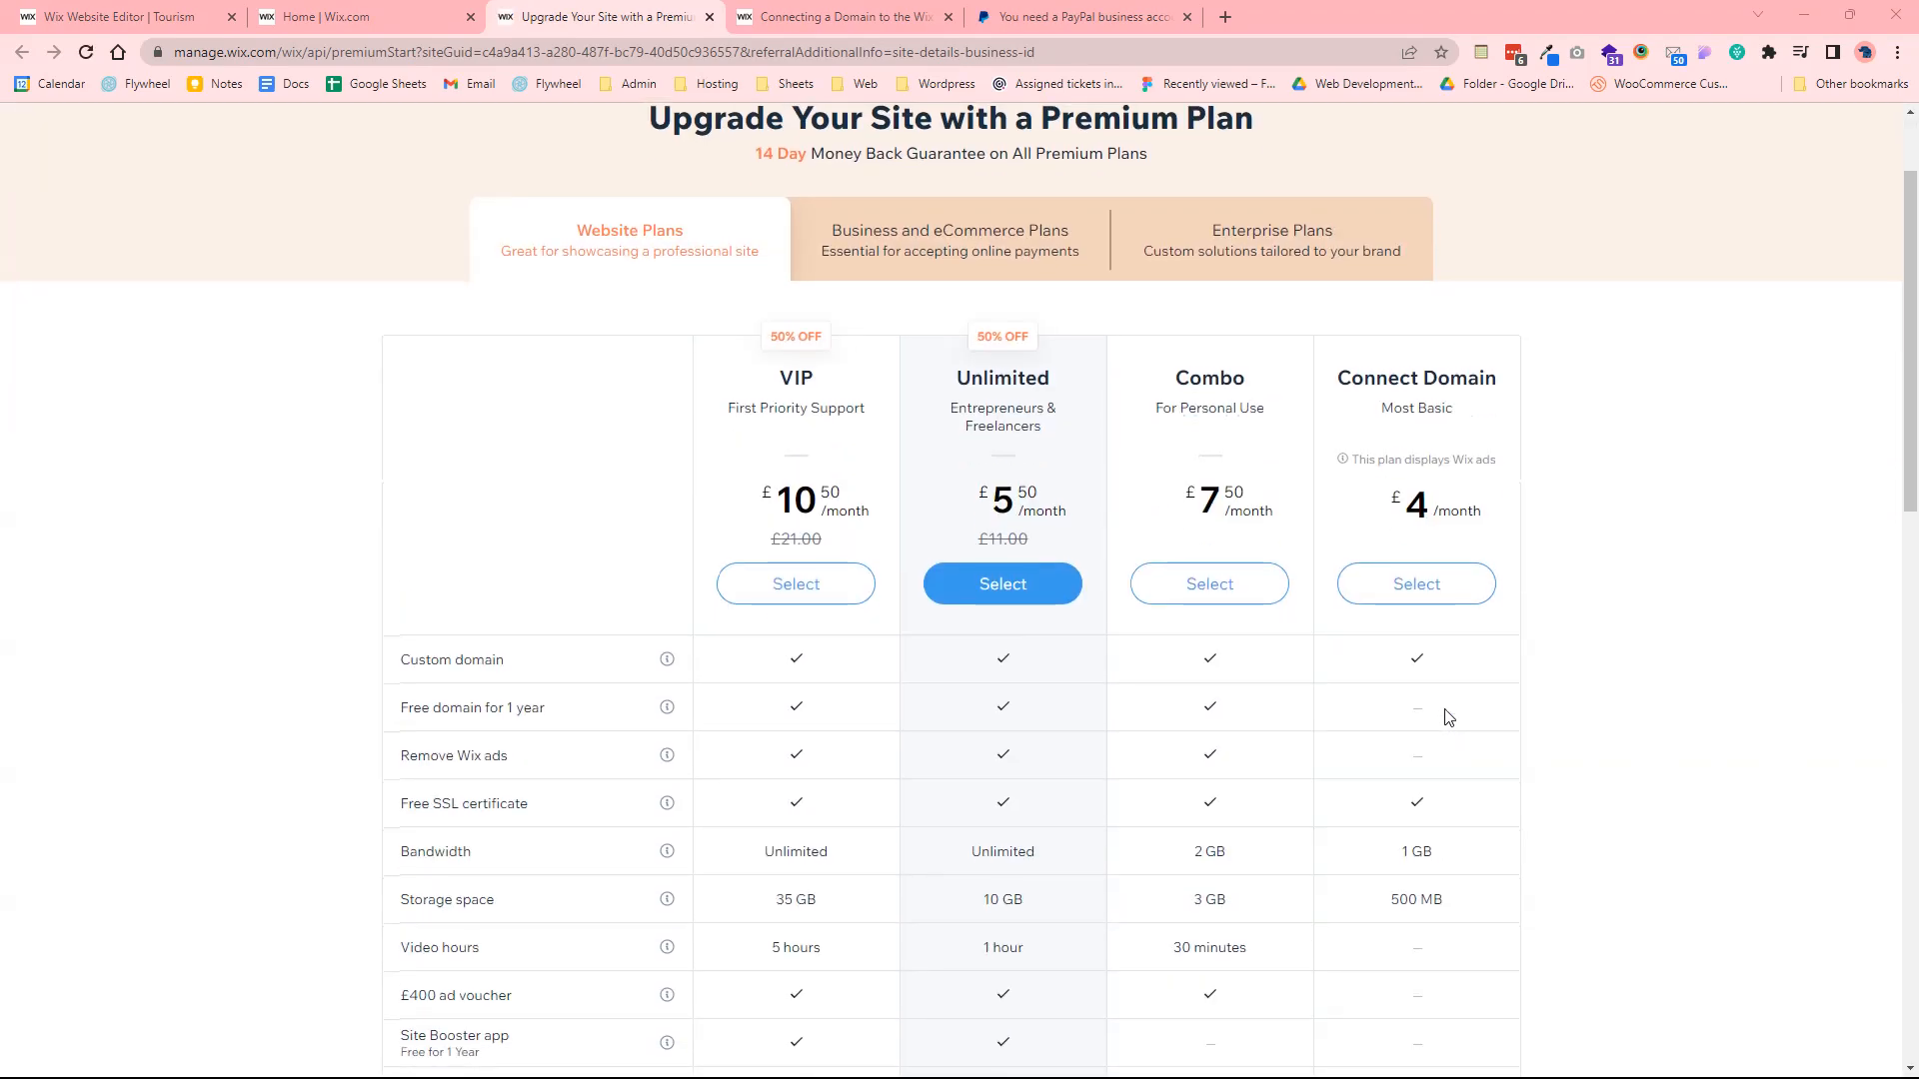
scroll("down", 3)
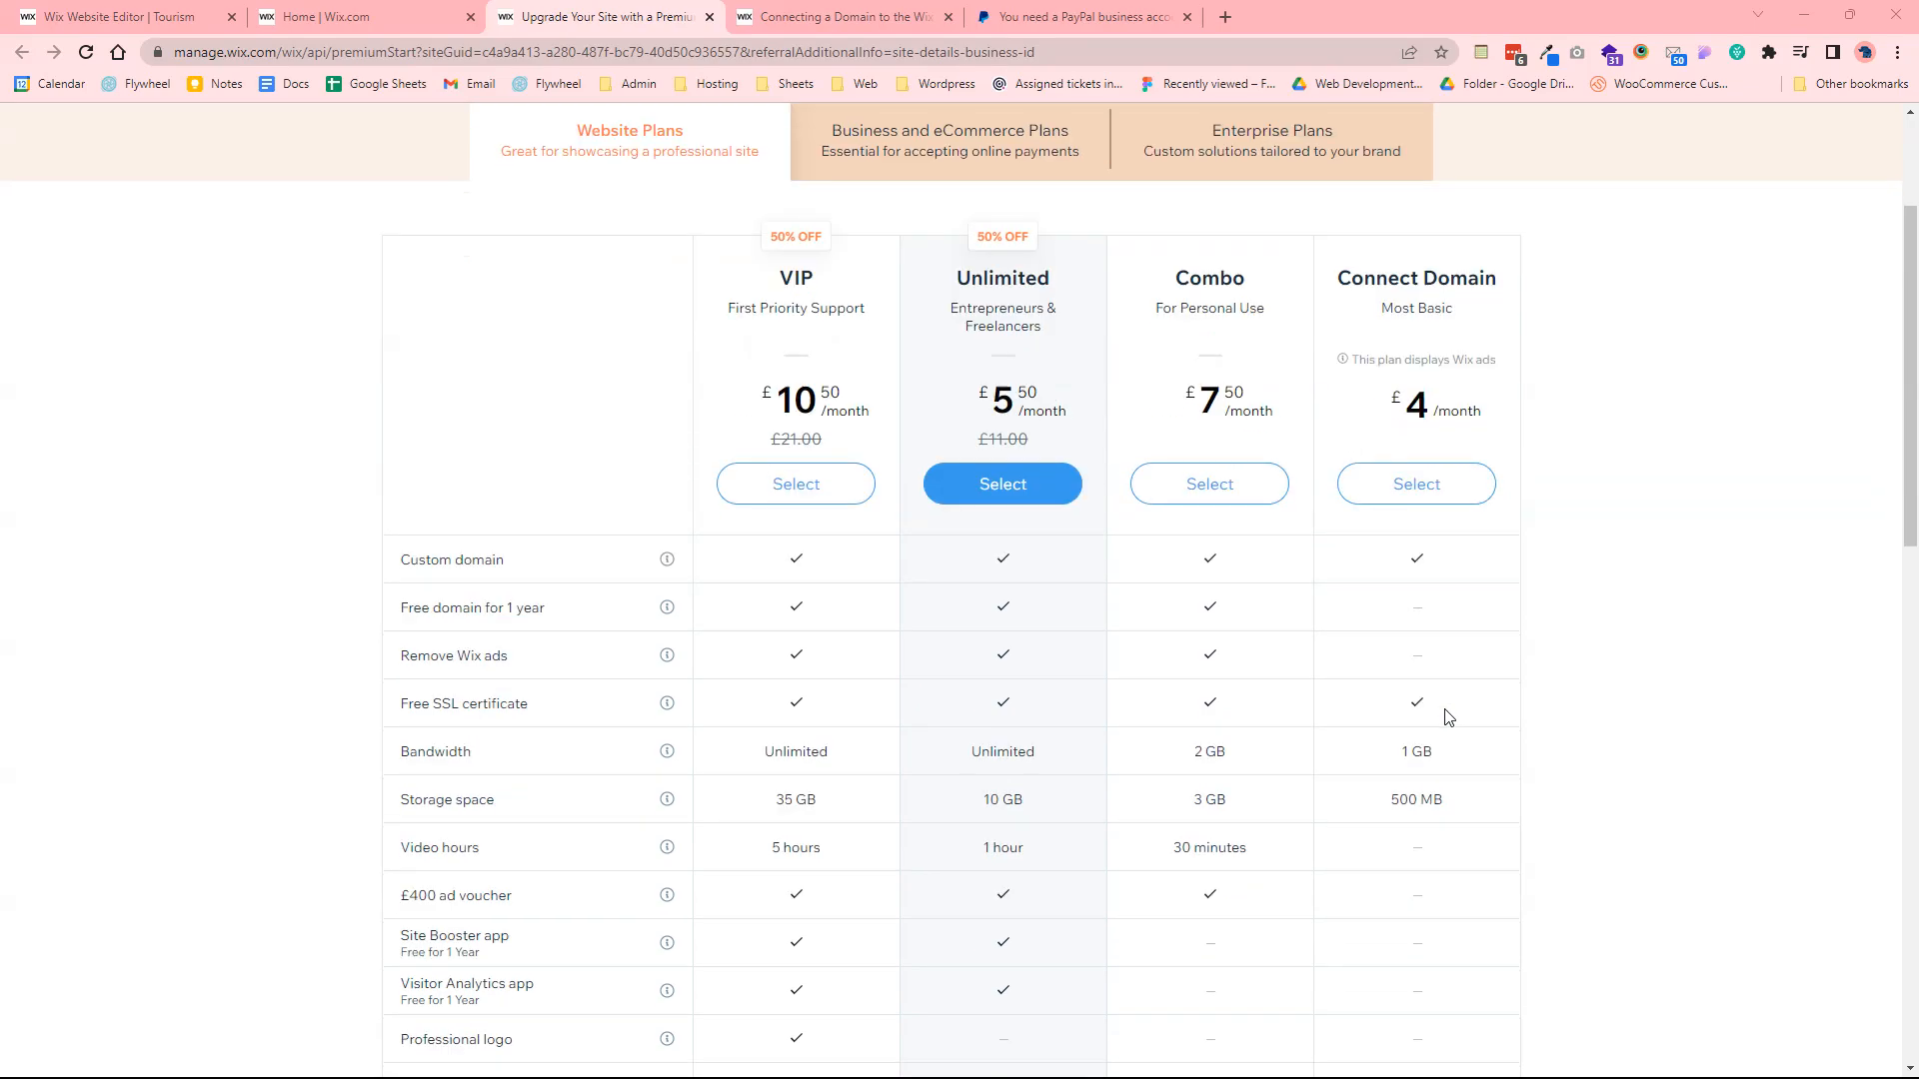
scroll("up", 3)
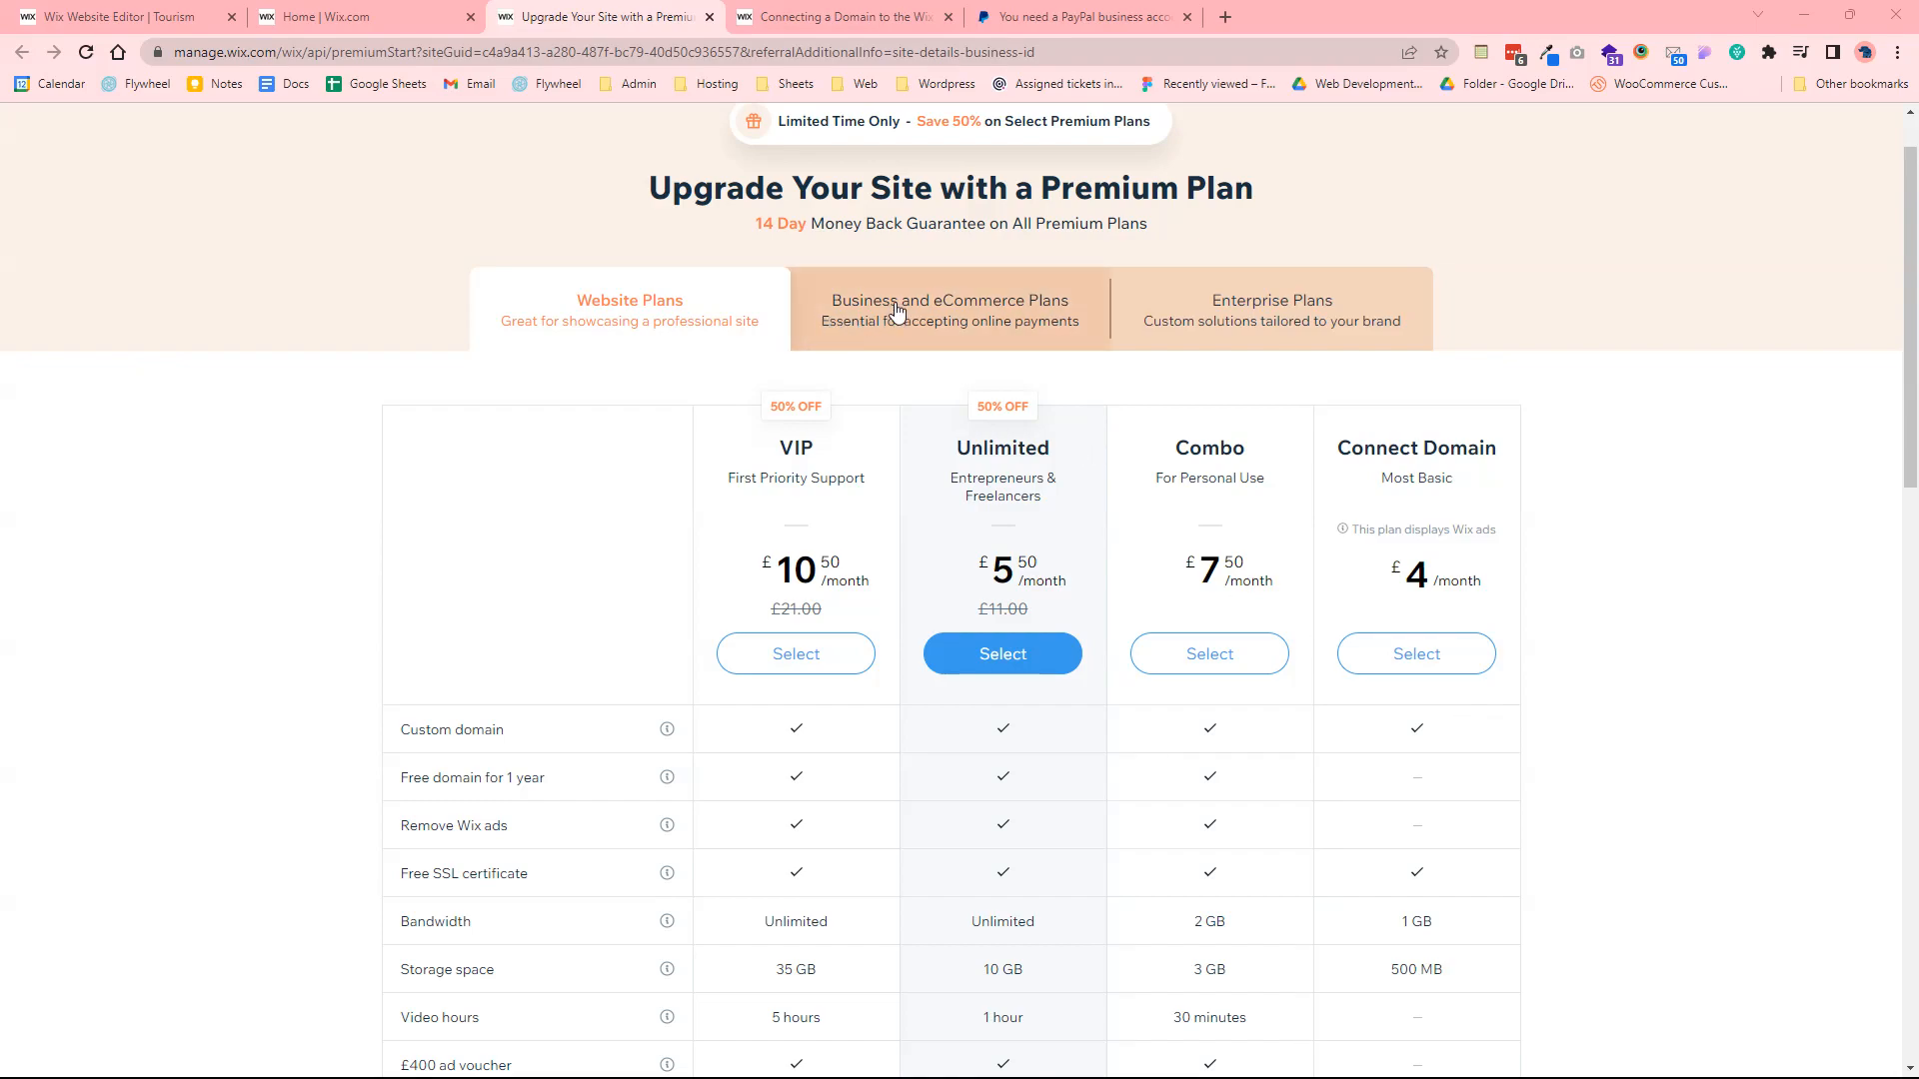
left_click(947, 310)
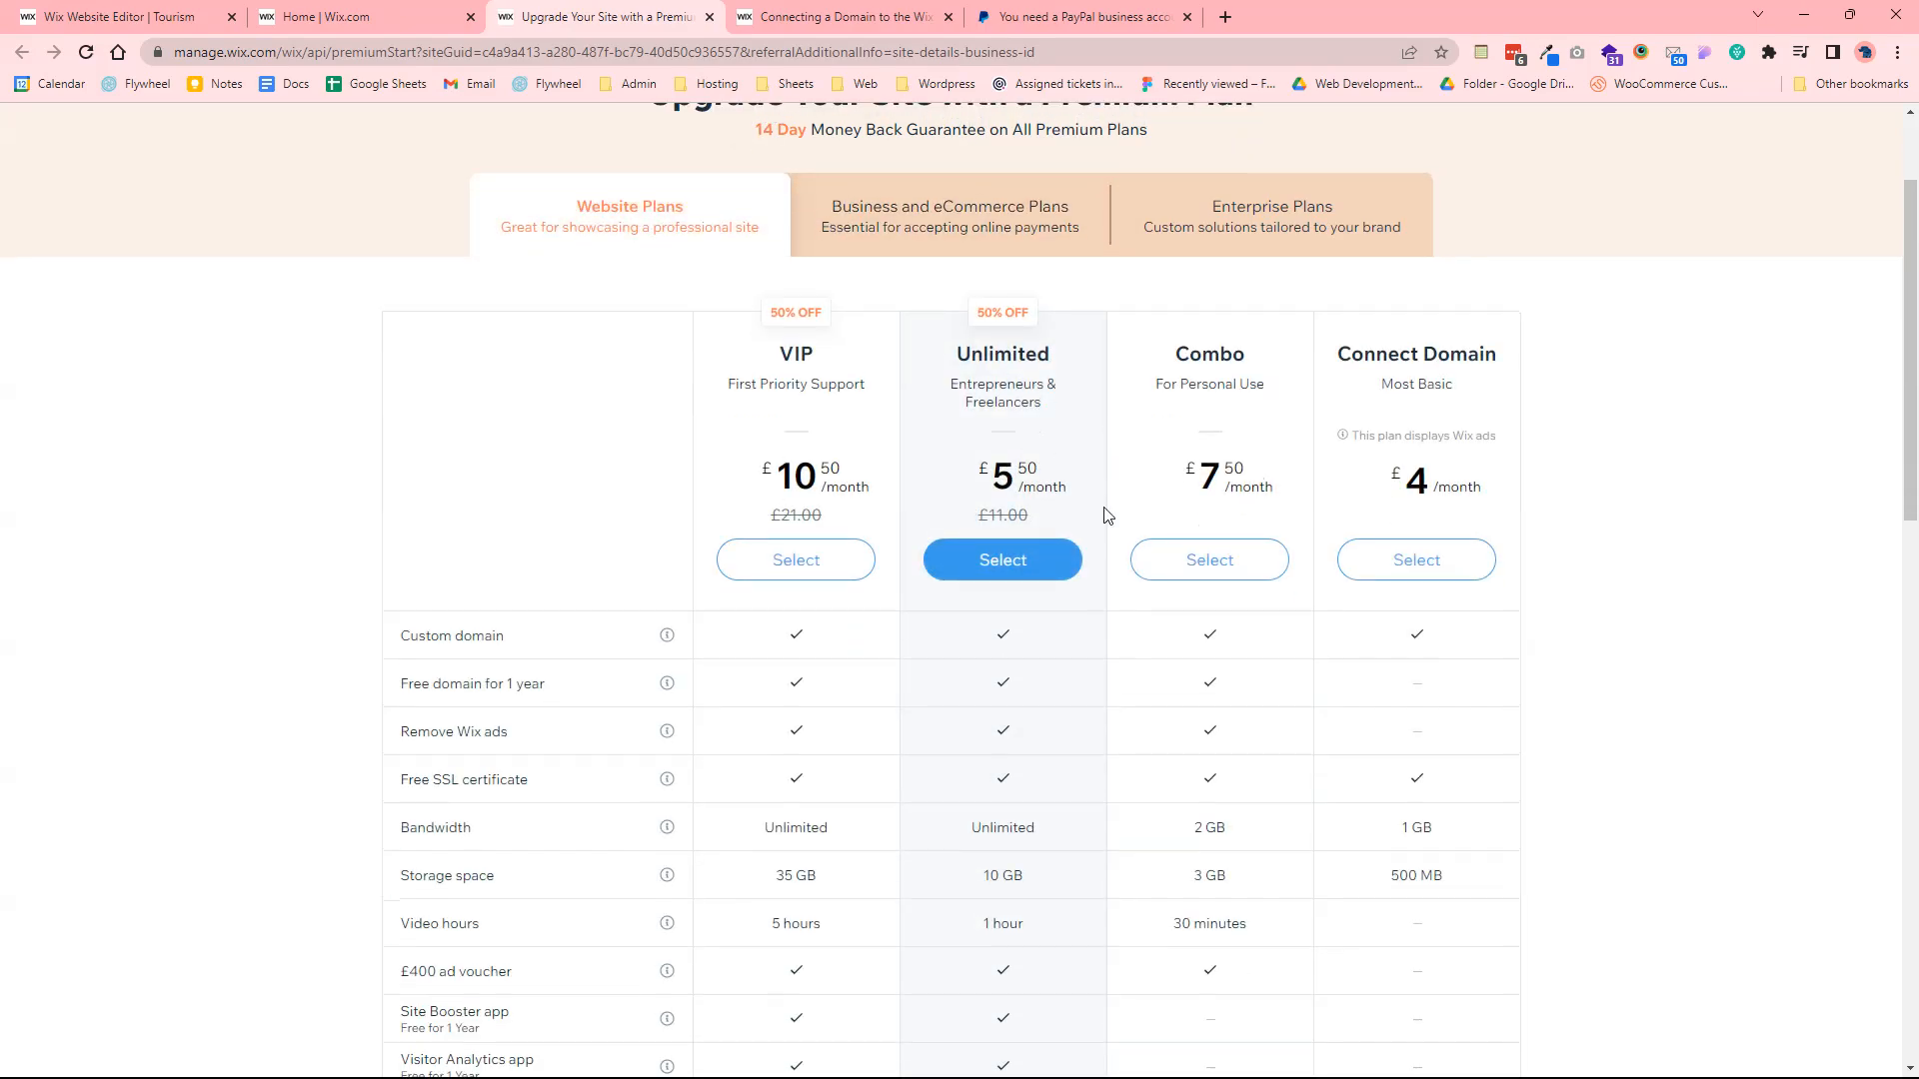
scroll("down", 3)
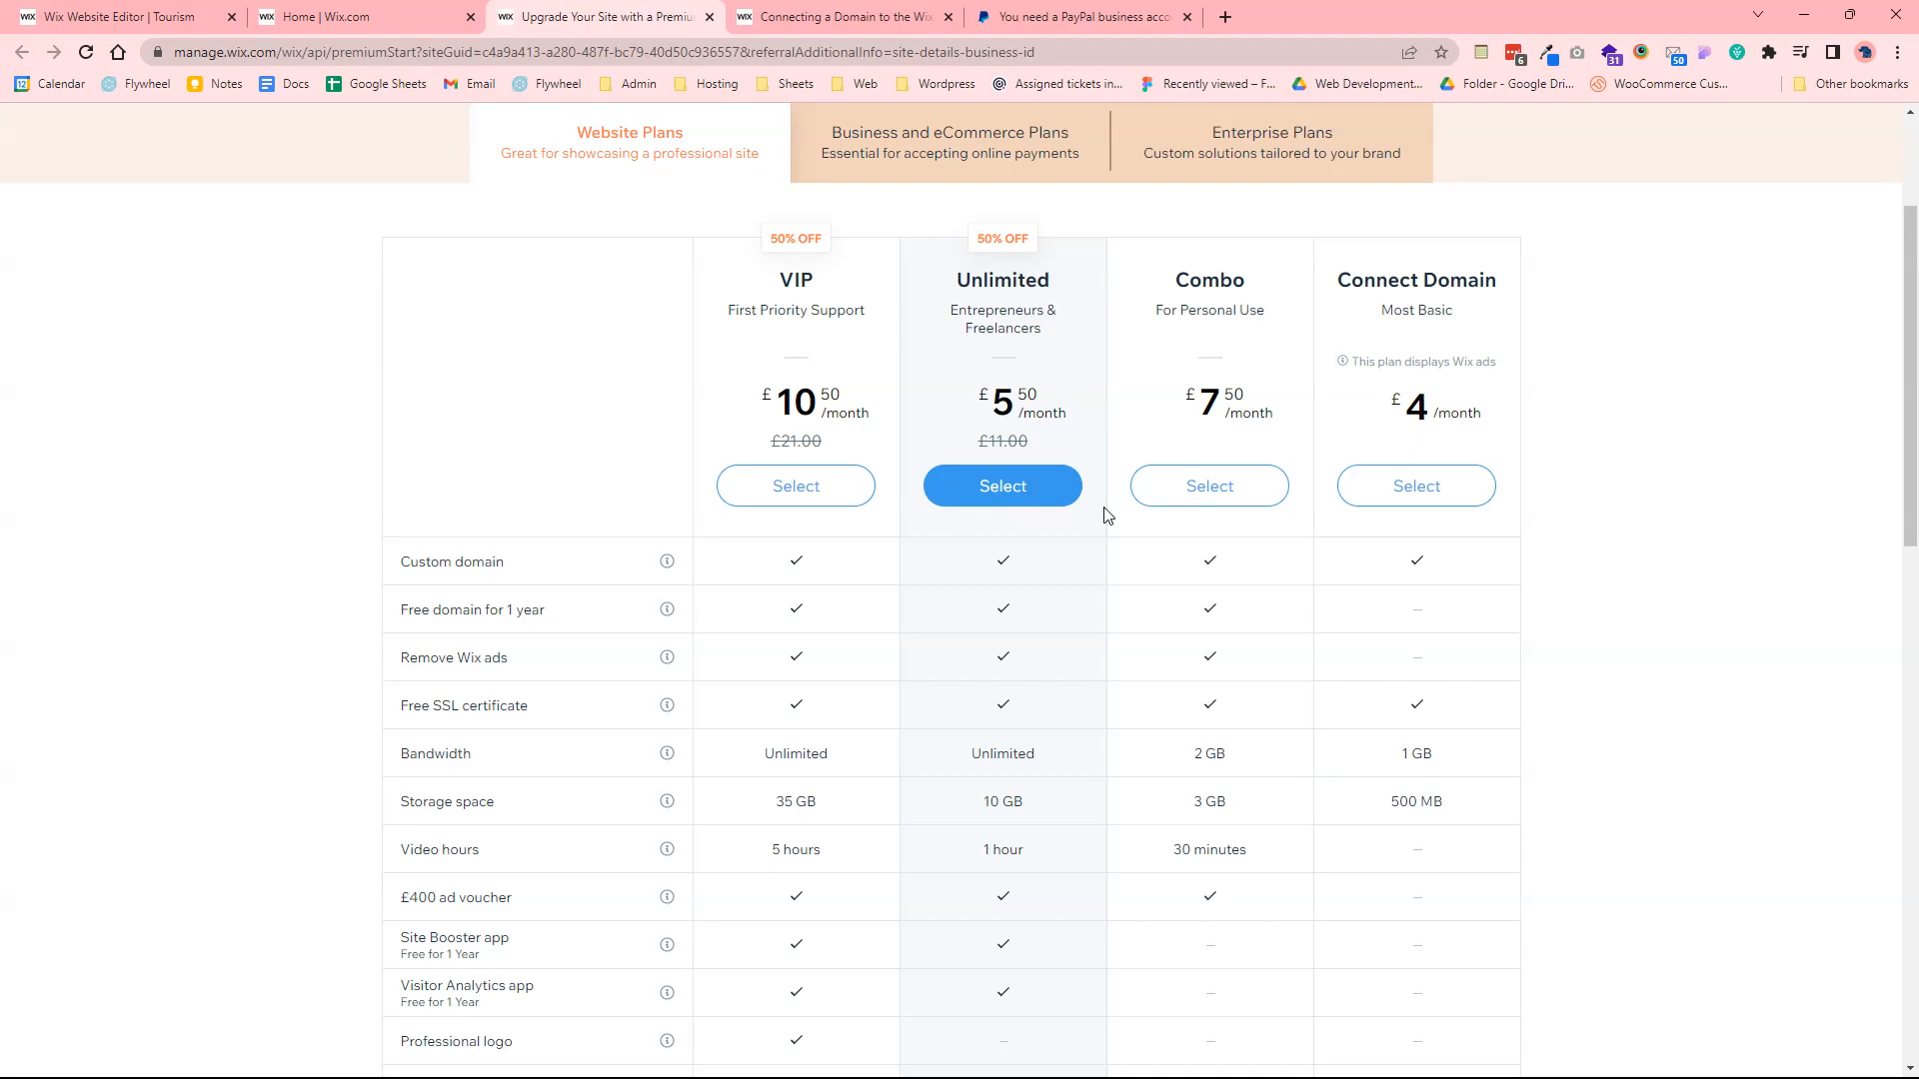
Review the Business and eCommerce table comparing Business VIP, Unlimited and Basic features and prices
left_click(949, 139)
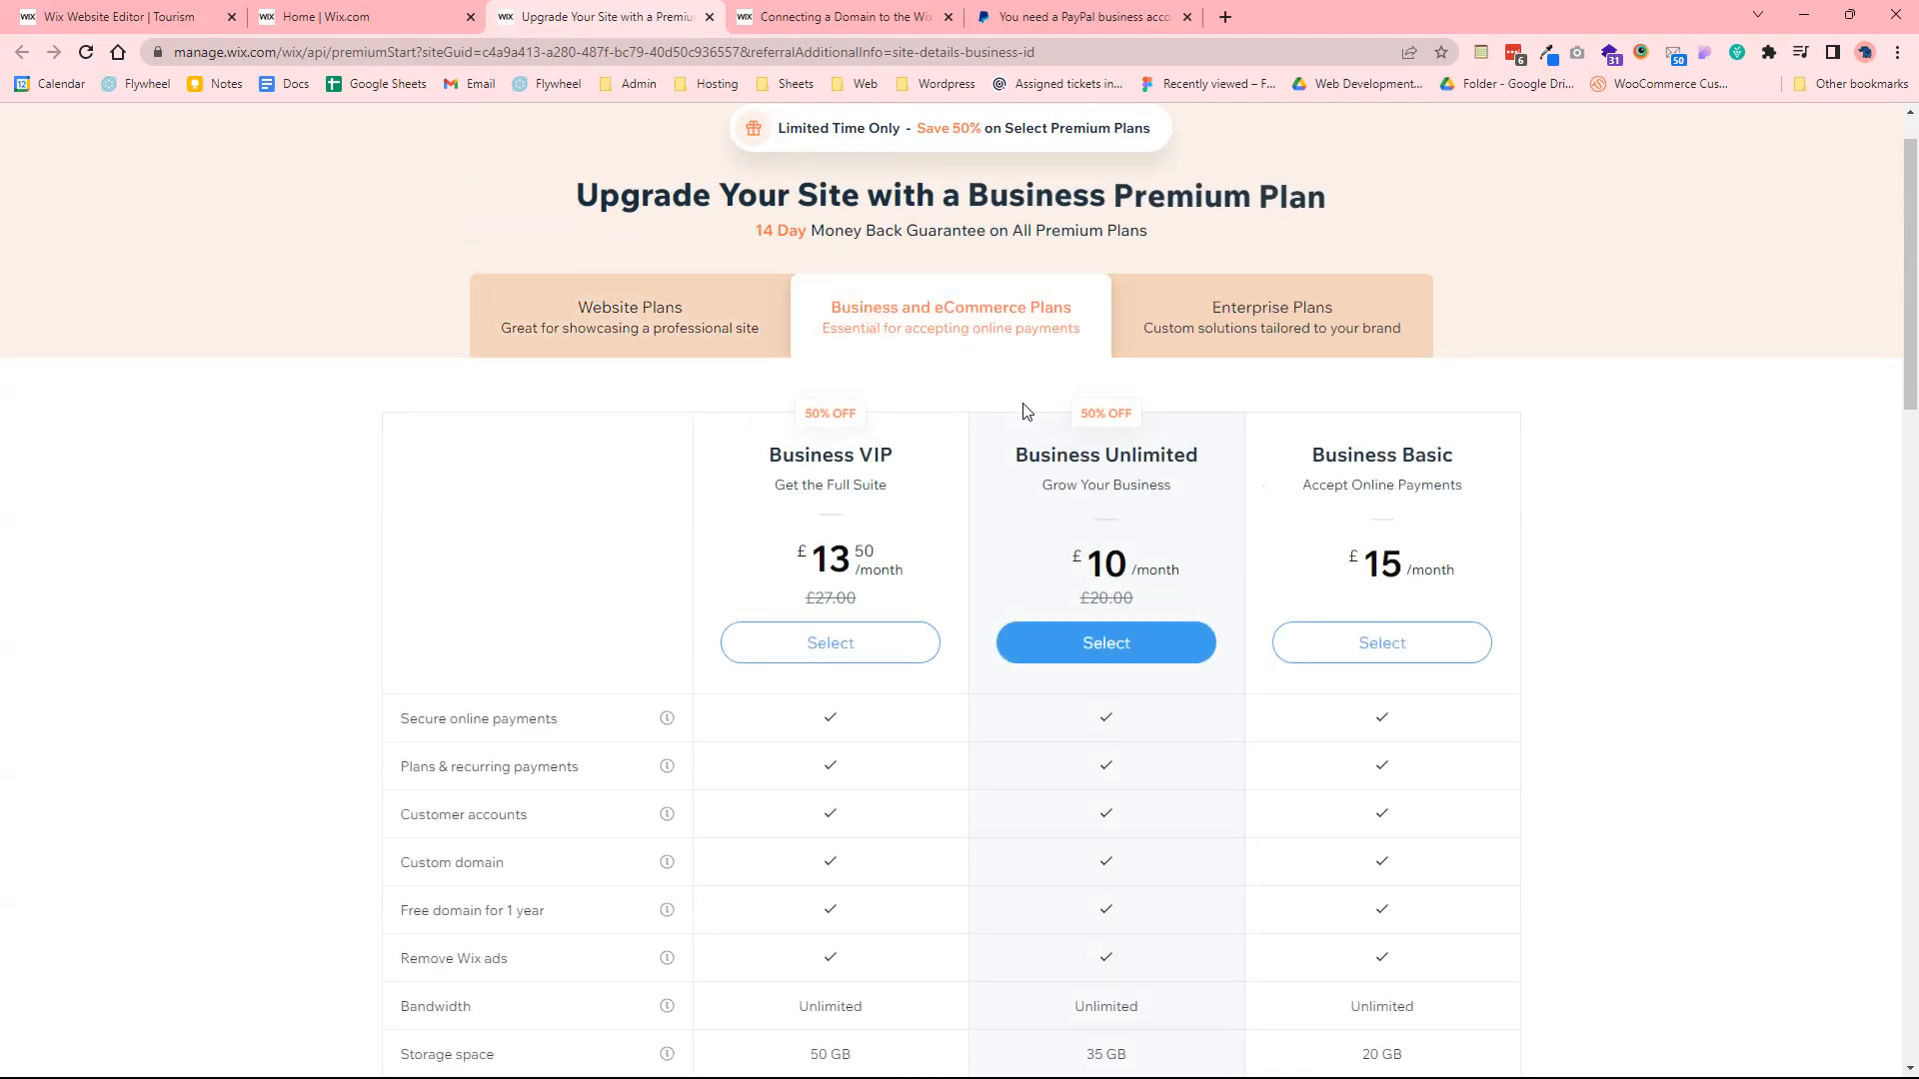
scroll("down", 3)
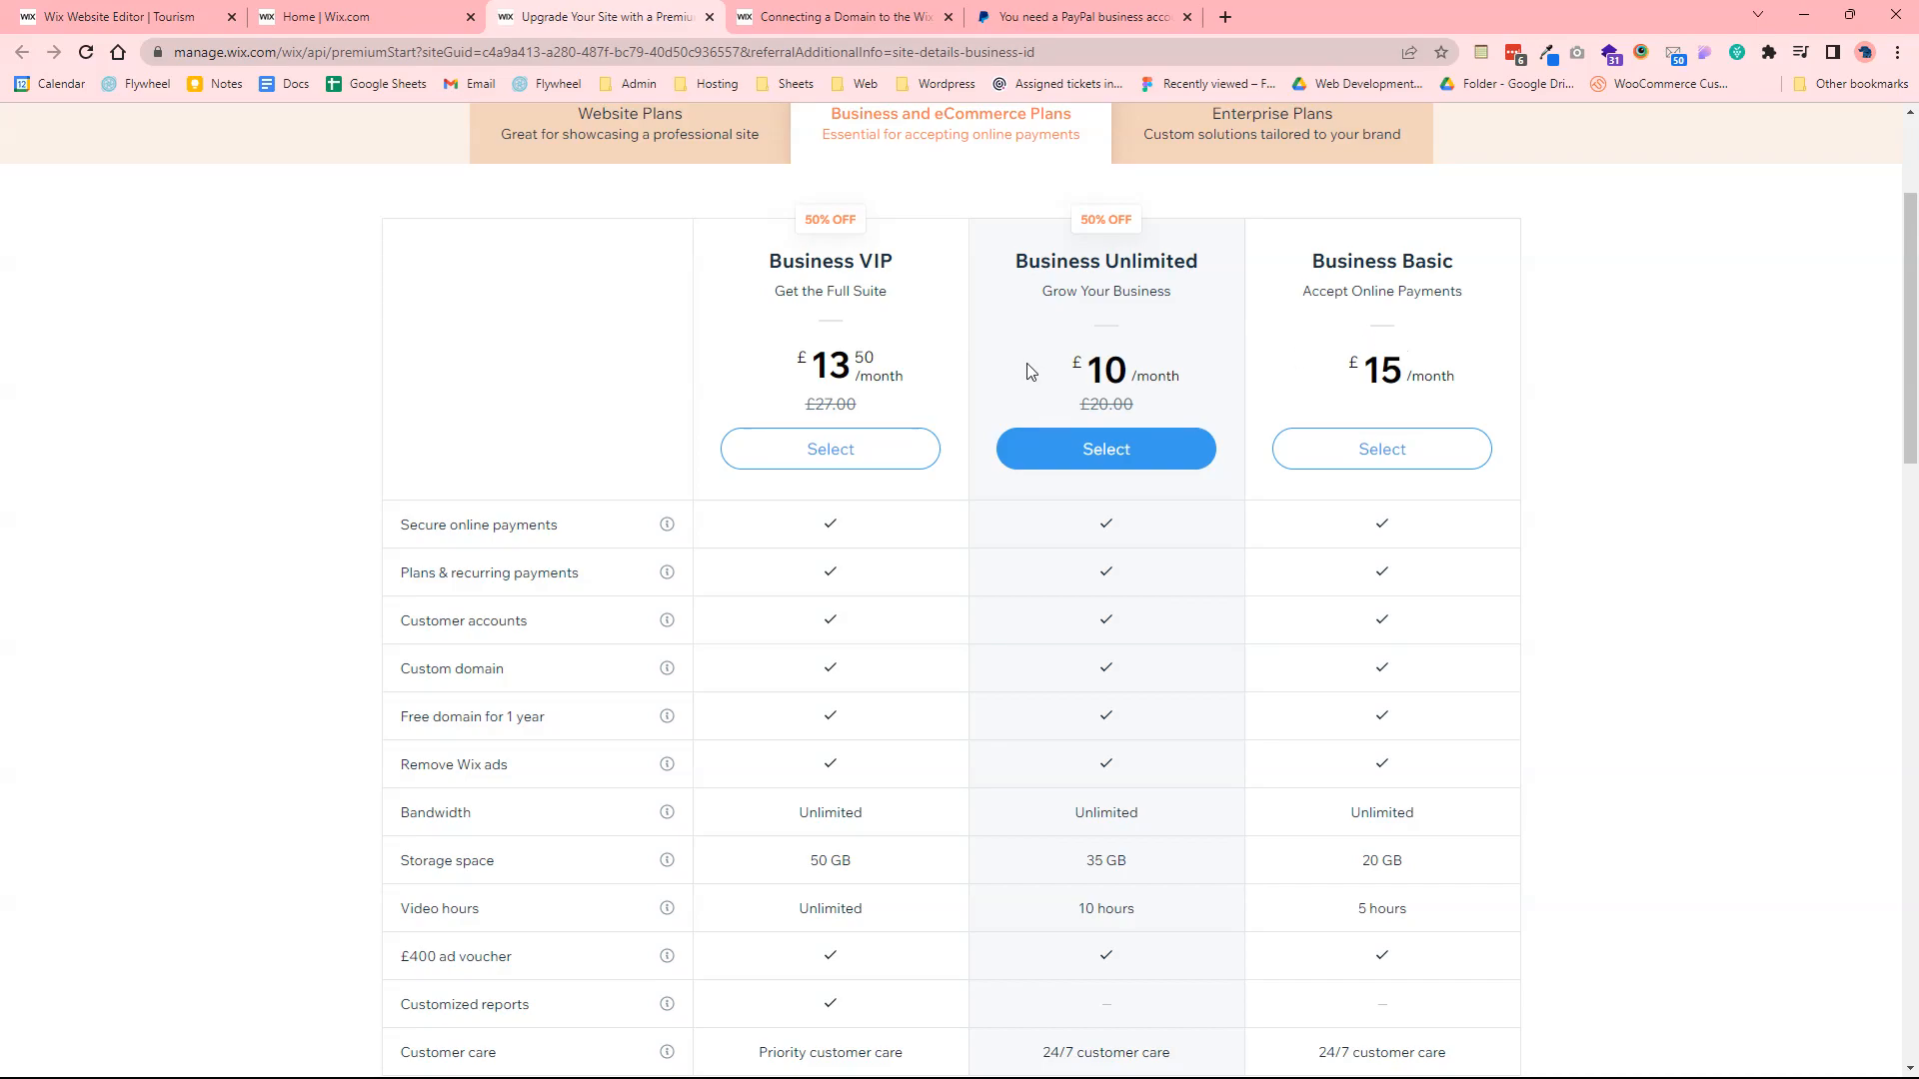
scroll("down", 3)
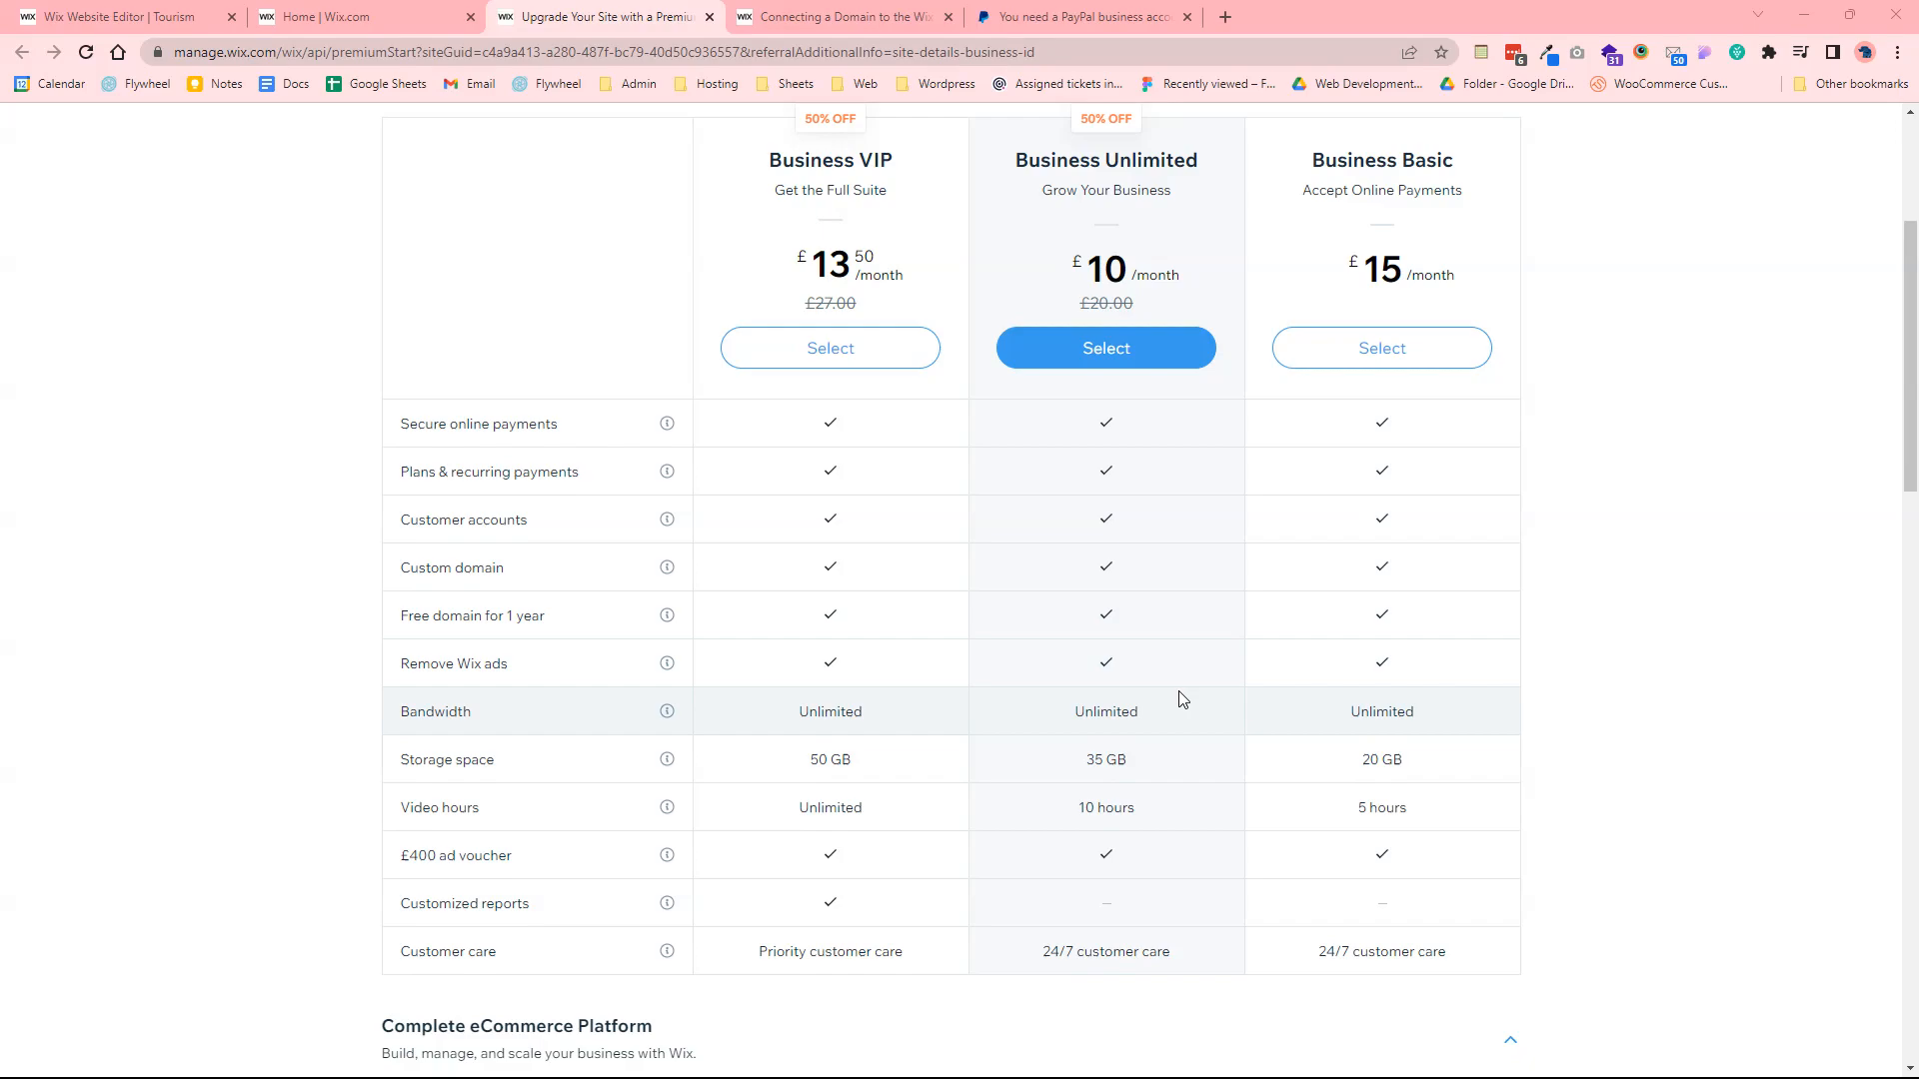
mouse_move(834, 220)
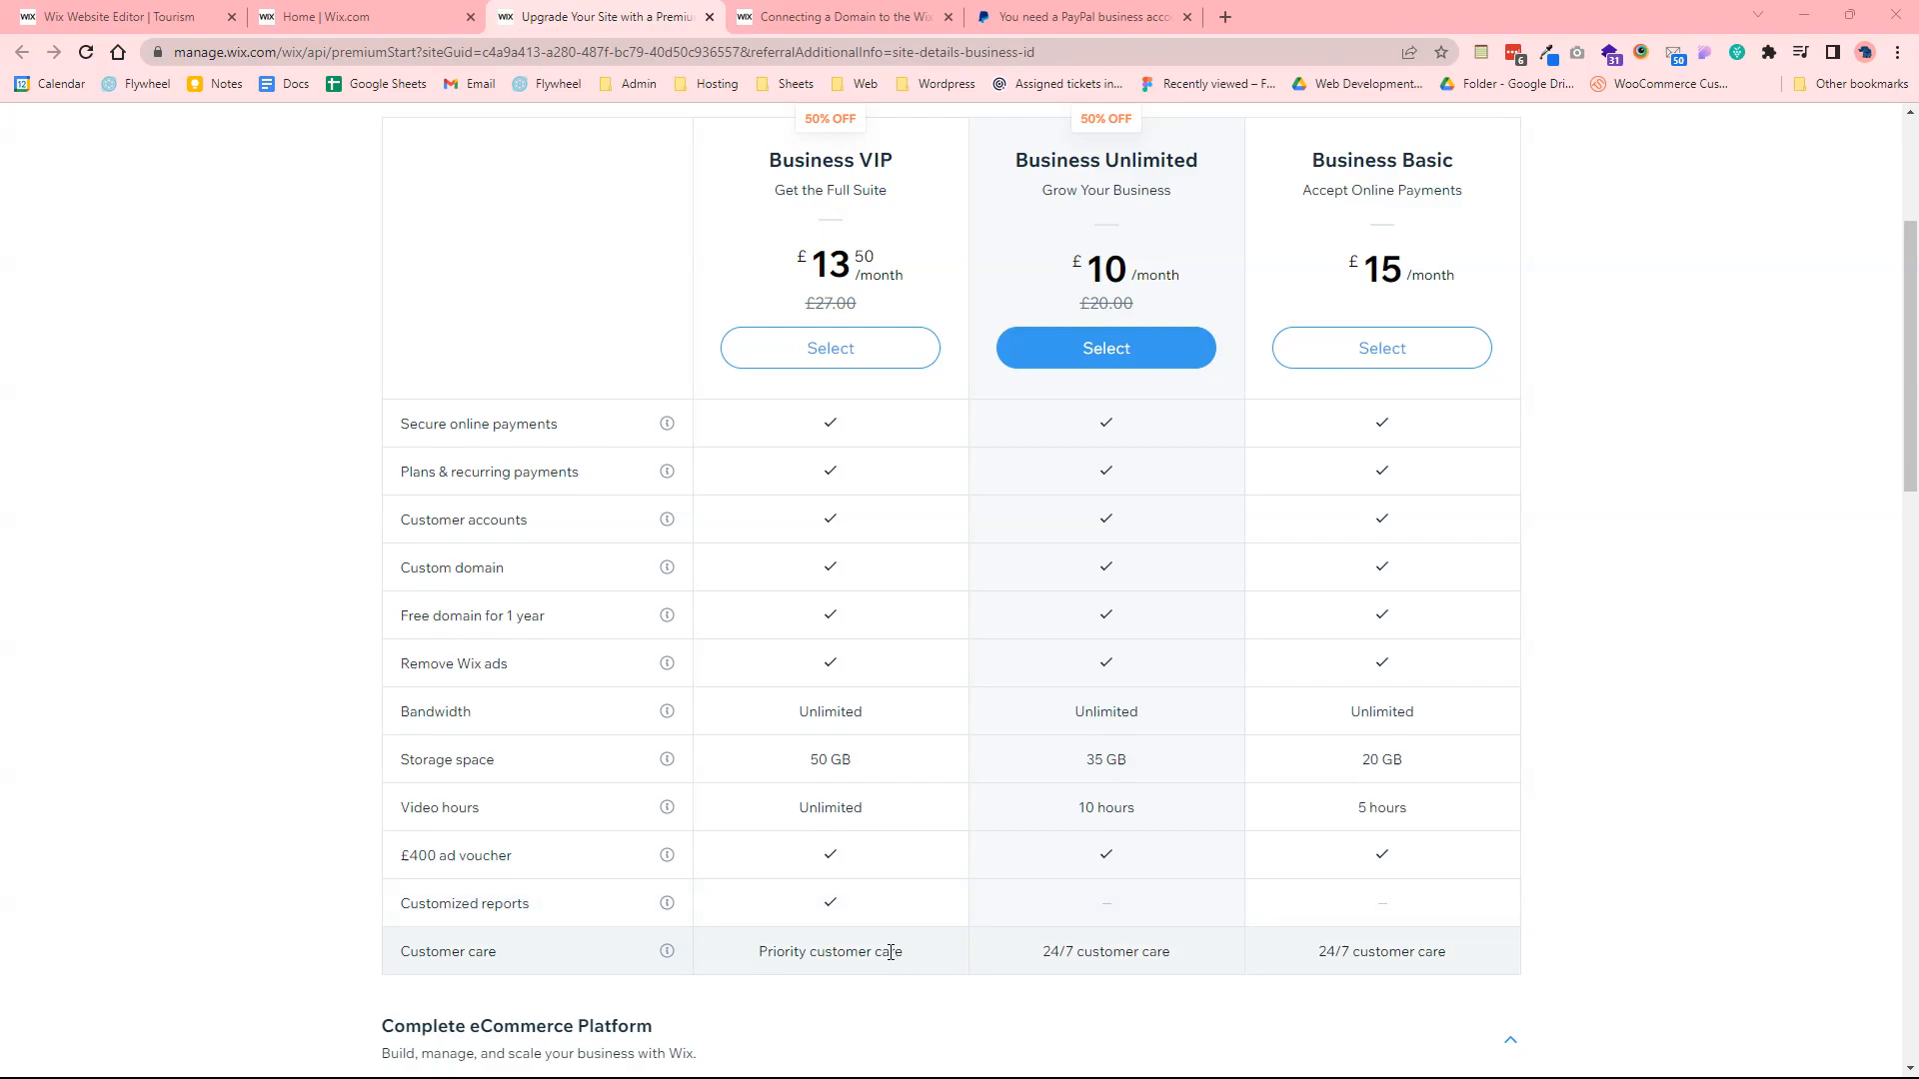
mouse_move(1212, 963)
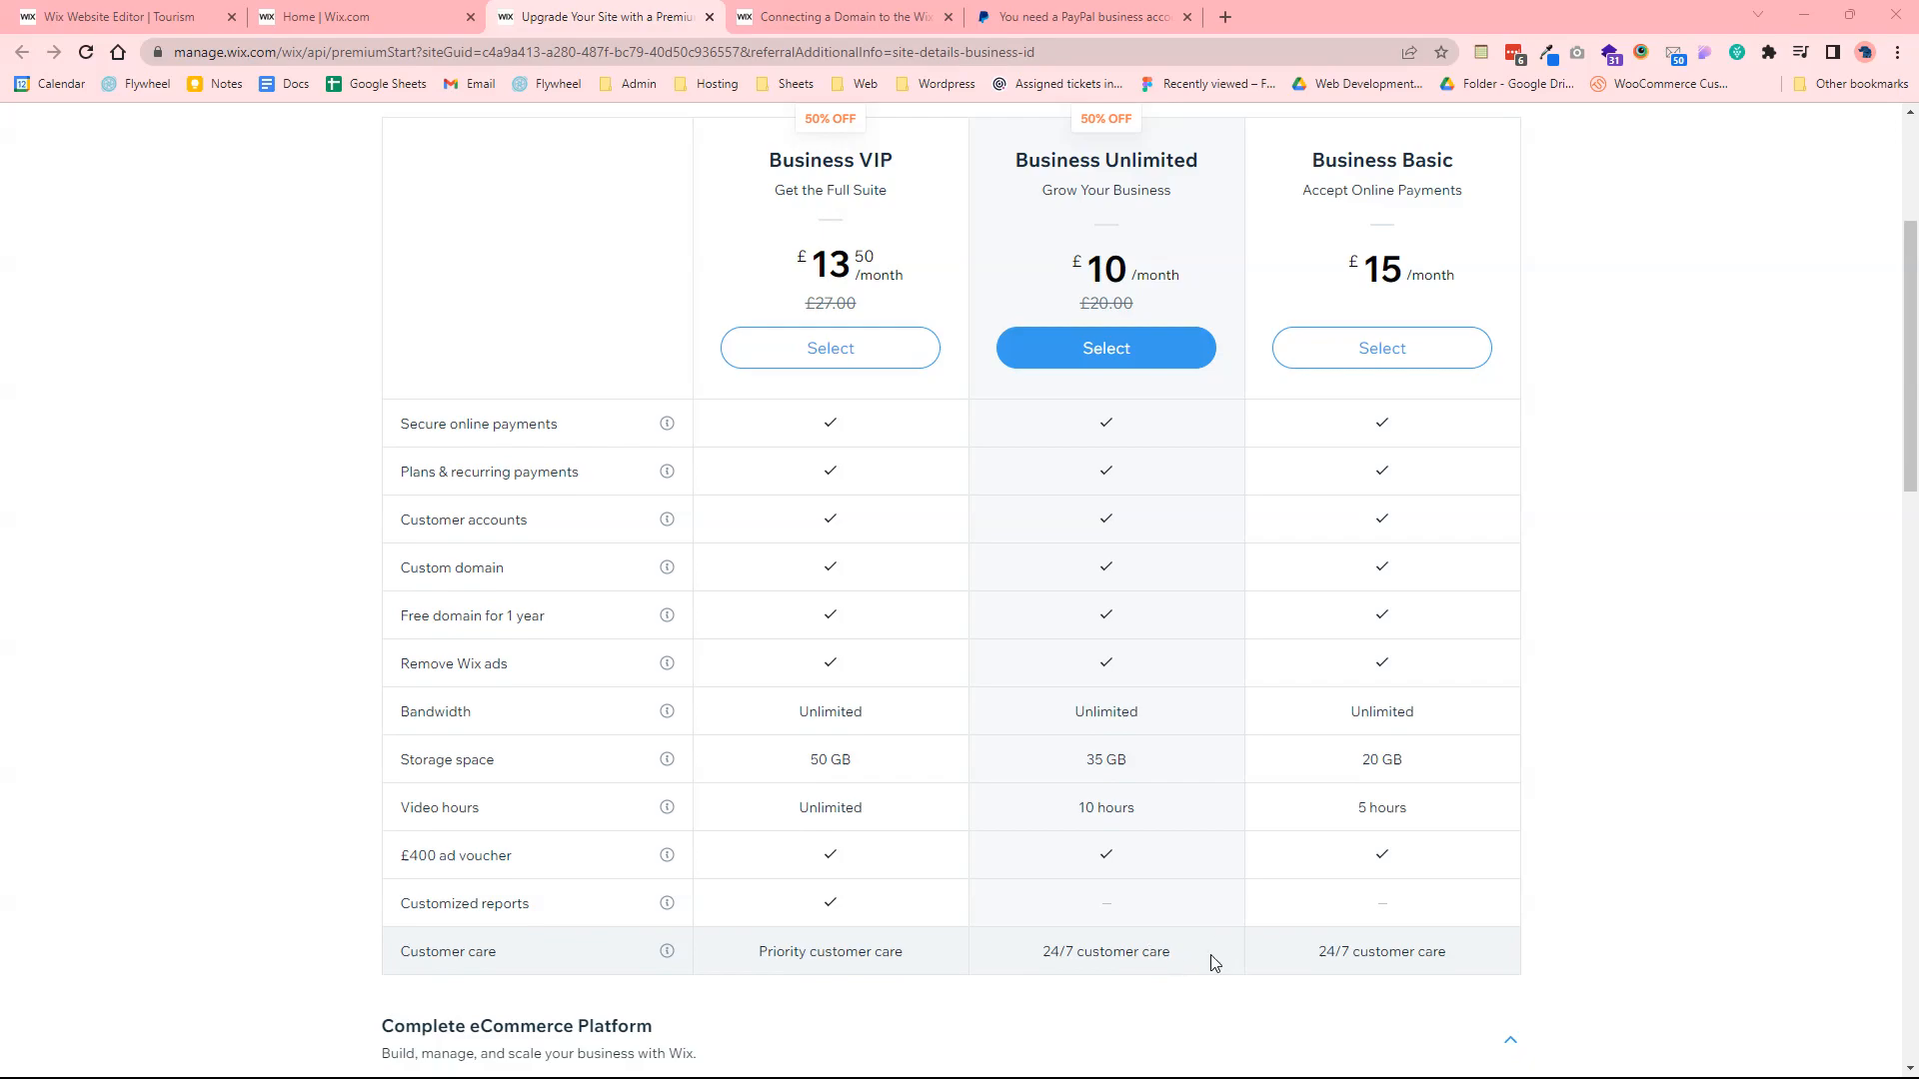
mouse_move(1267, 953)
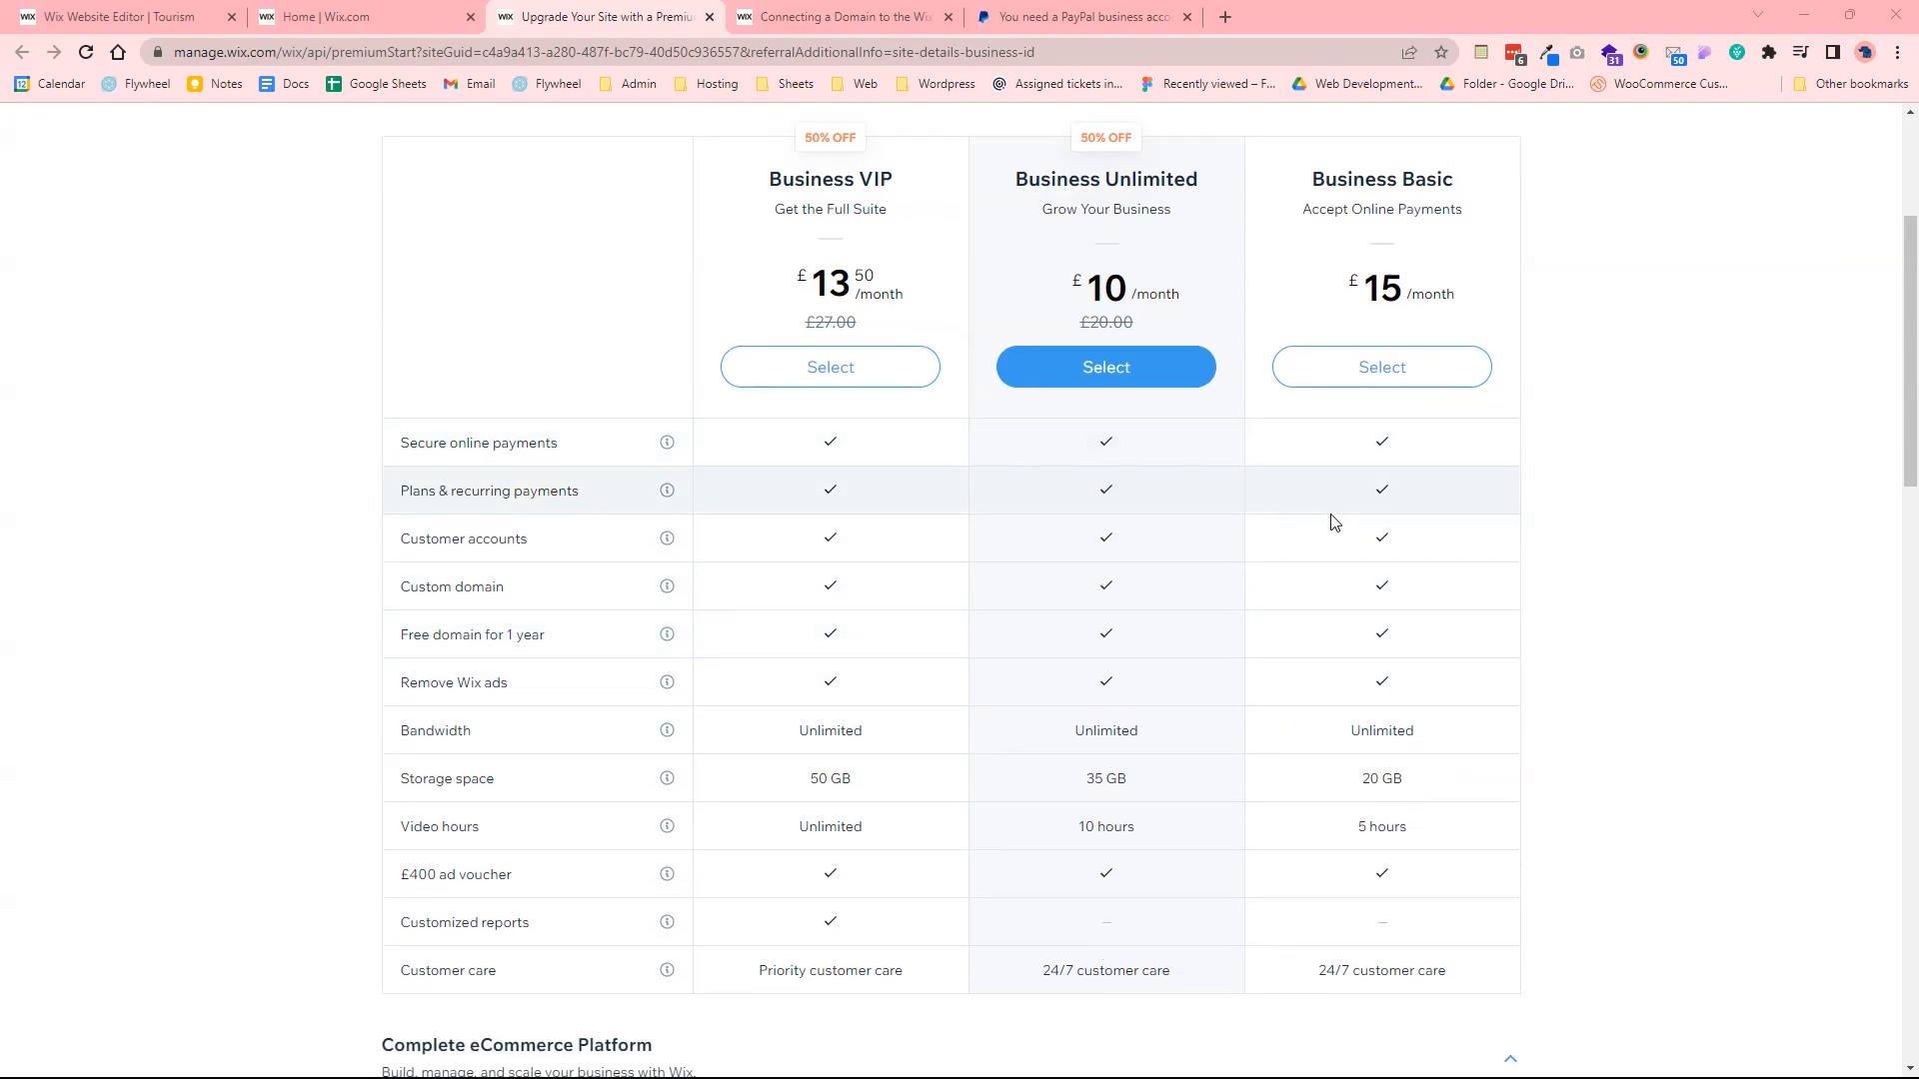
mouse_move(1319, 593)
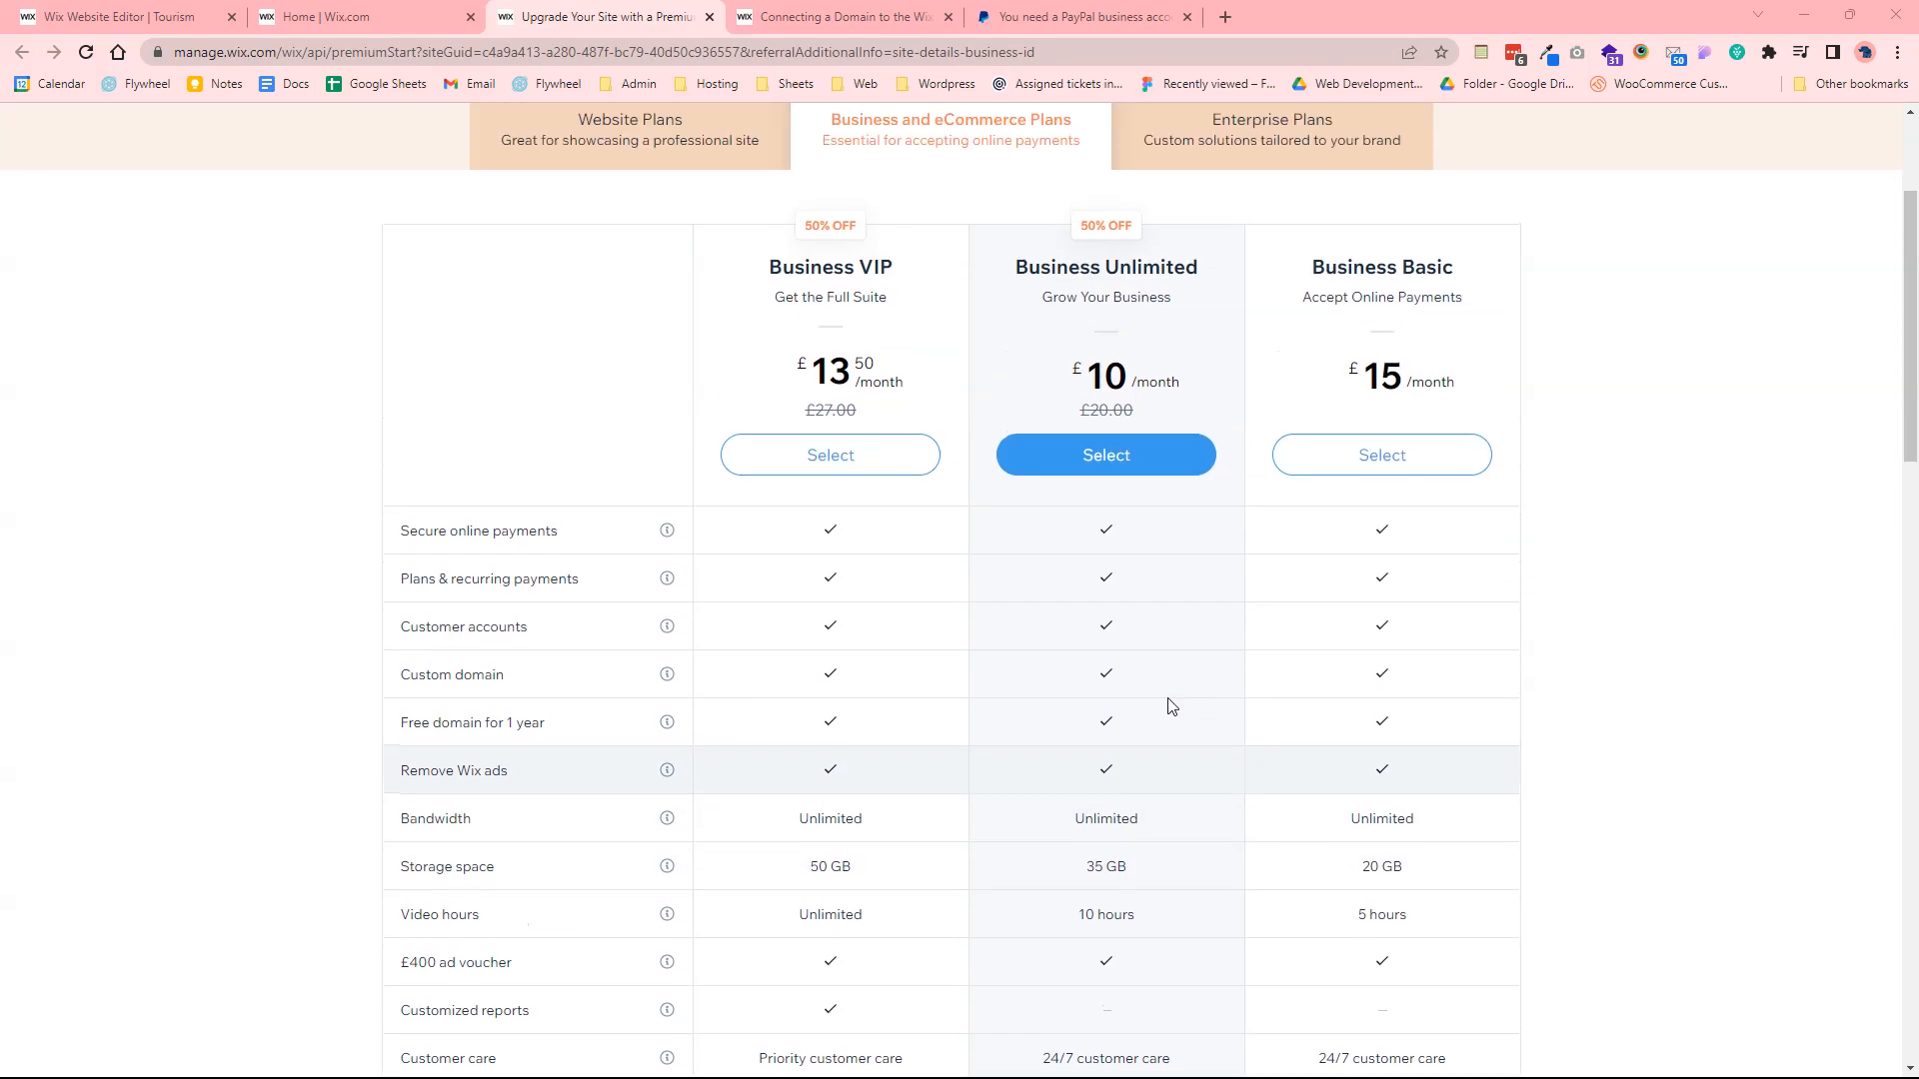
scroll("down", 3)
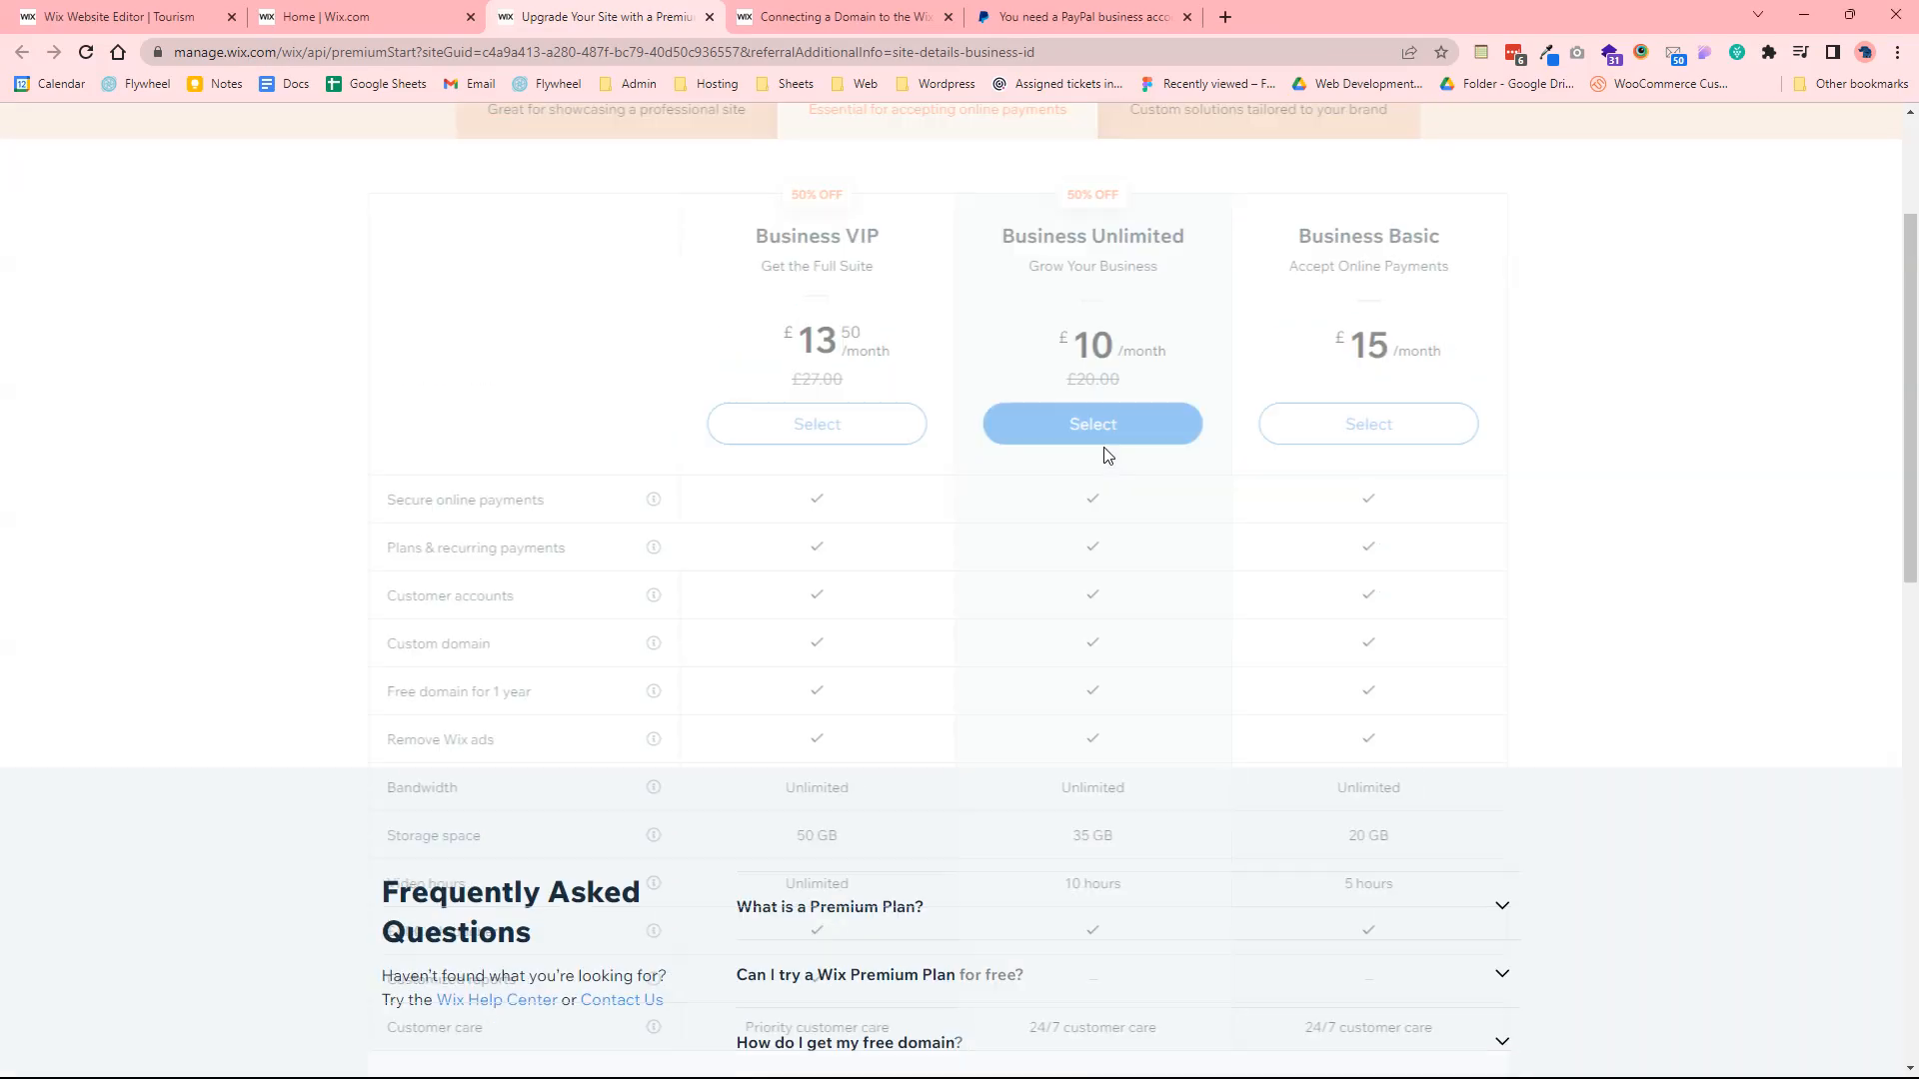
Select Business Unlimited with yearly billing at £10.00 monthly and continue to checkout
left_click(1091, 423)
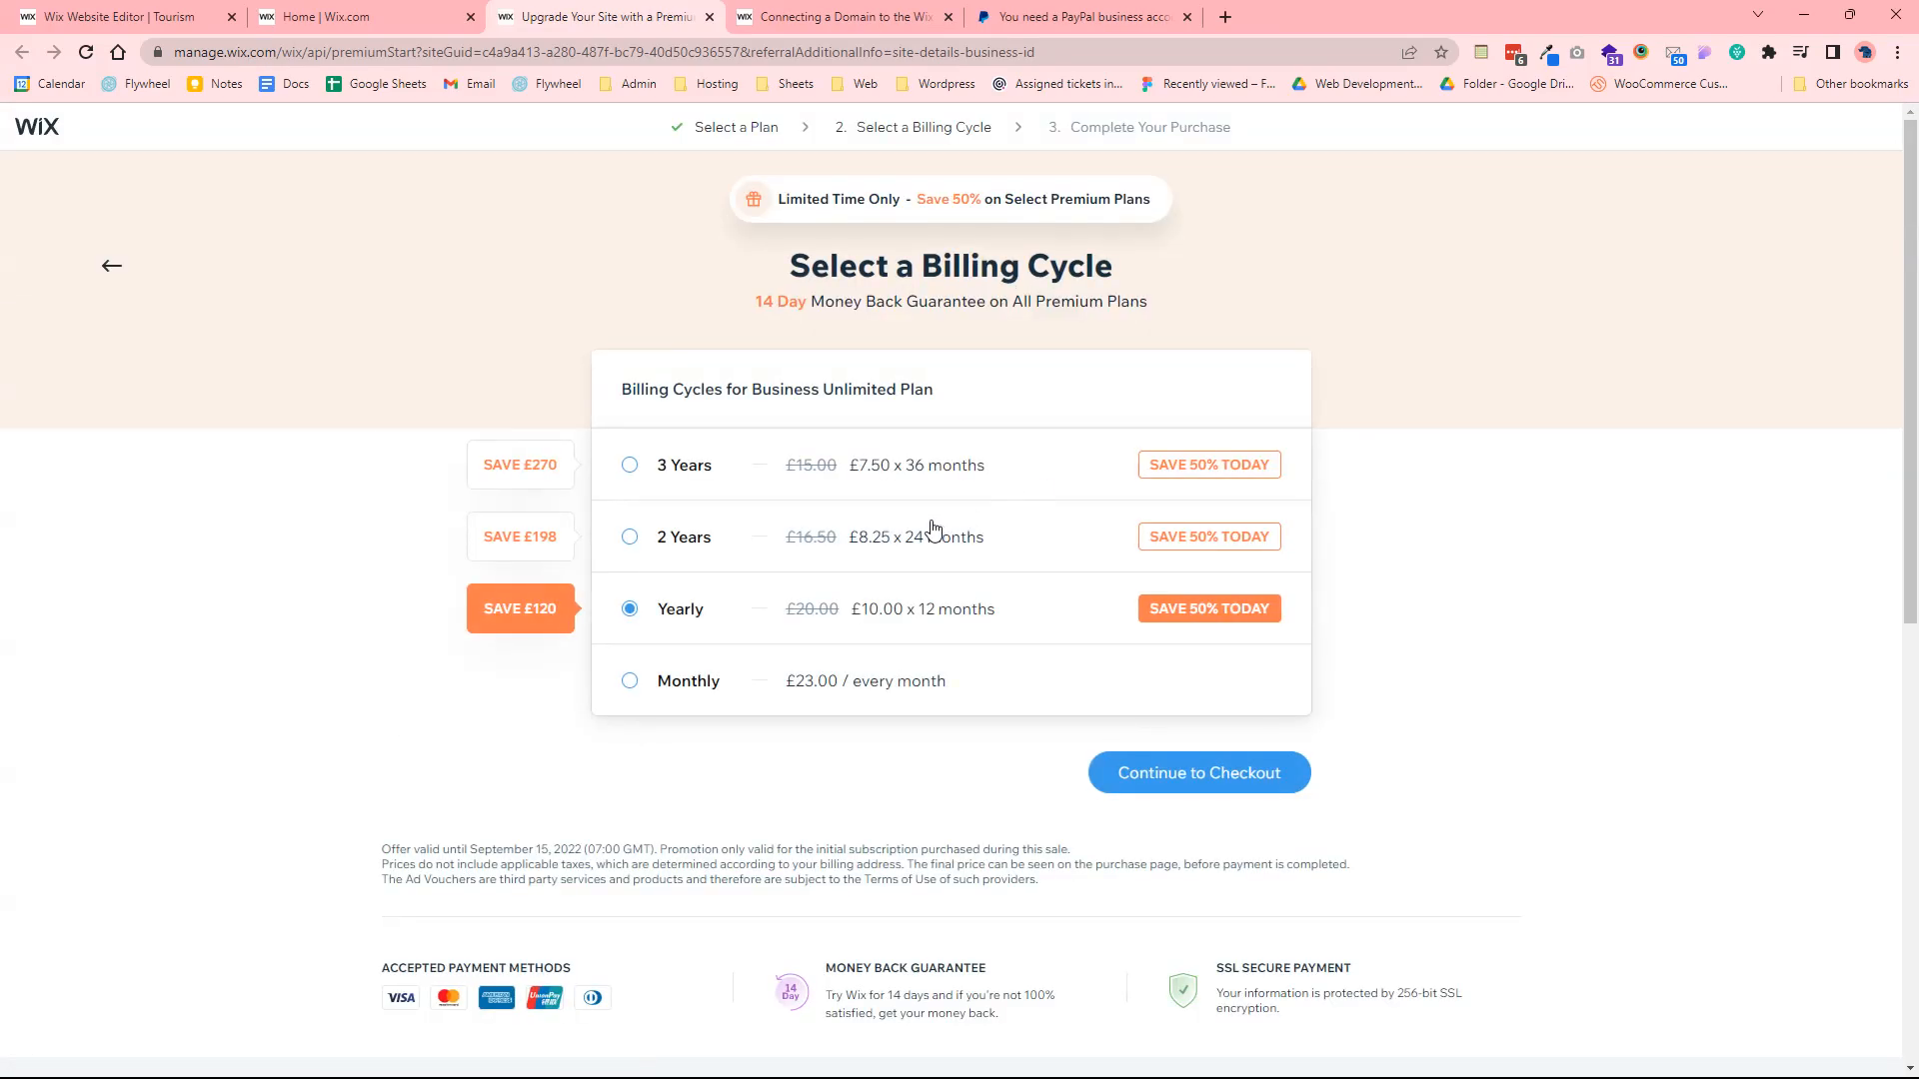
mouse_move(791, 559)
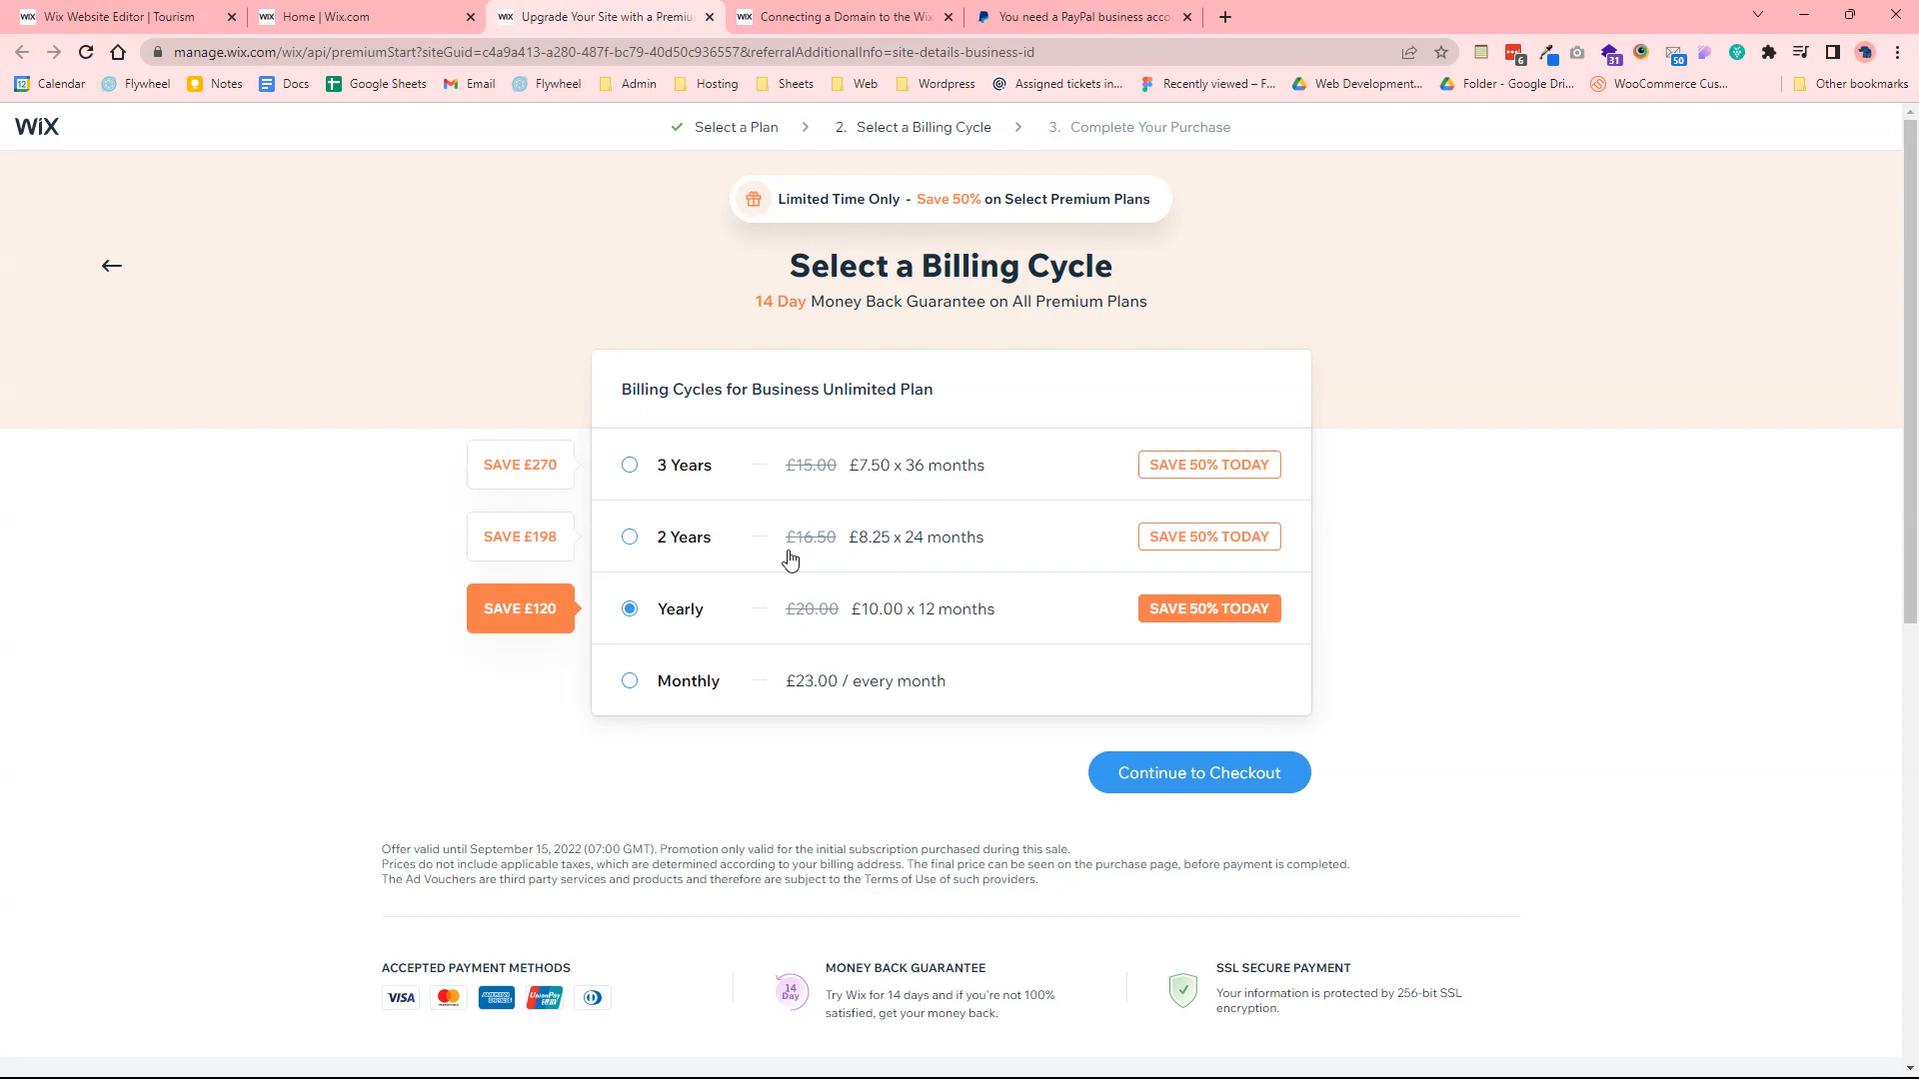
mouse_move(704, 714)
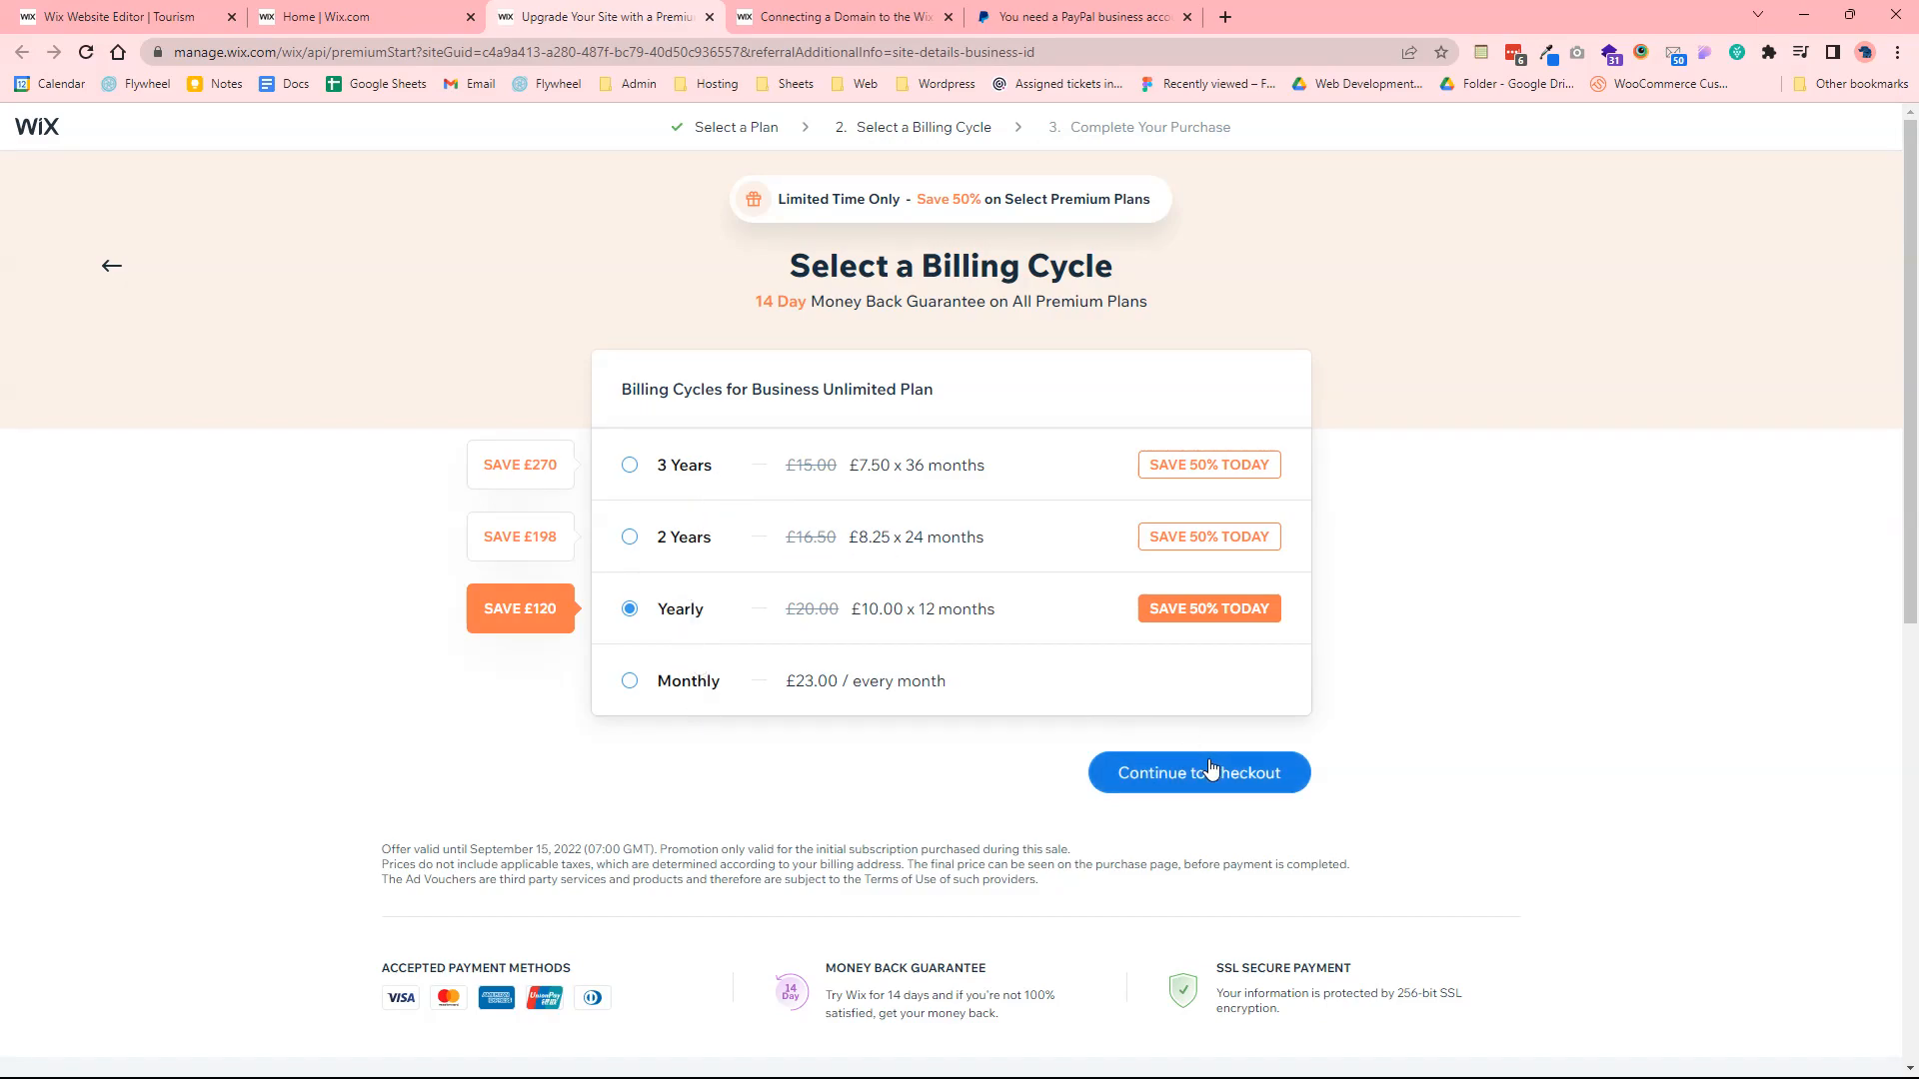
left_click(1197, 771)
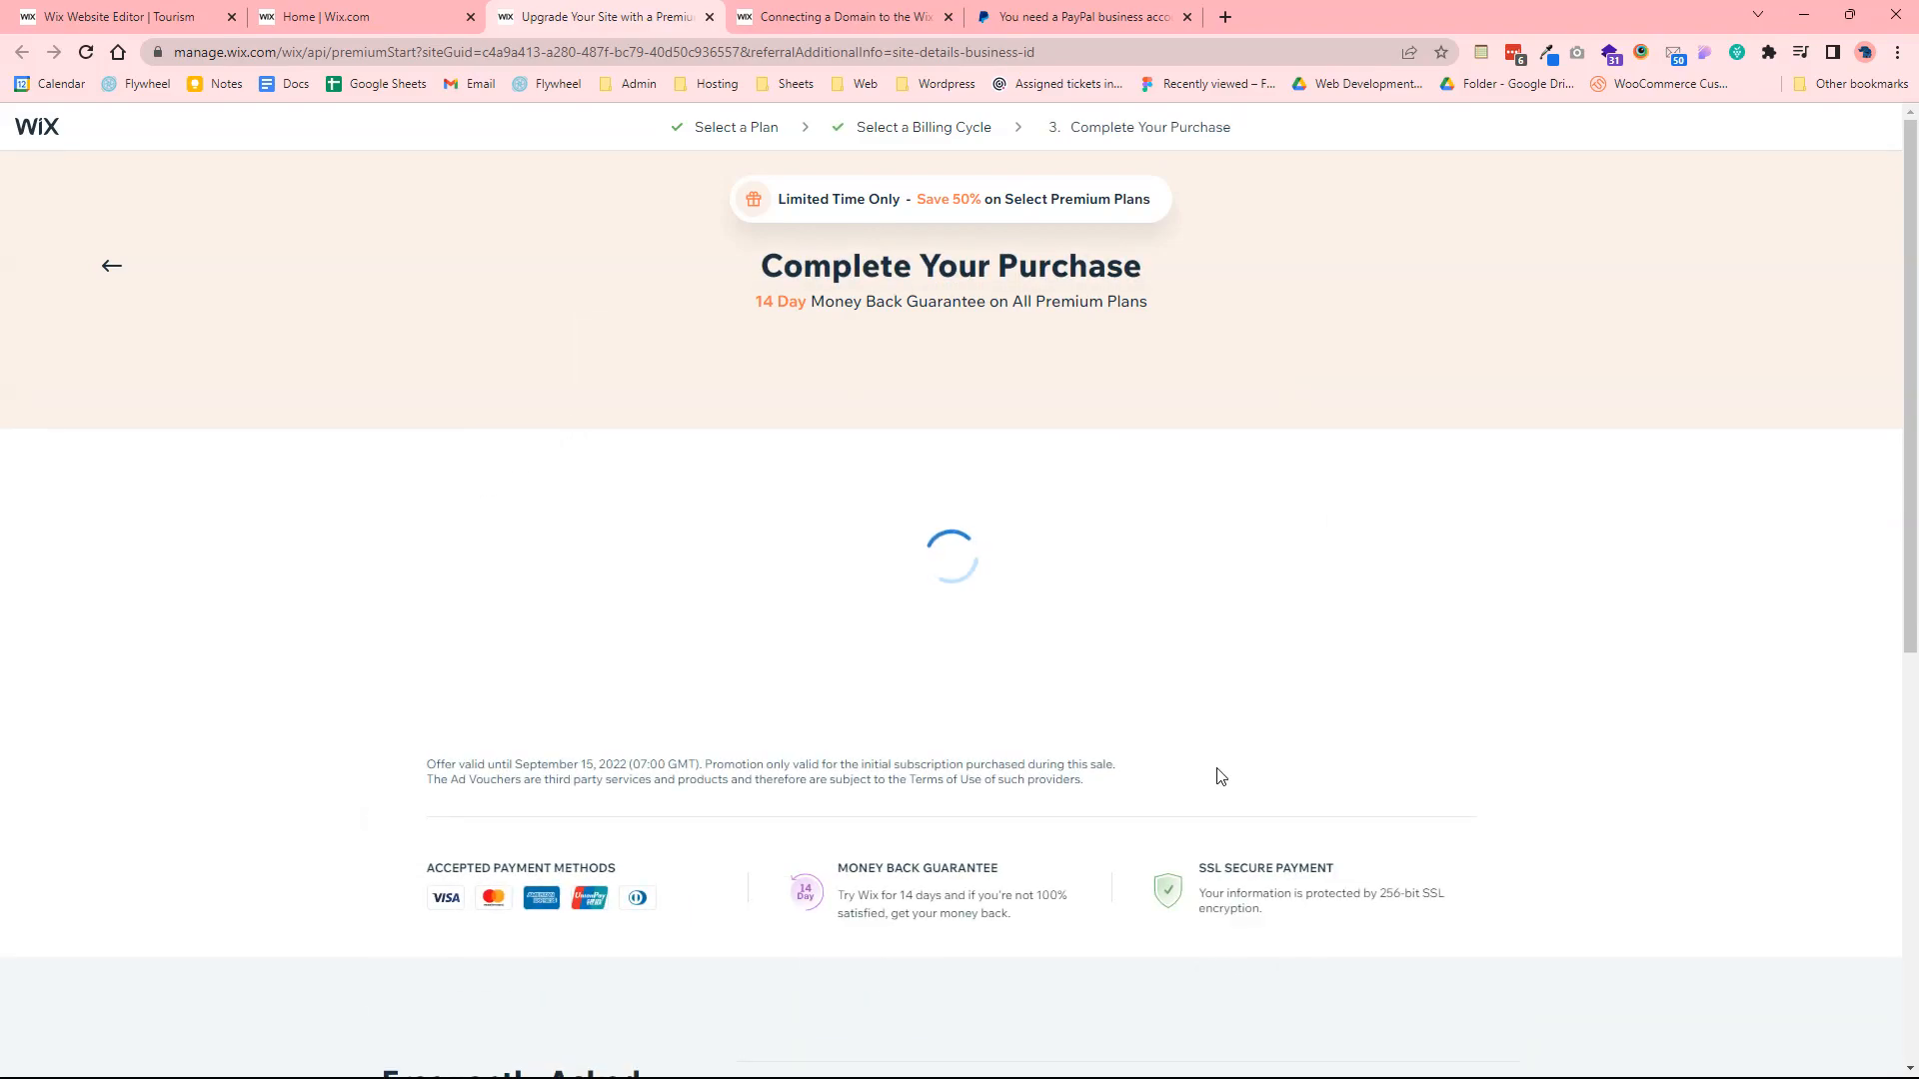
mouse_move(1113, 536)
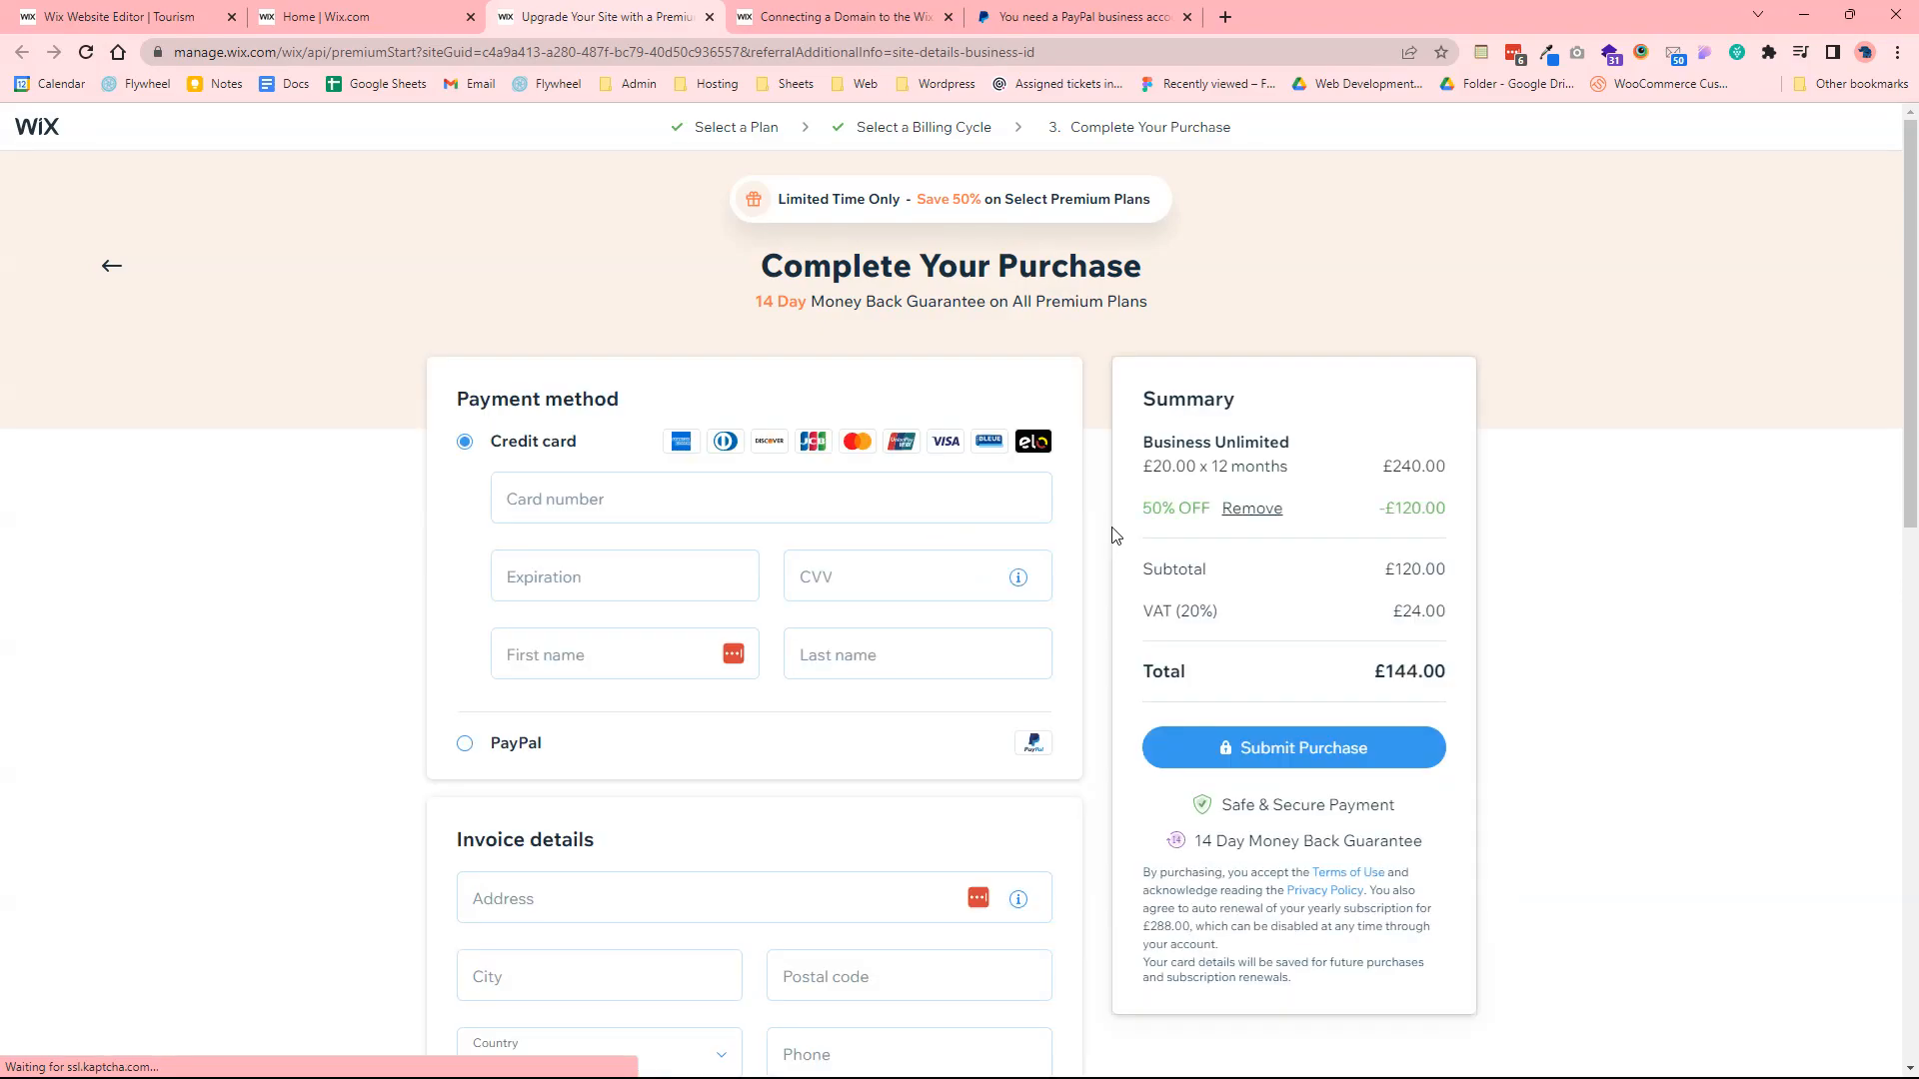
left_click(598, 1061)
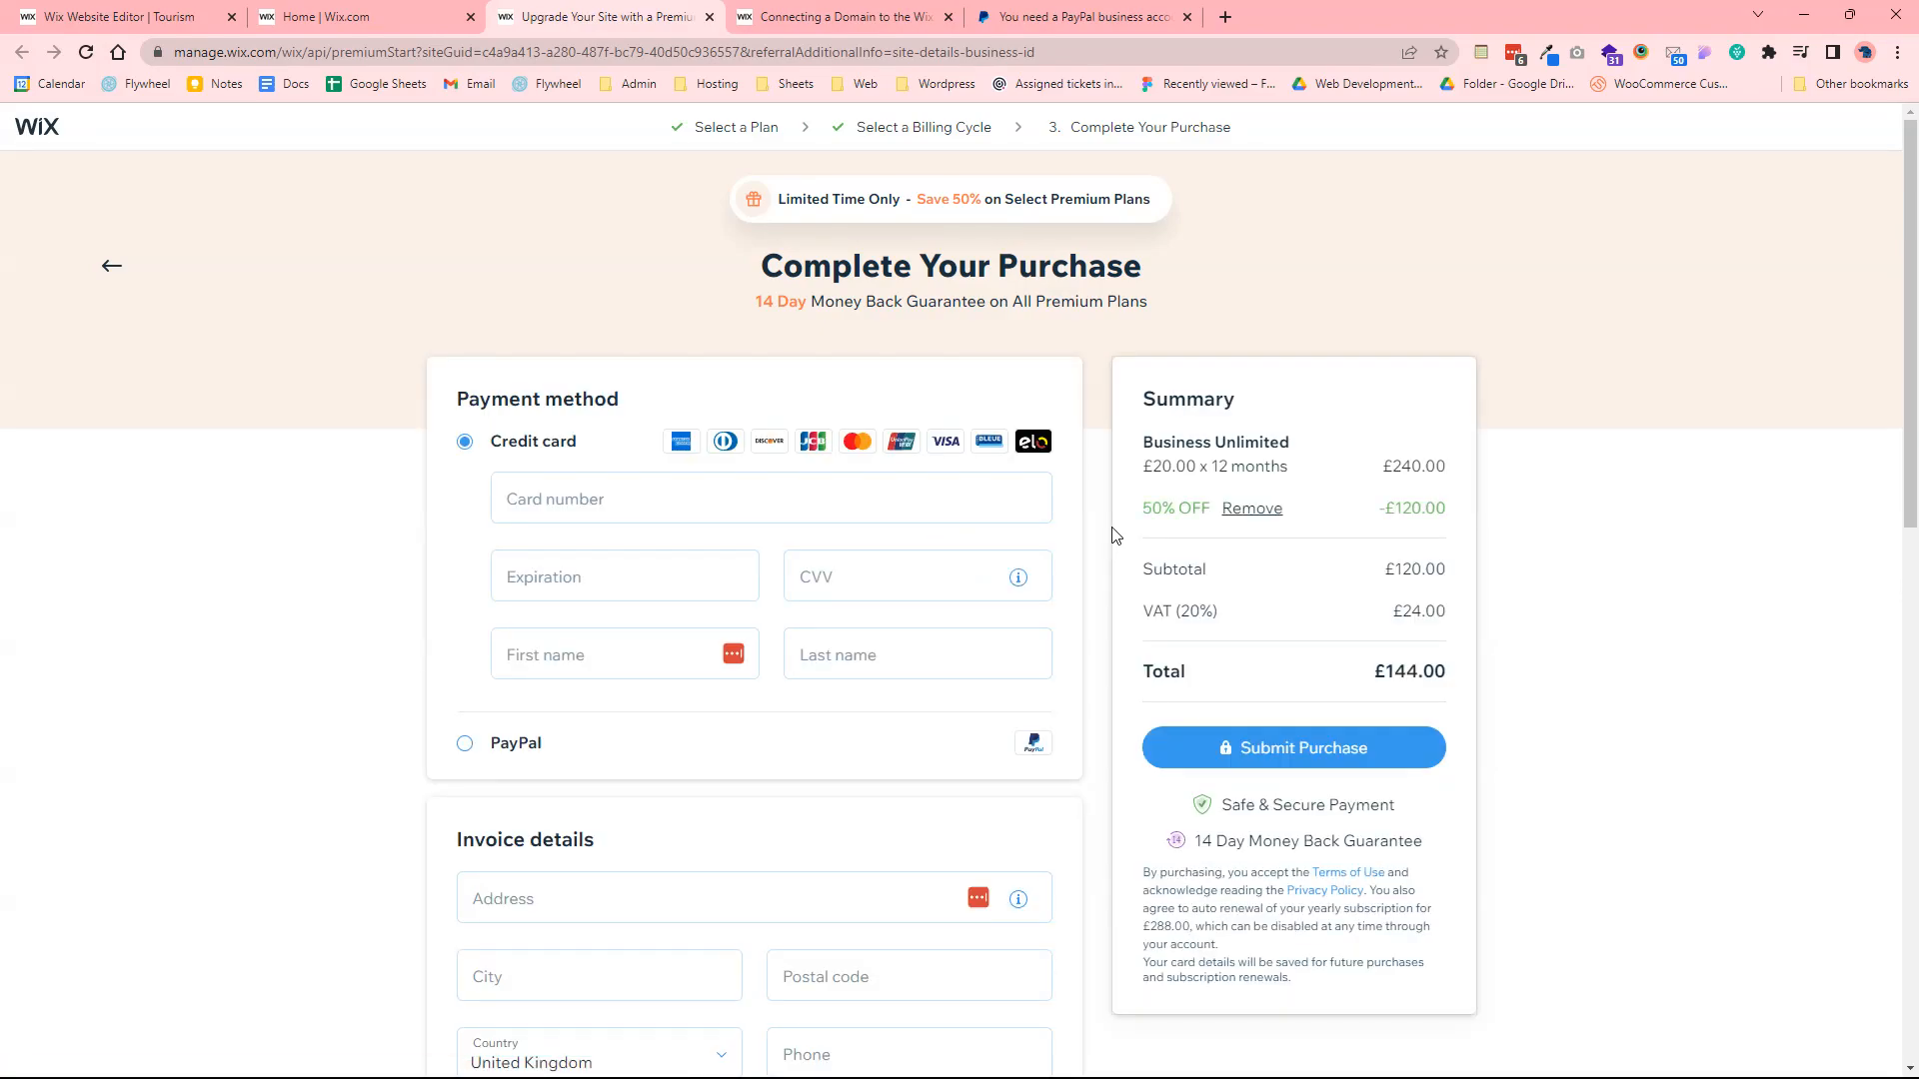
mouse_move(713, 243)
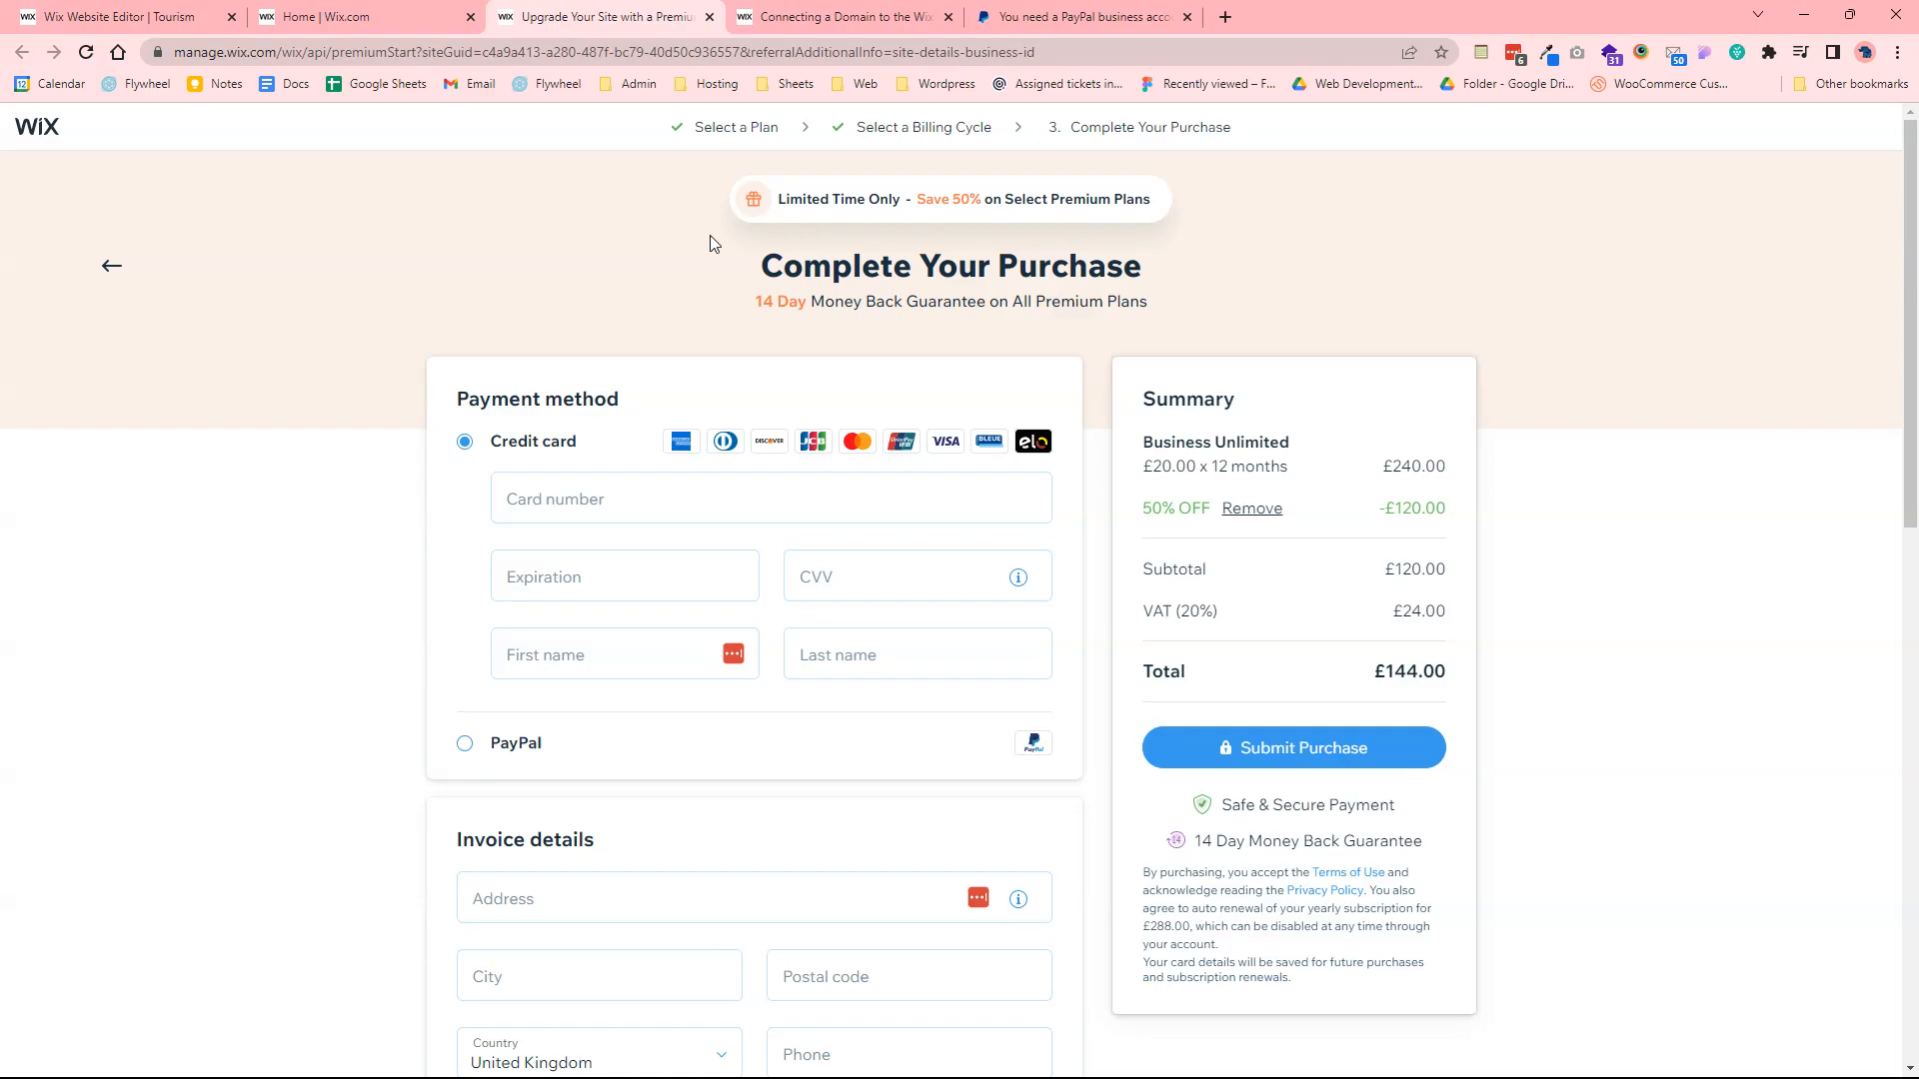
mouse_move(1391, 325)
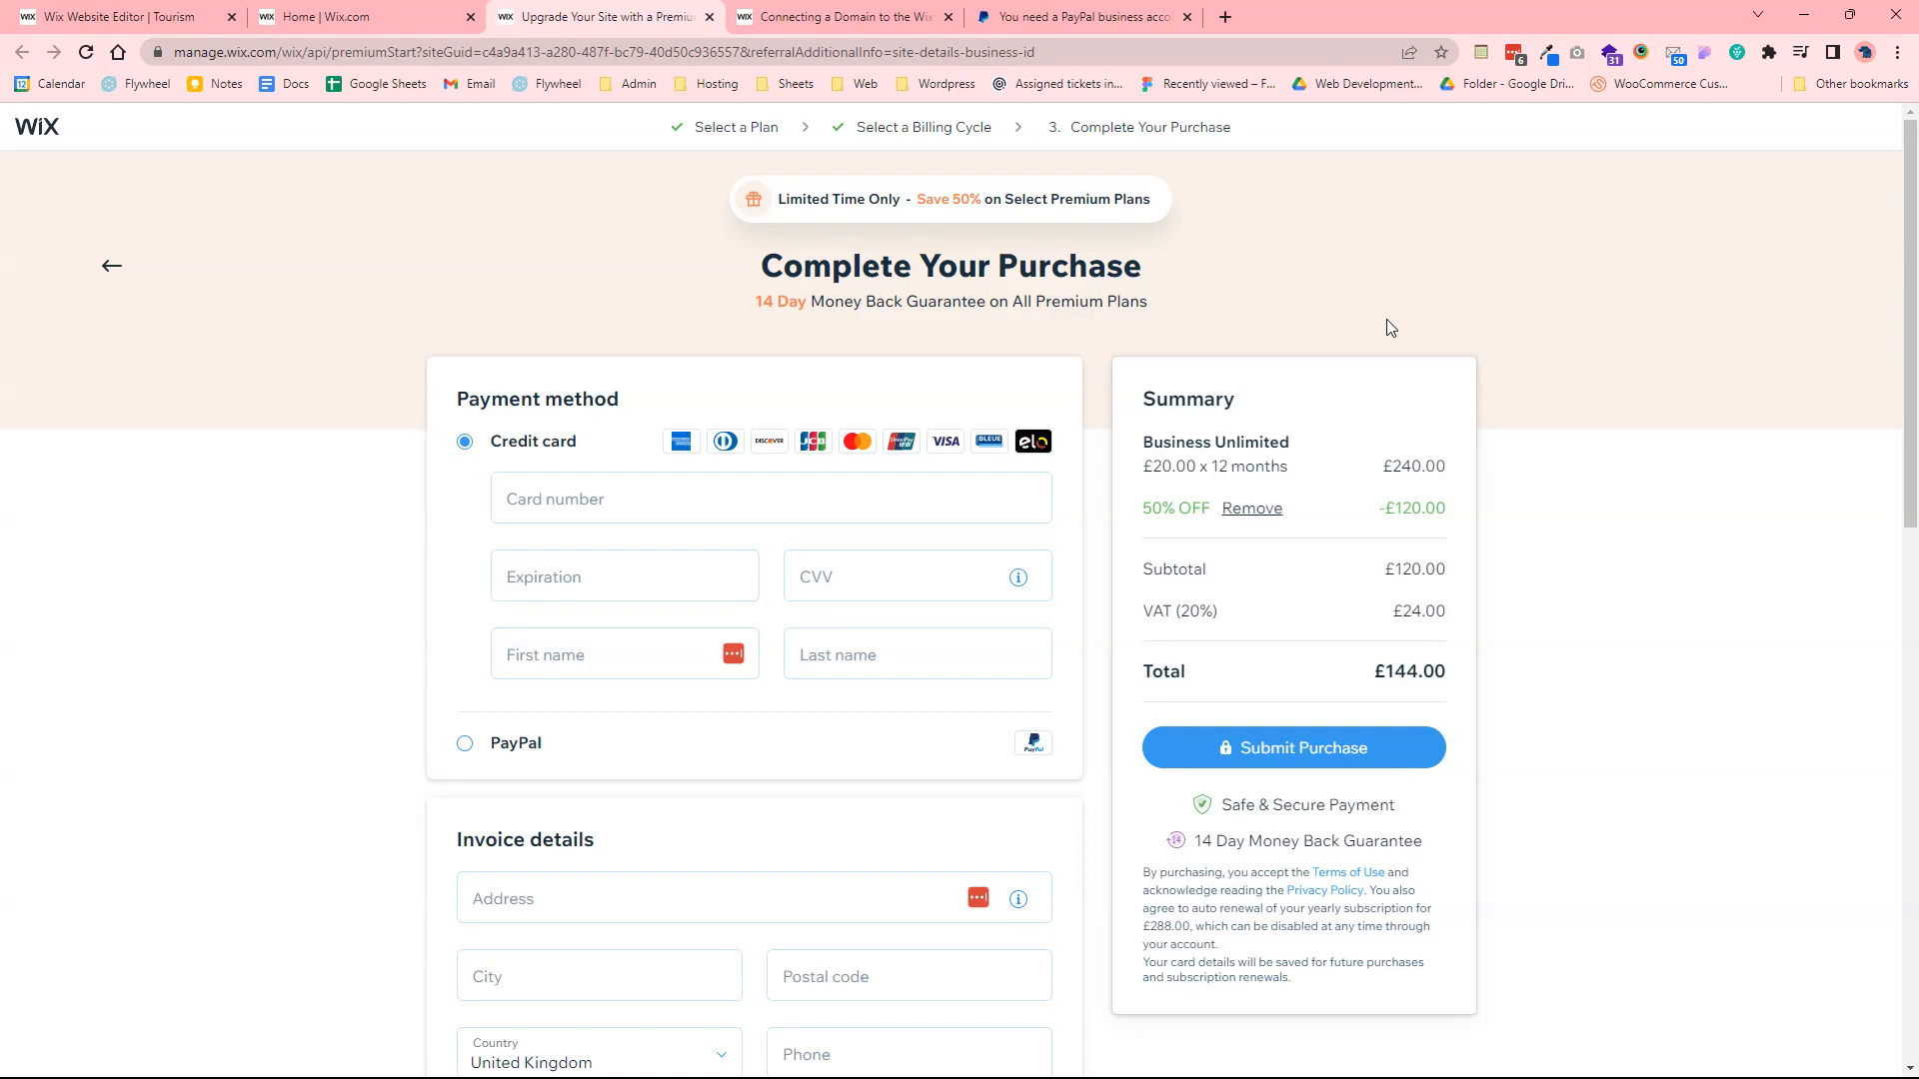